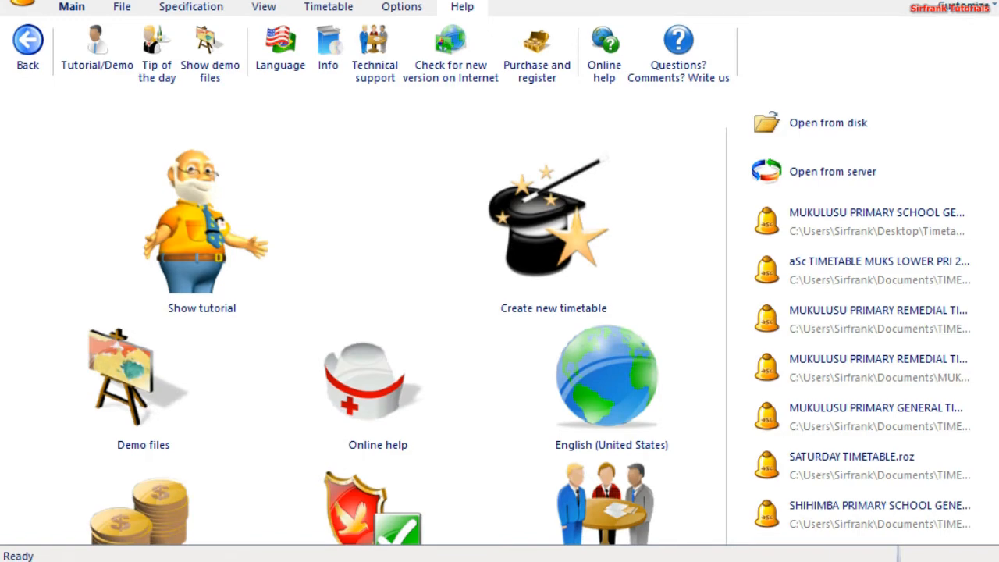
mouse_move(602, 165)
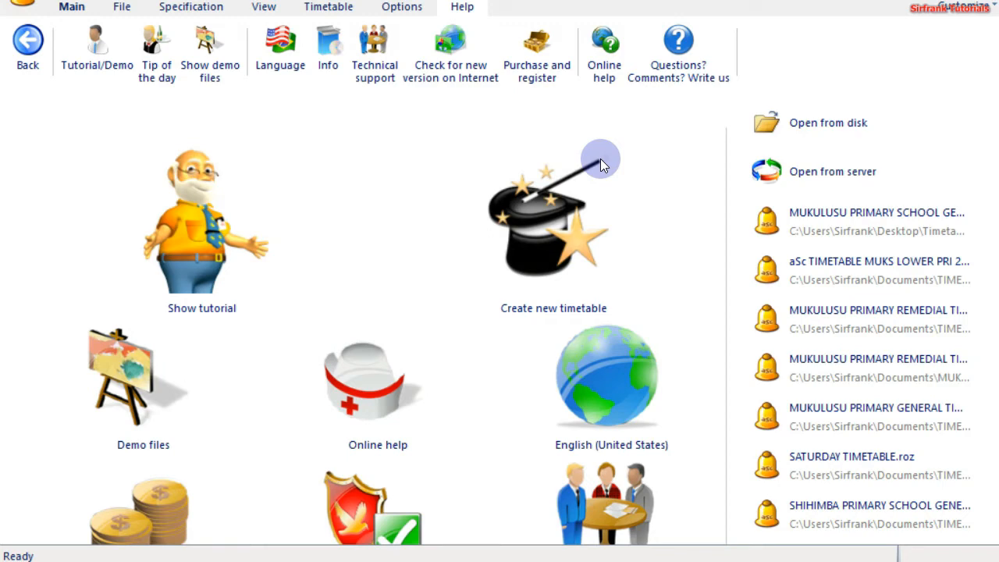
mouse_move(497, 296)
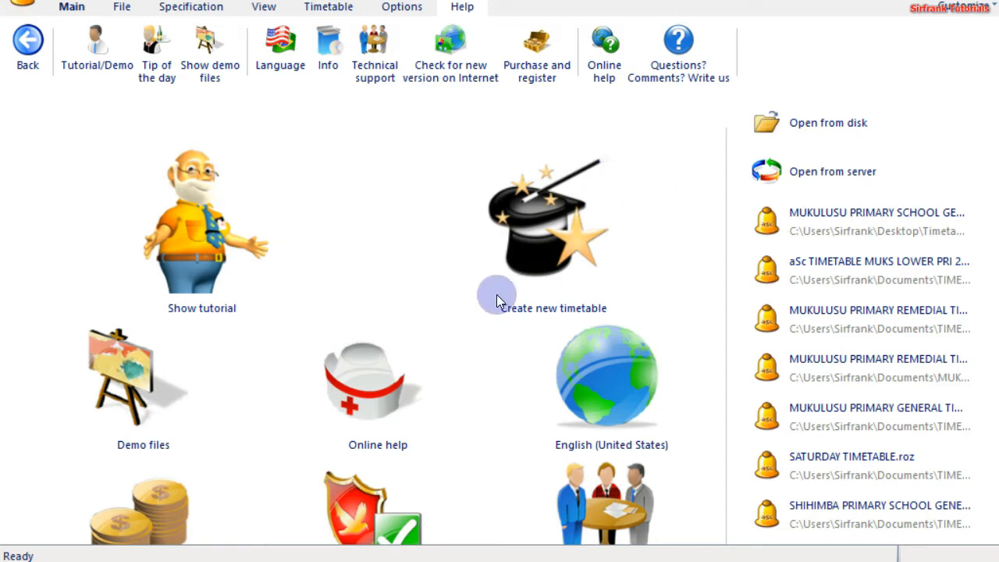
mouse_move(550, 313)
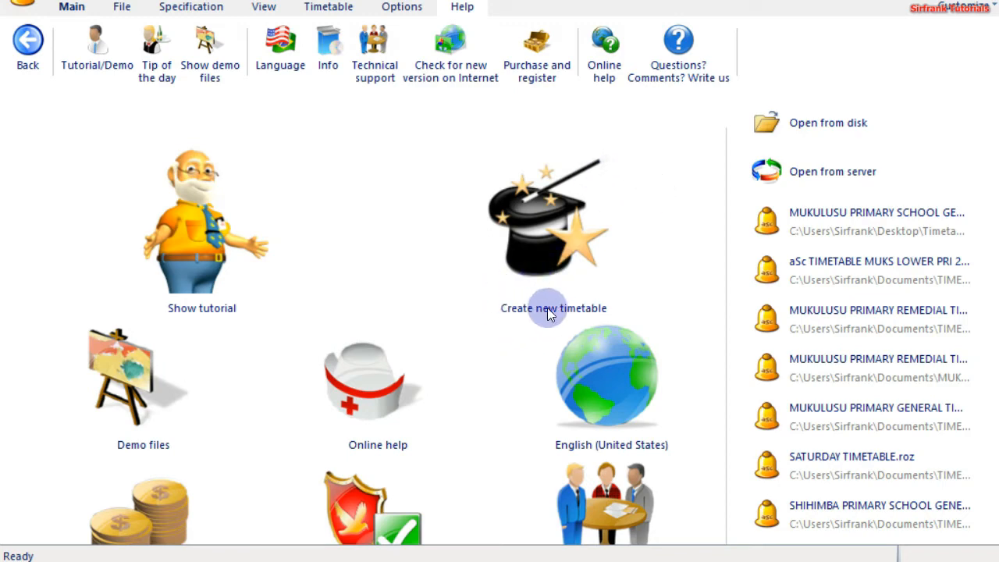
mouse_move(544, 224)
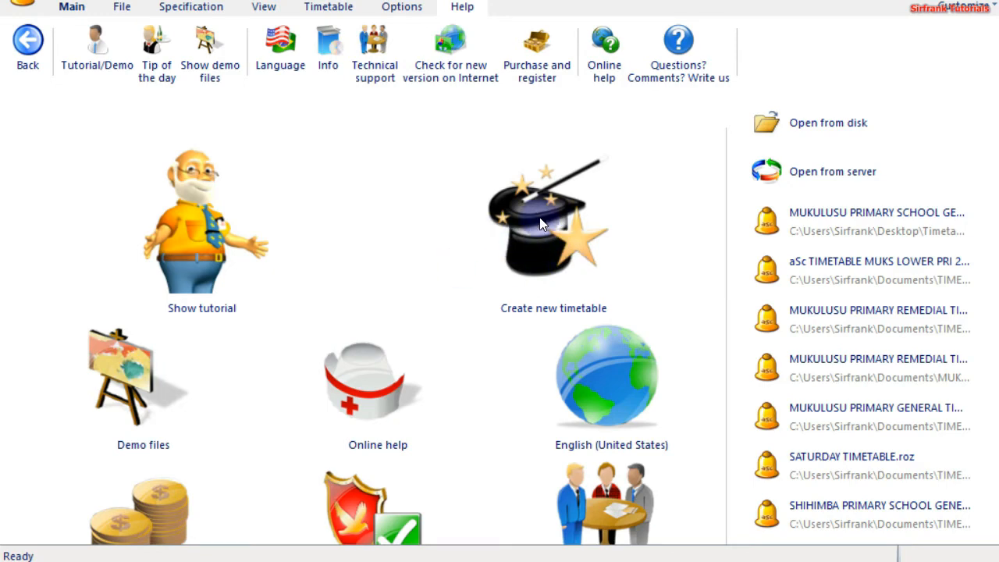
mouse_move(549, 222)
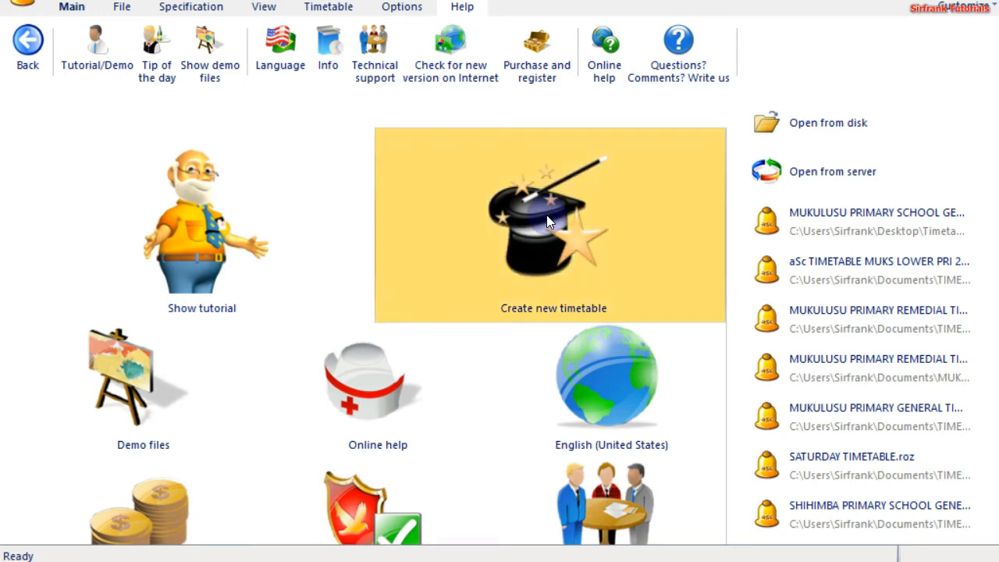
Close document1 without saving and return to the start page's Main tab.
click(548, 225)
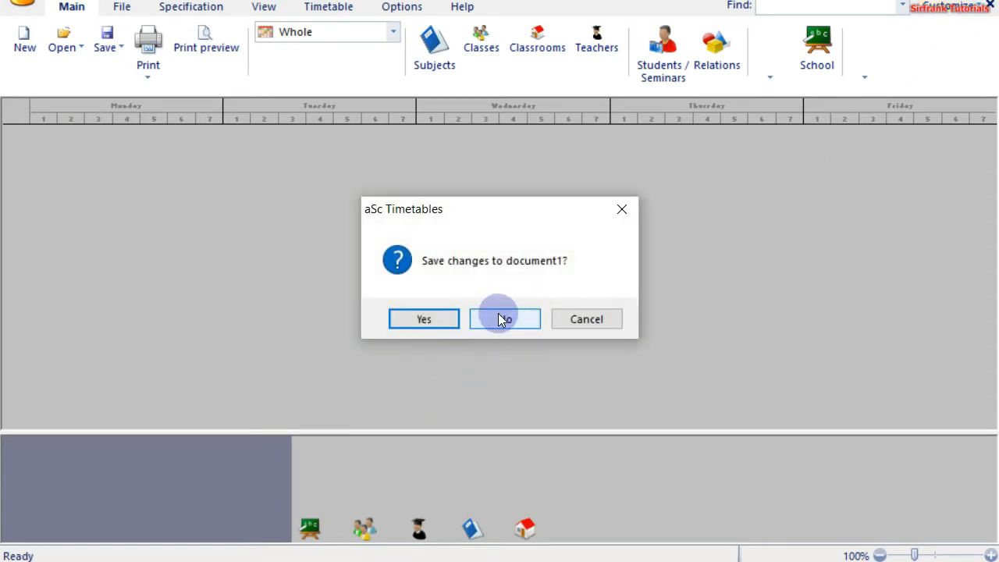
click(505, 318)
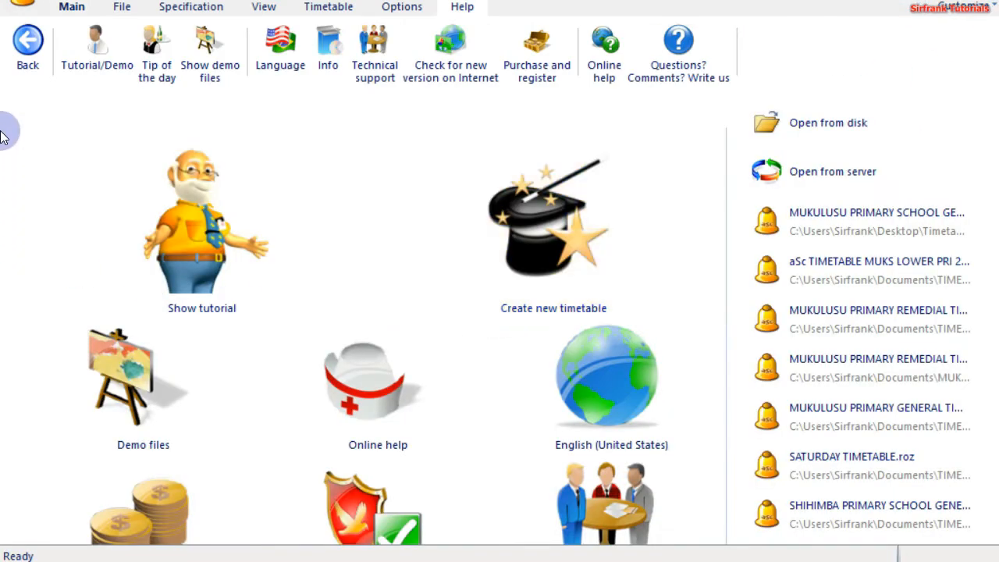
click(71, 7)
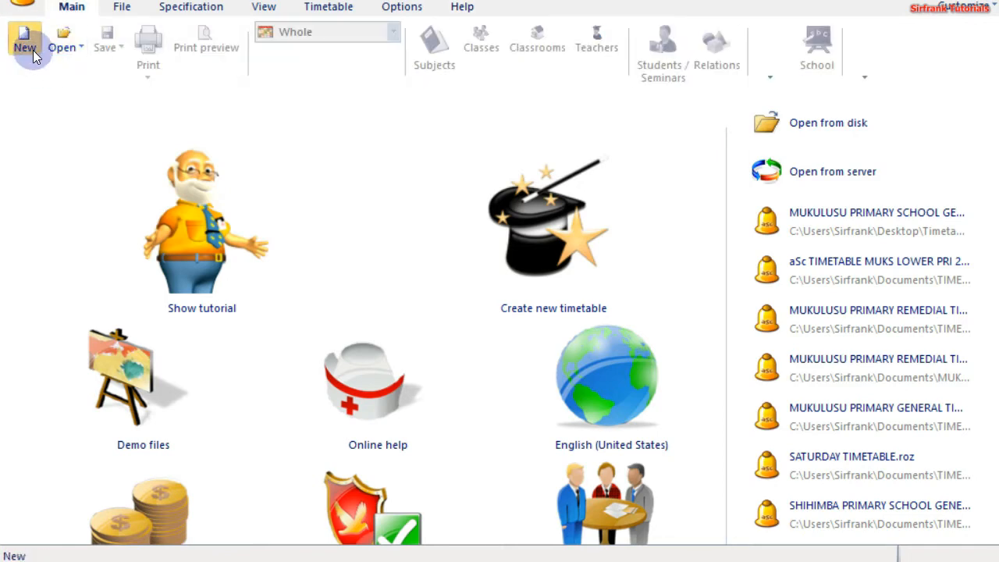
Begin a new timetable with the school name BIDII SCHOOL for 2021/2022.
click(121, 6)
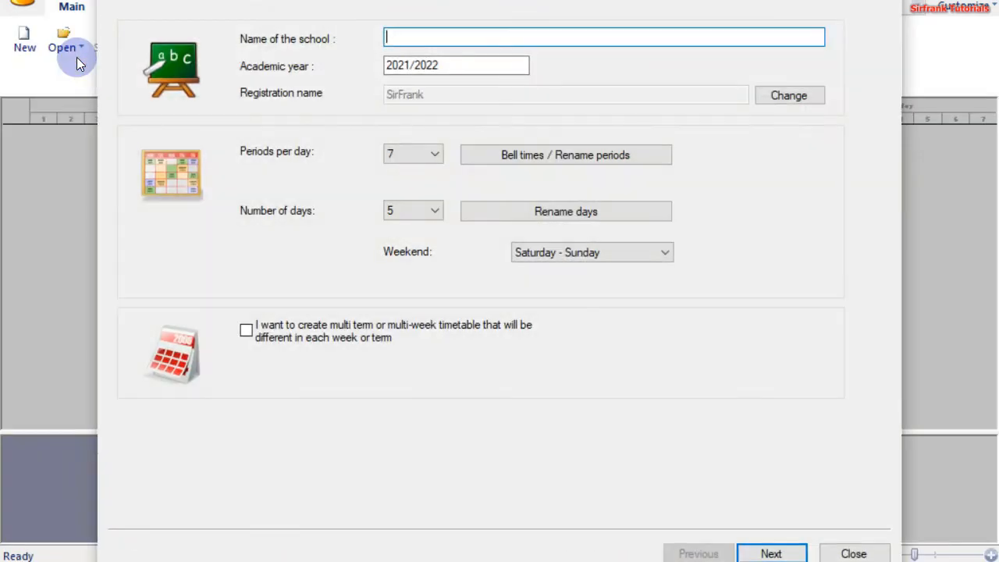
mouse_move(261, 22)
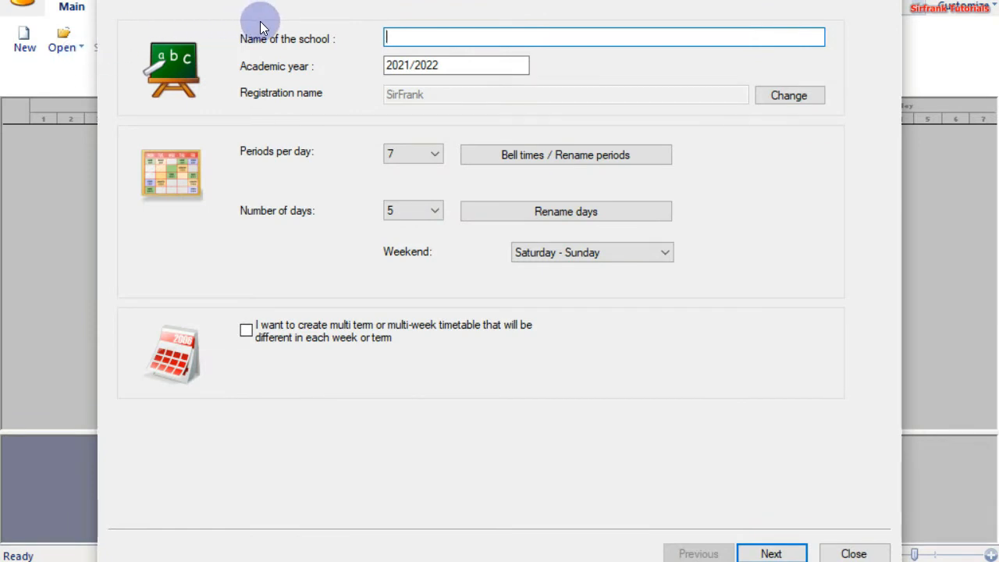
mouse_move(252, 66)
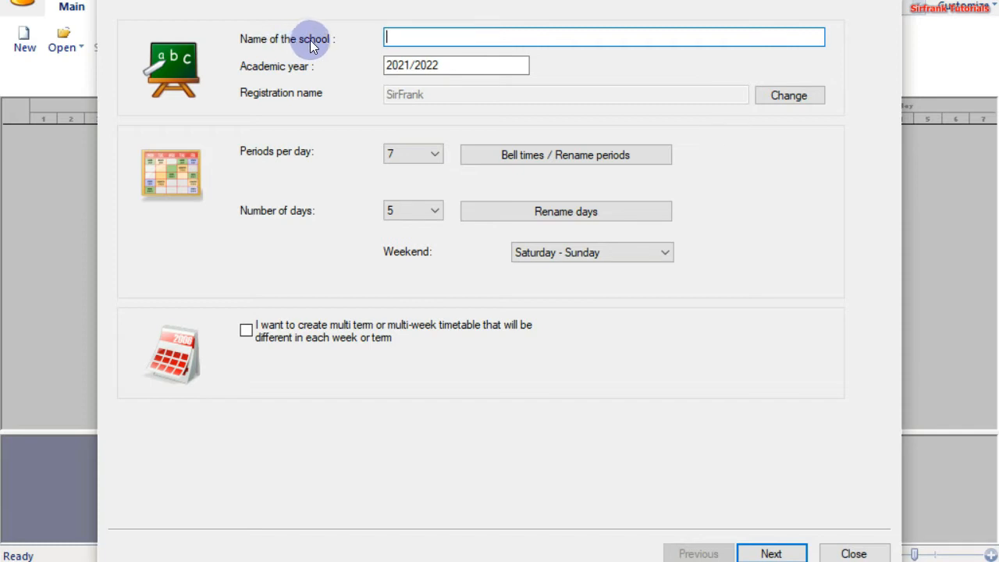
mouse_move(299, 44)
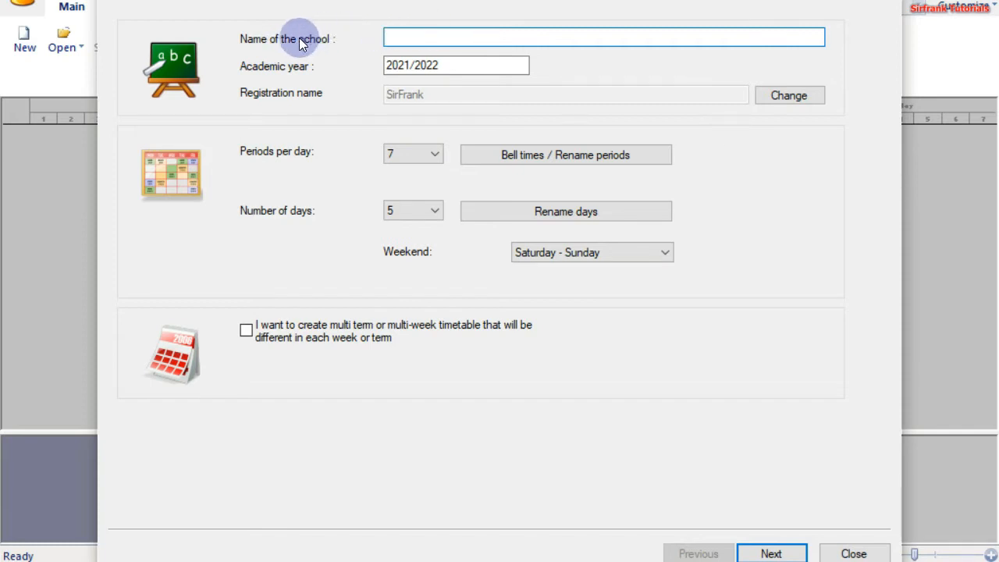
mouse_move(458, 33)
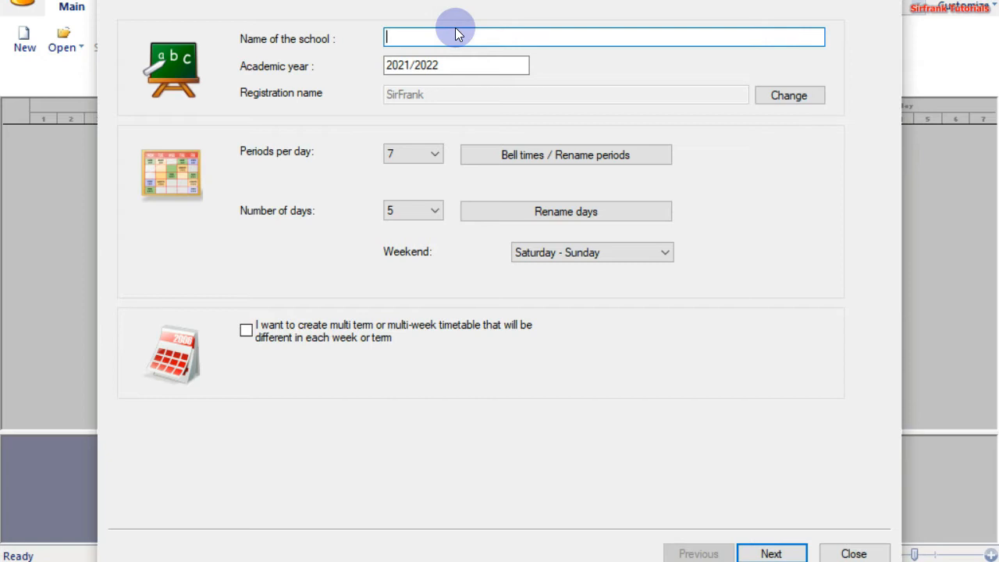
text(BIDI)
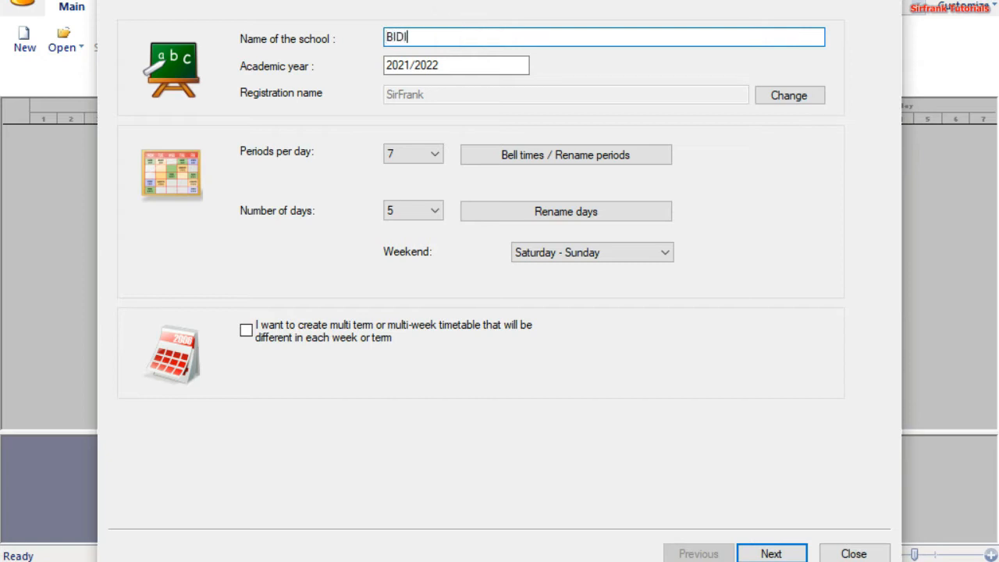
text(I SCHOOL)
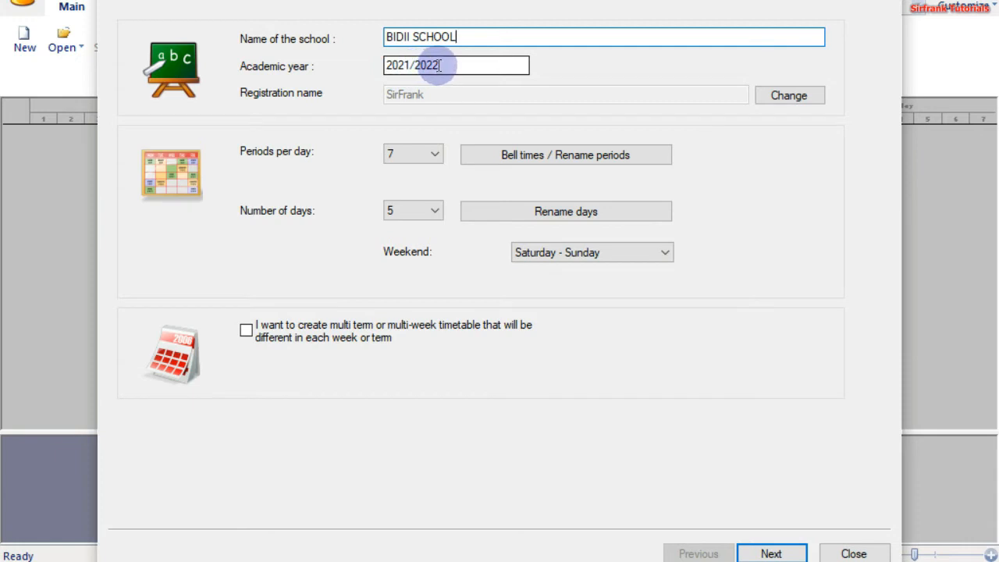
mouse_move(498, 59)
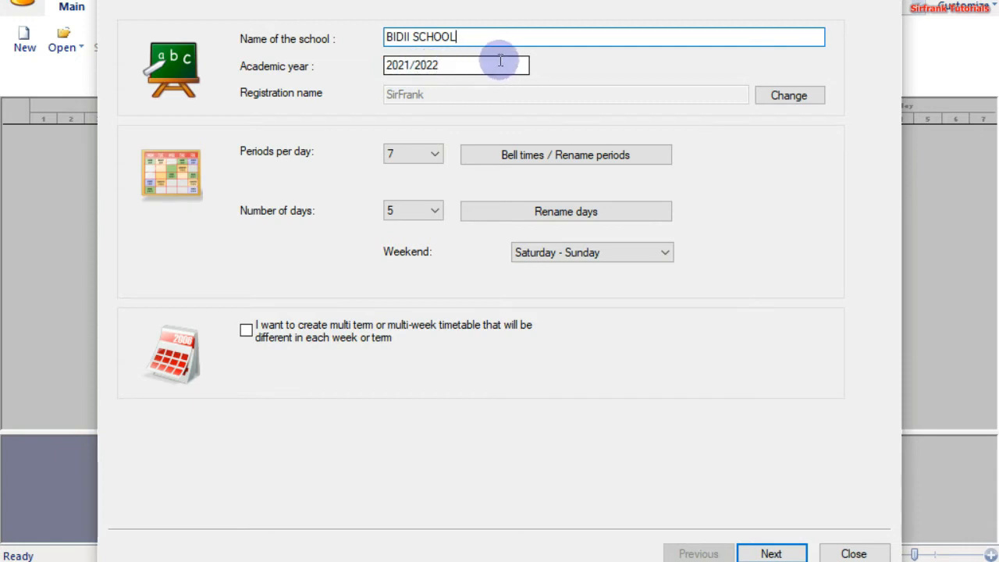
mouse_move(303, 186)
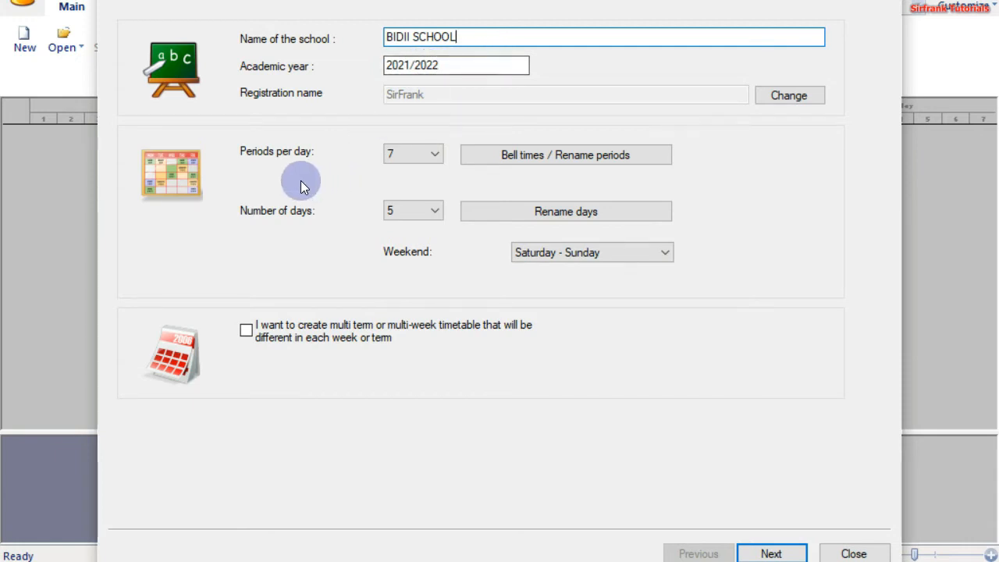
mouse_move(330, 154)
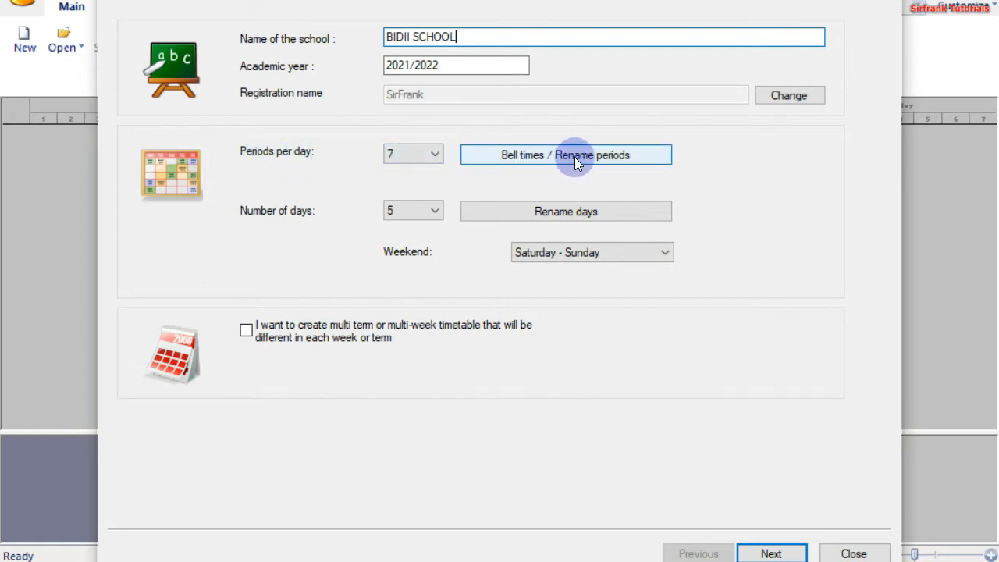
mouse_move(650, 160)
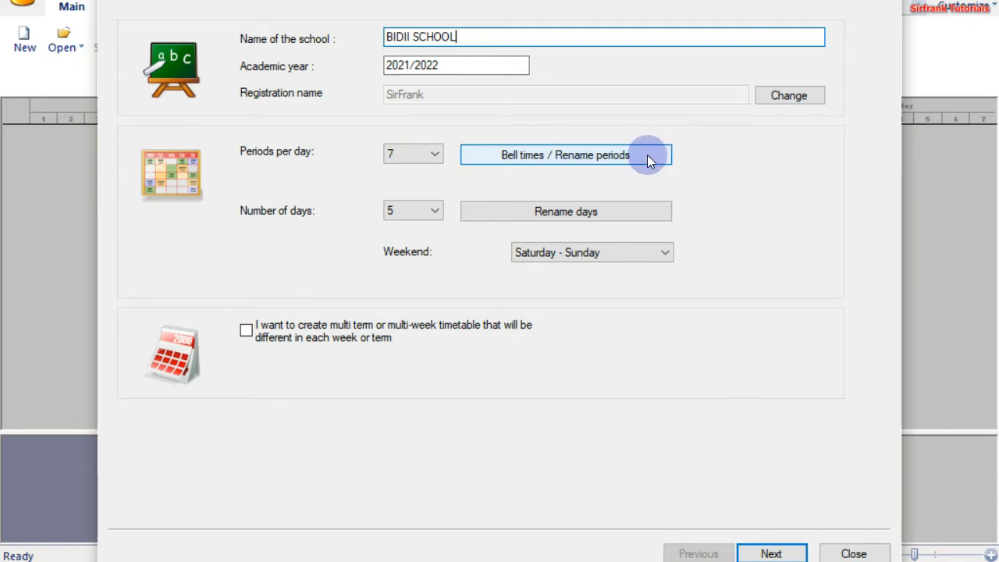
mouse_move(299, 229)
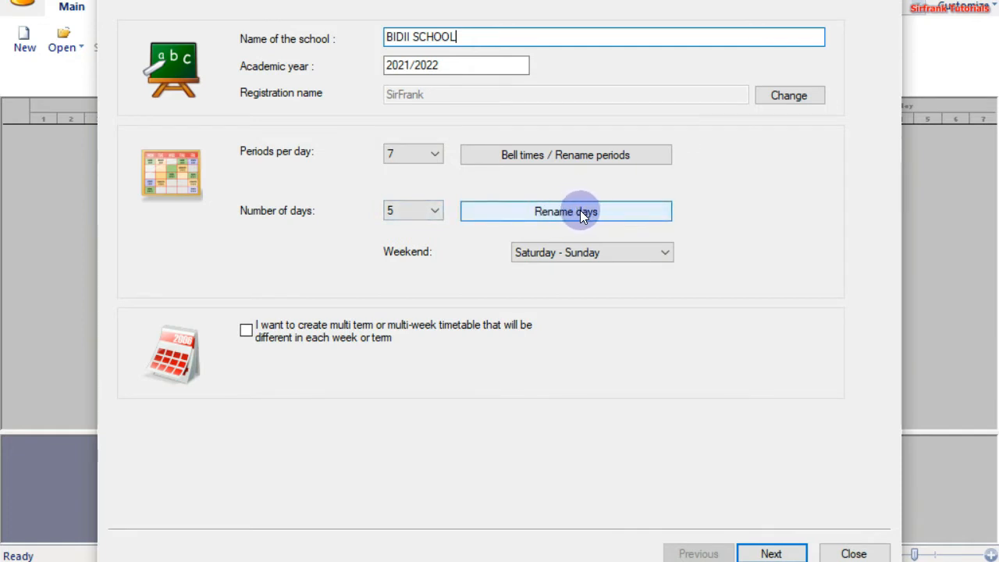
Open the days list and confirm Monday's short name as Mon.
click(566, 211)
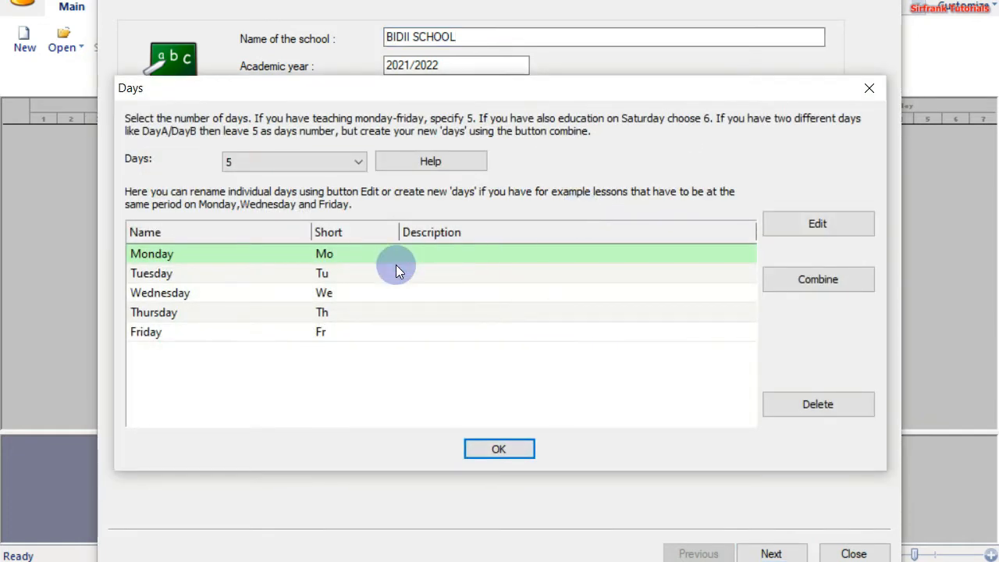
mouse_move(324, 282)
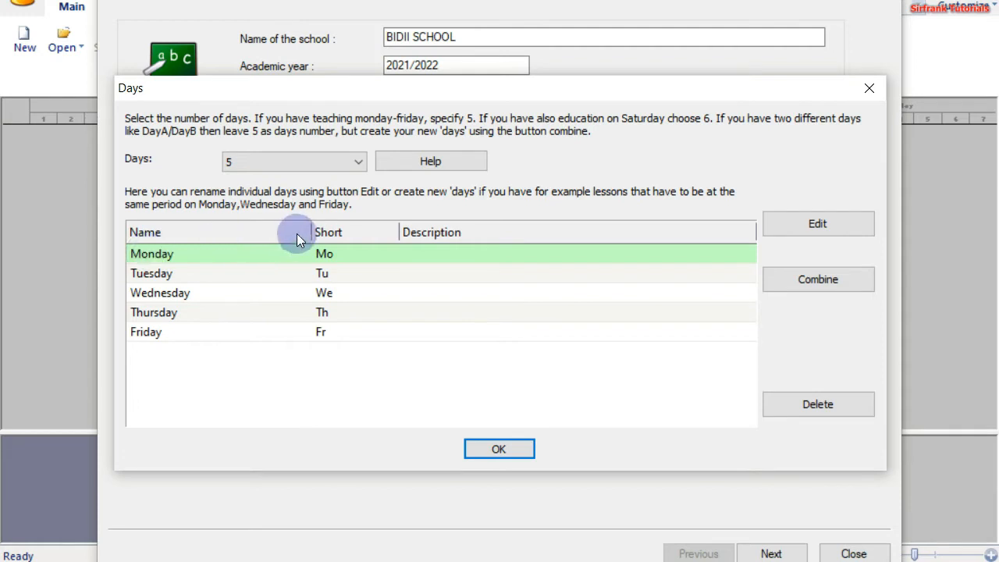
mouse_move(328, 253)
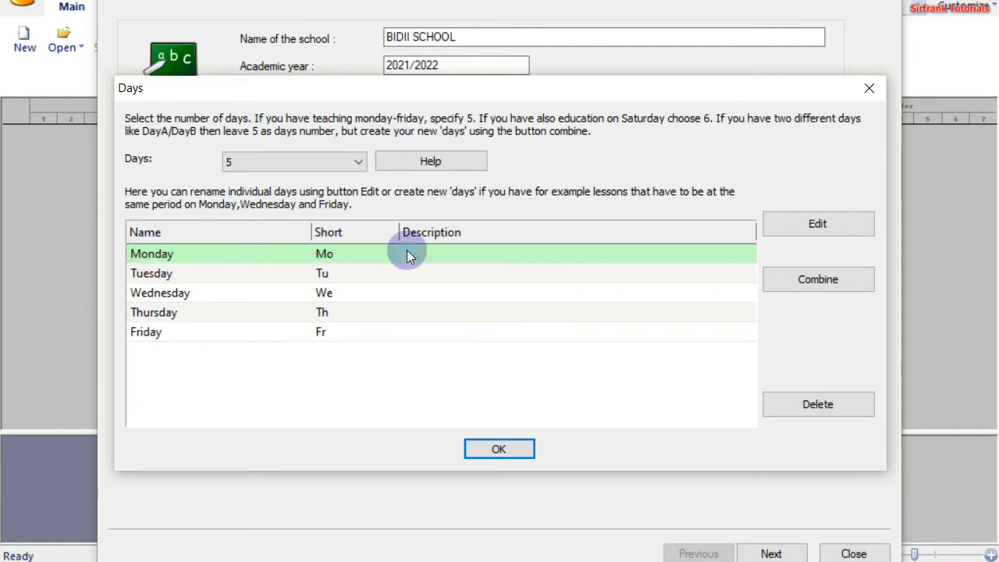
click(817, 223)
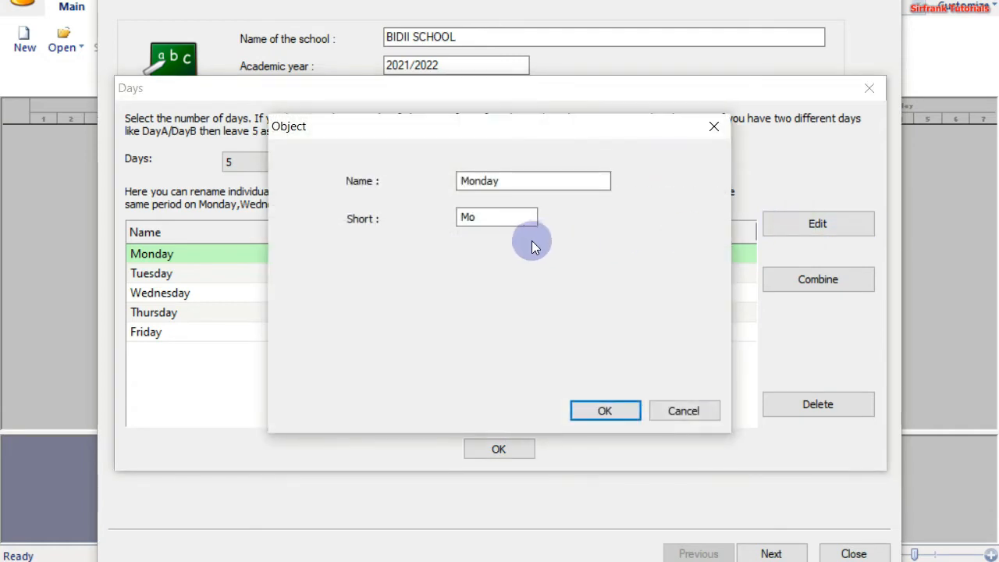
click(496, 217)
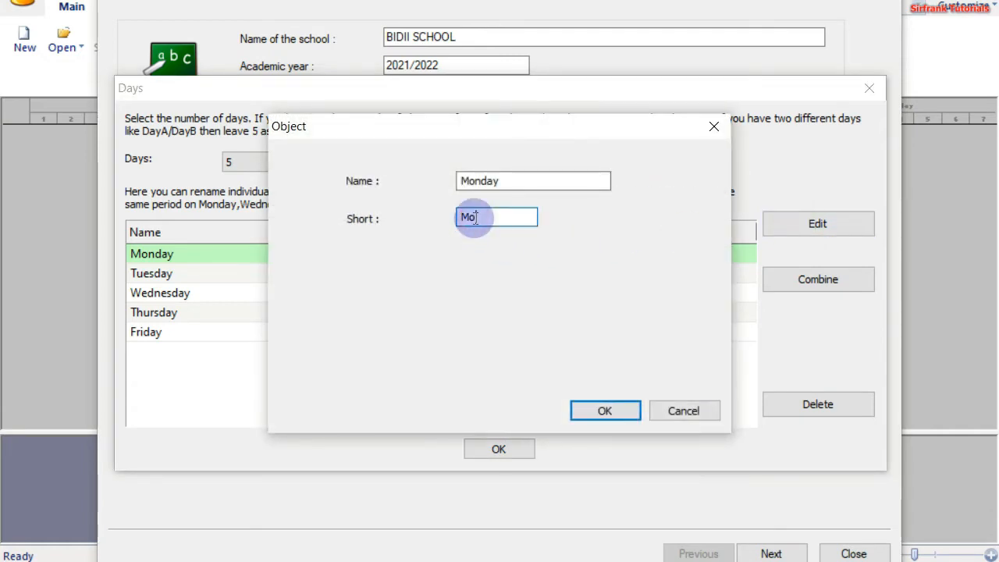
text(N)
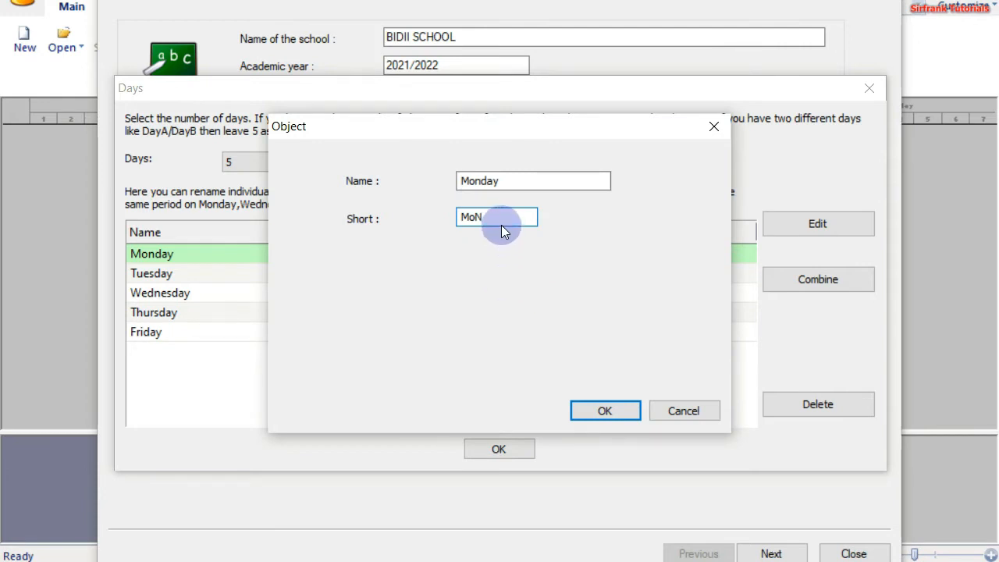
key(Backspace)
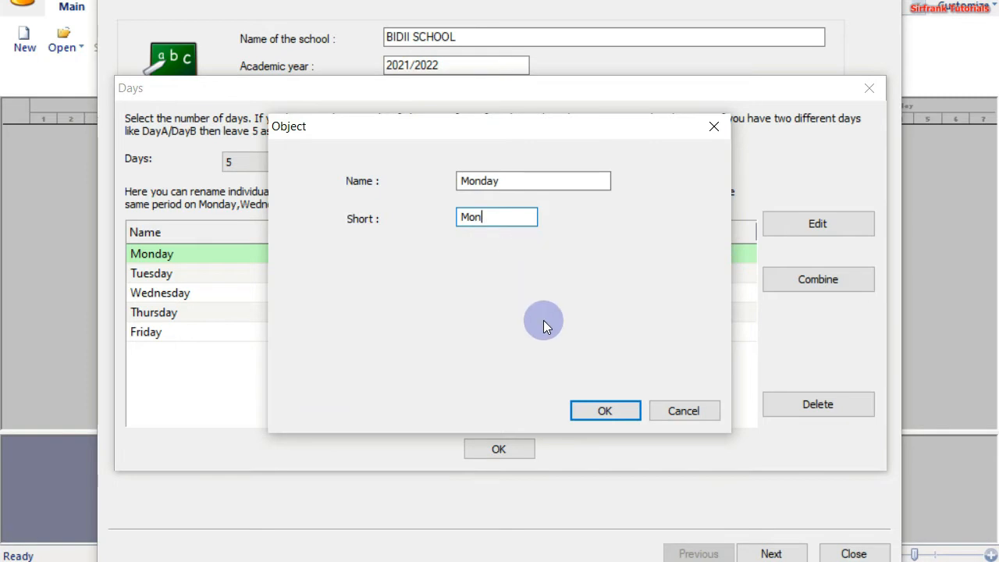
click(605, 410)
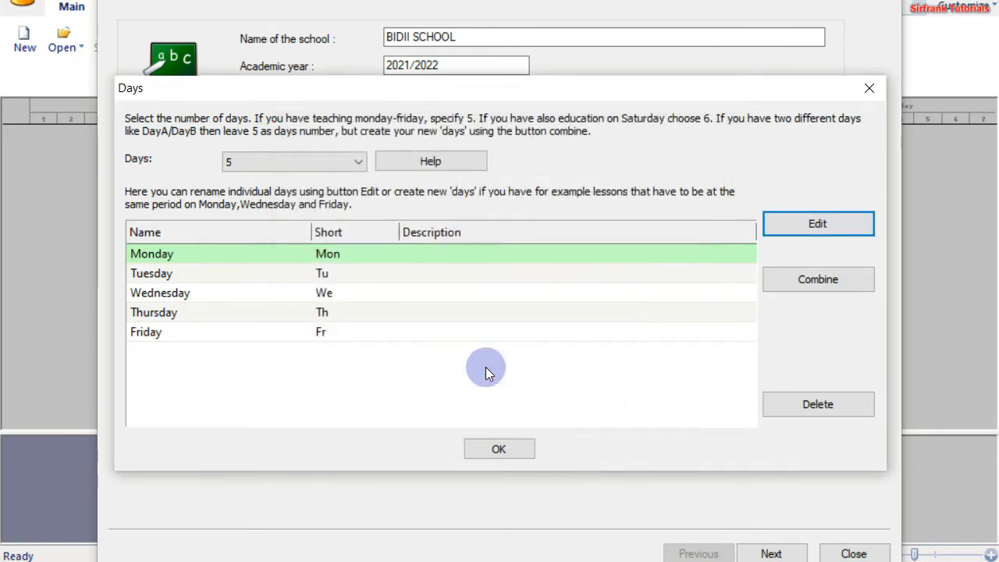
Edit the short names for Tuesday to Friday as Tue, Wed, Thu and Fri.
click(304, 273)
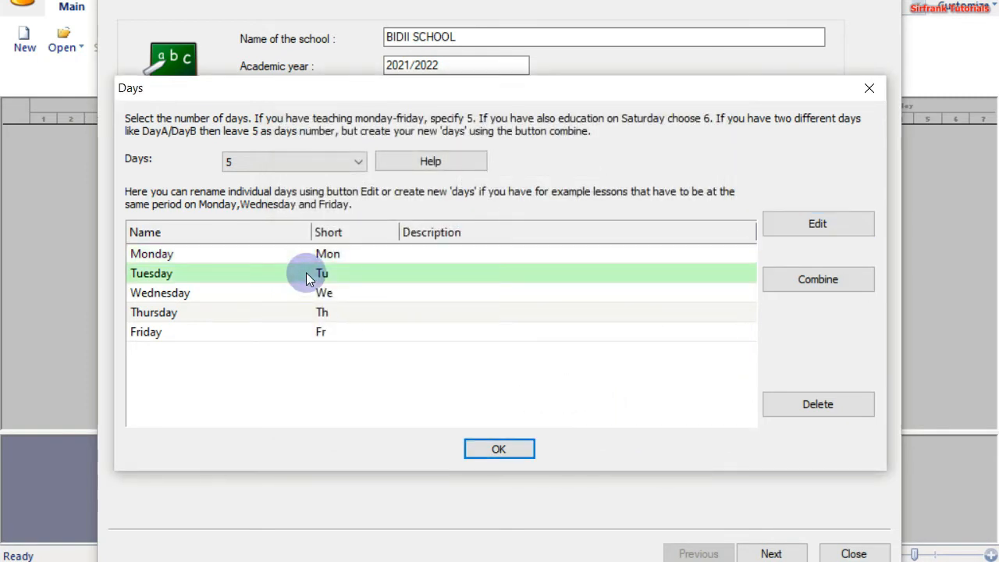
click(817, 223)
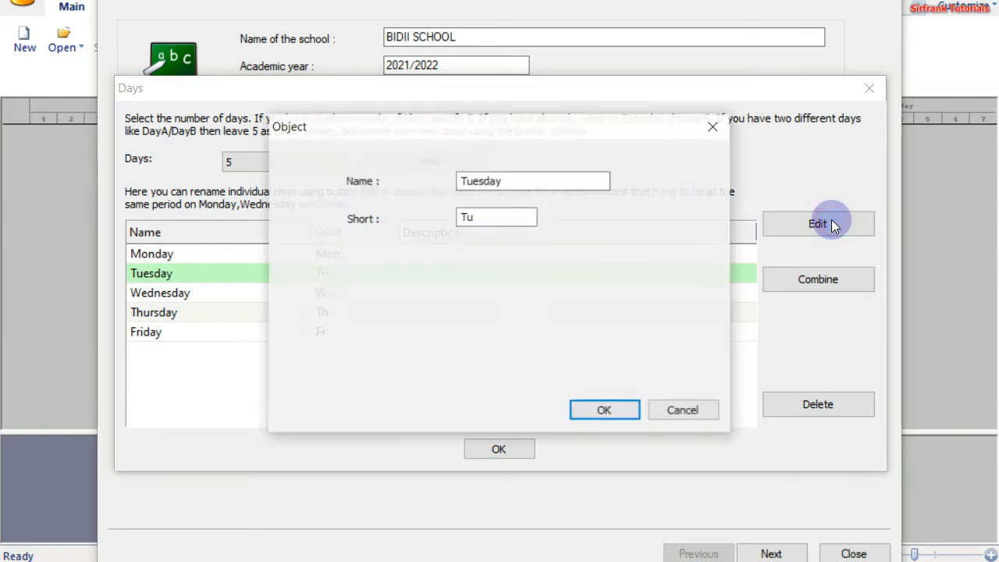
click(477, 217)
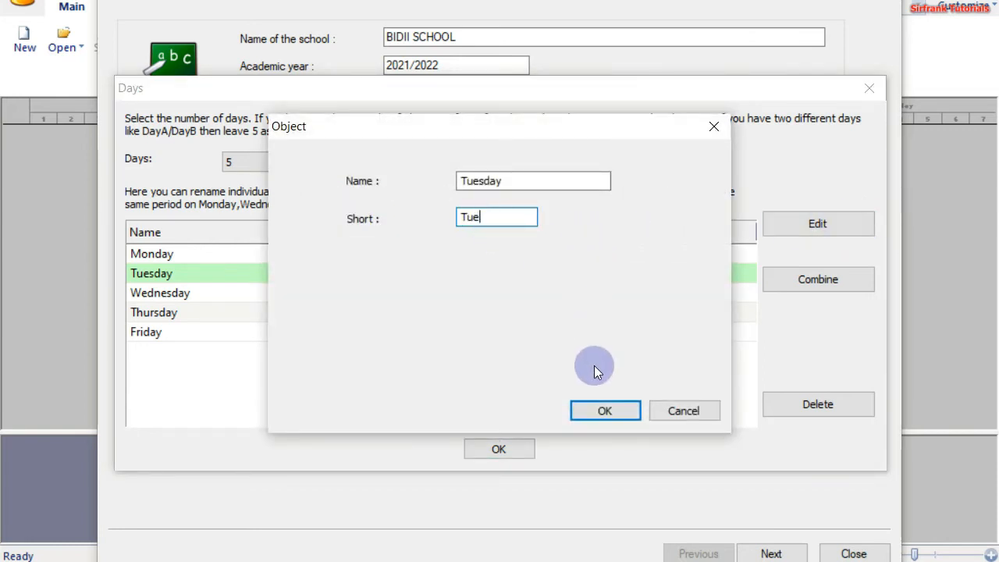
click(605, 410)
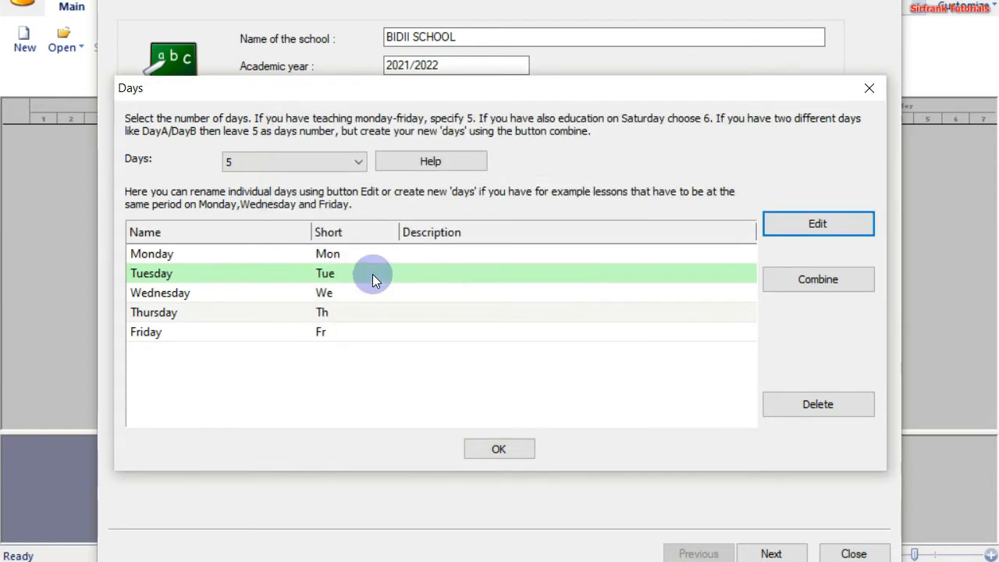
click(160, 293)
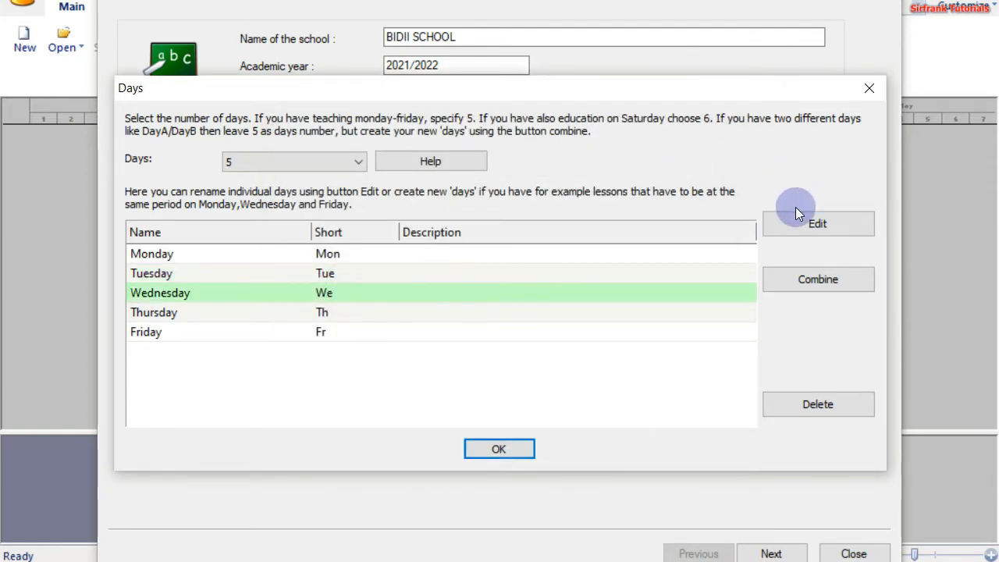
click(818, 223)
text(Wed)
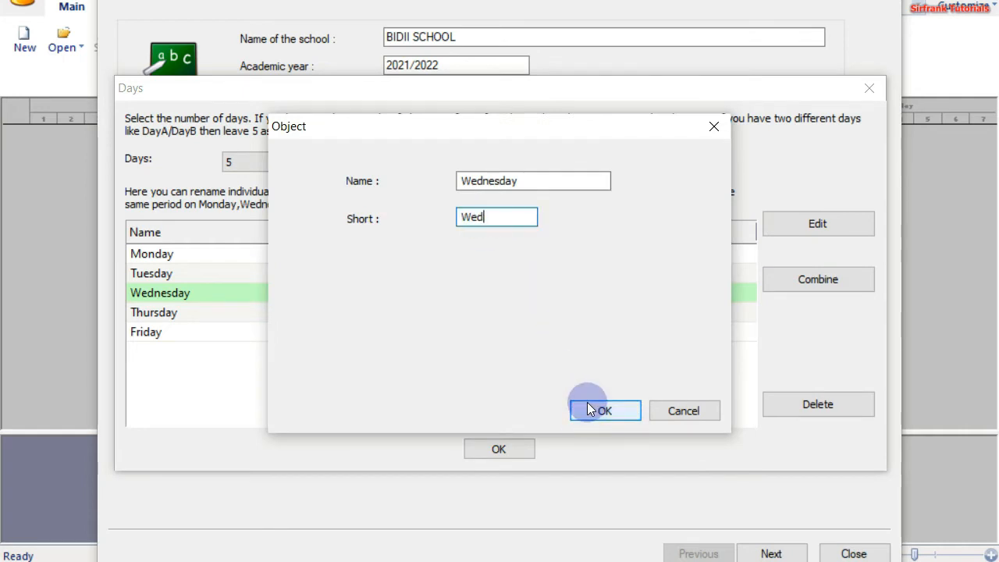
click(604, 410)
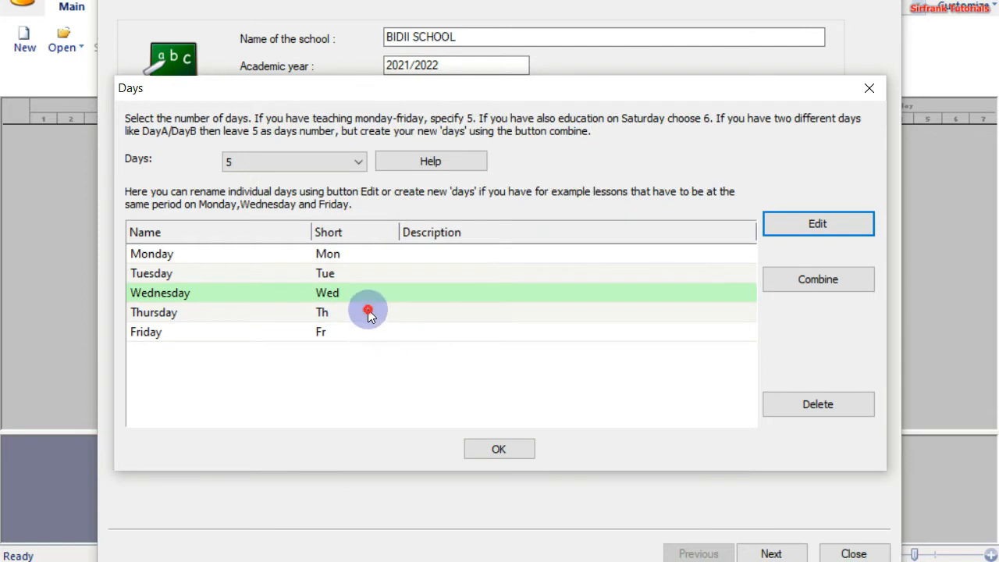
click(817, 224)
text(Thu)
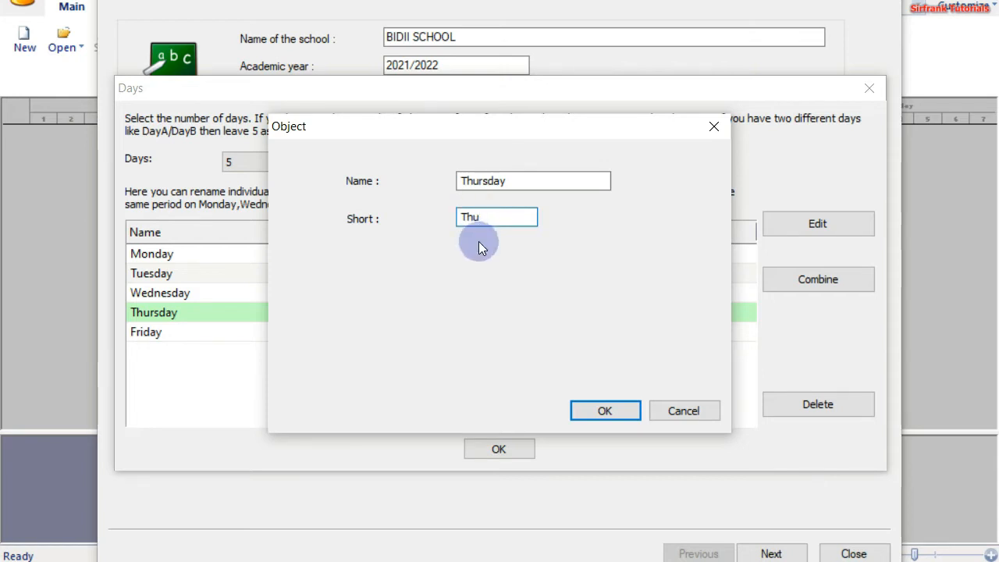
click(604, 411)
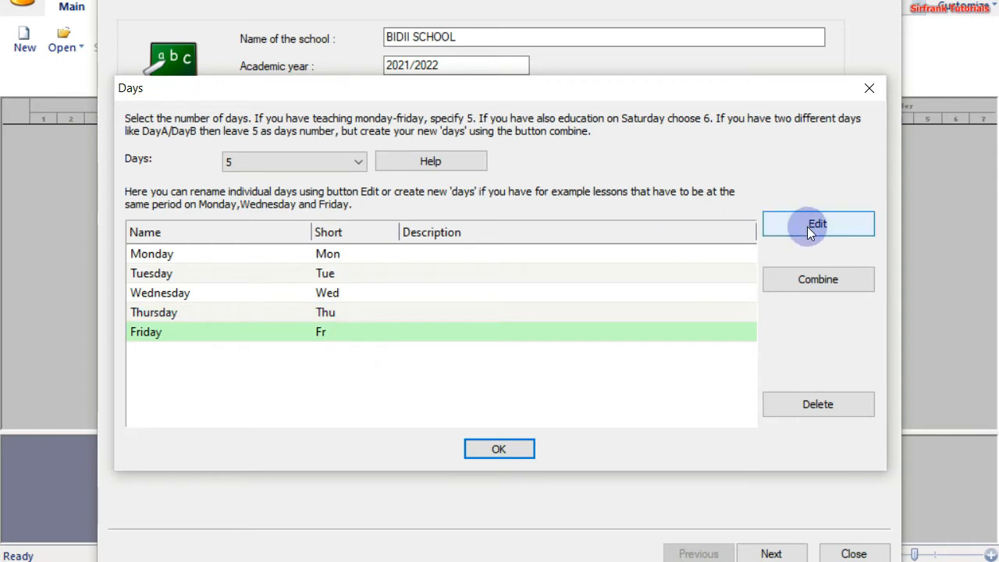
click(817, 224)
text(Fri)
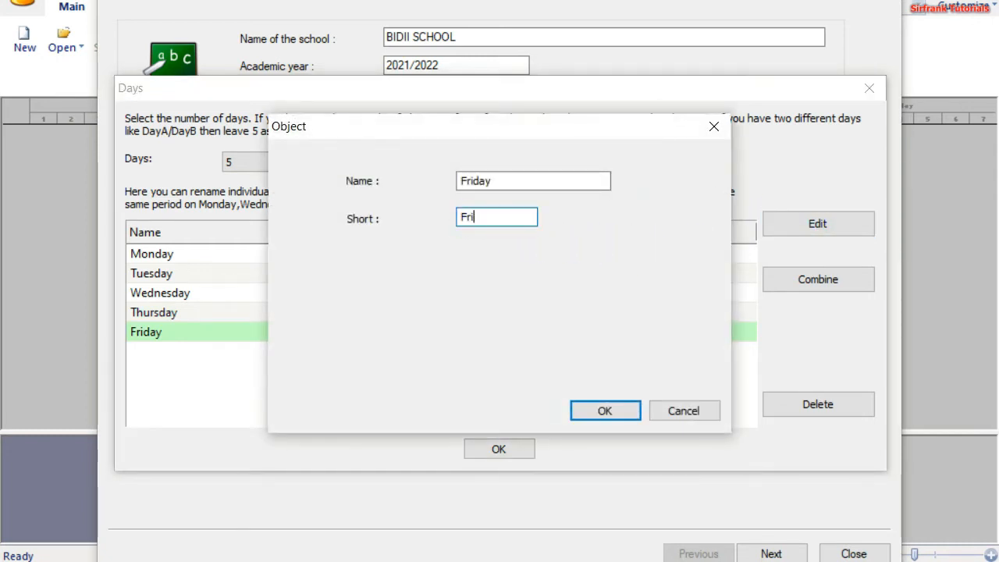
click(605, 410)
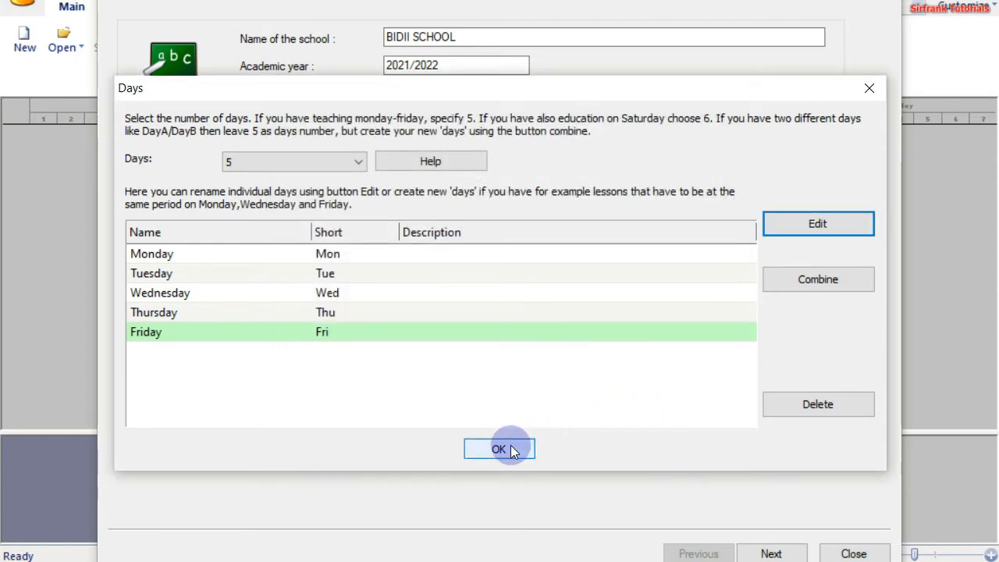
Accept the renamed days, keeping a Saturday–Sunday weekend and five days.
click(498, 448)
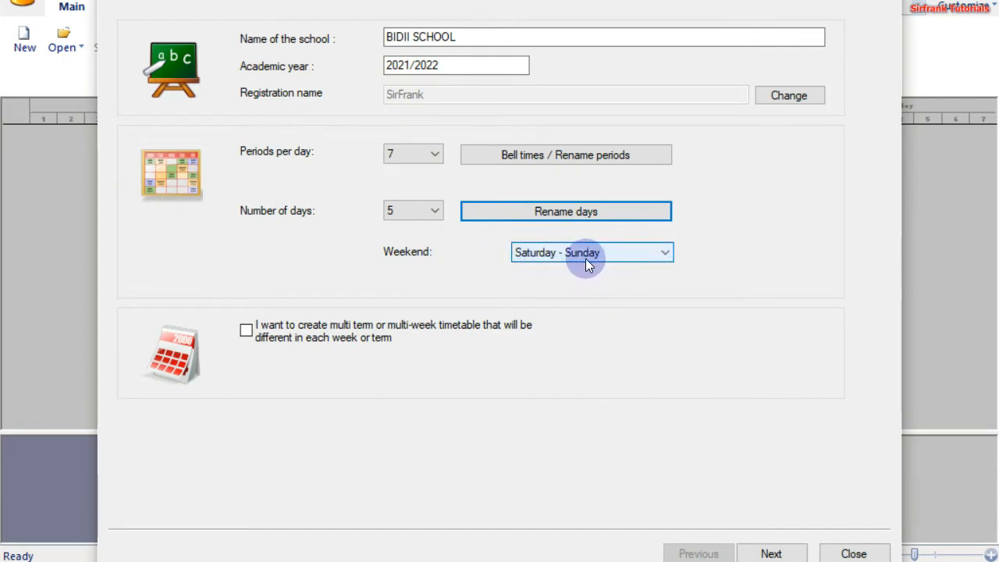
mouse_move(652, 267)
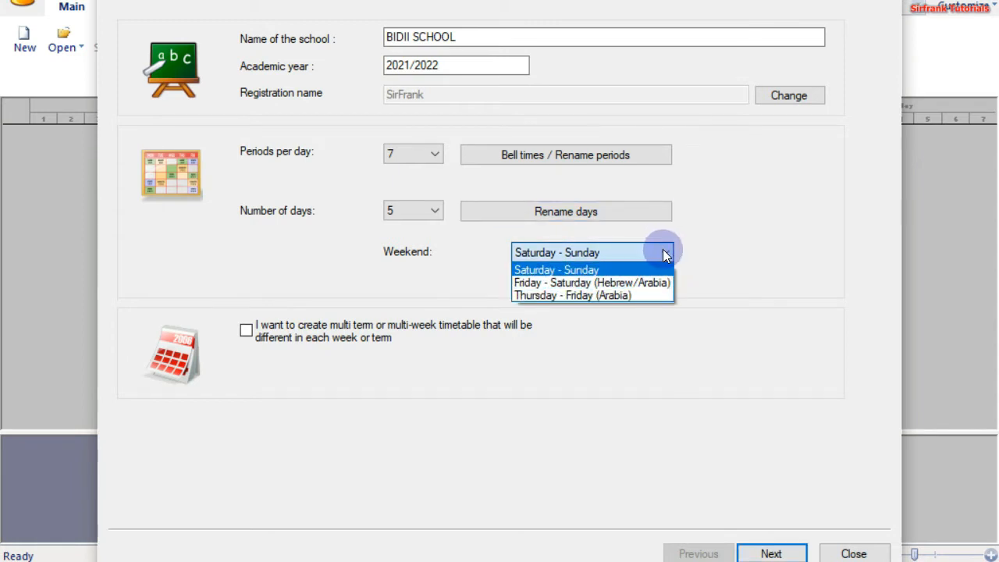
click(556, 270)
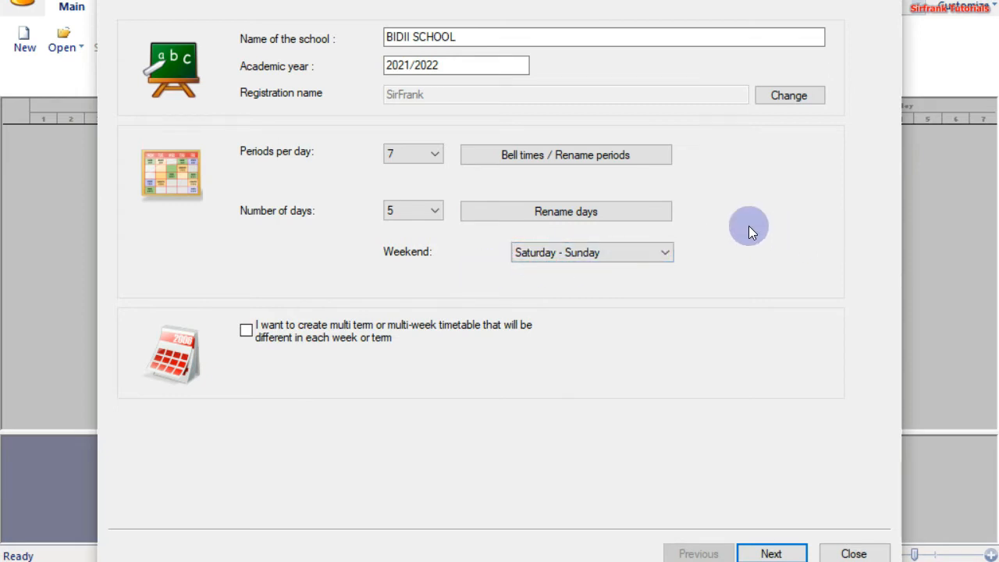
mouse_move(686, 223)
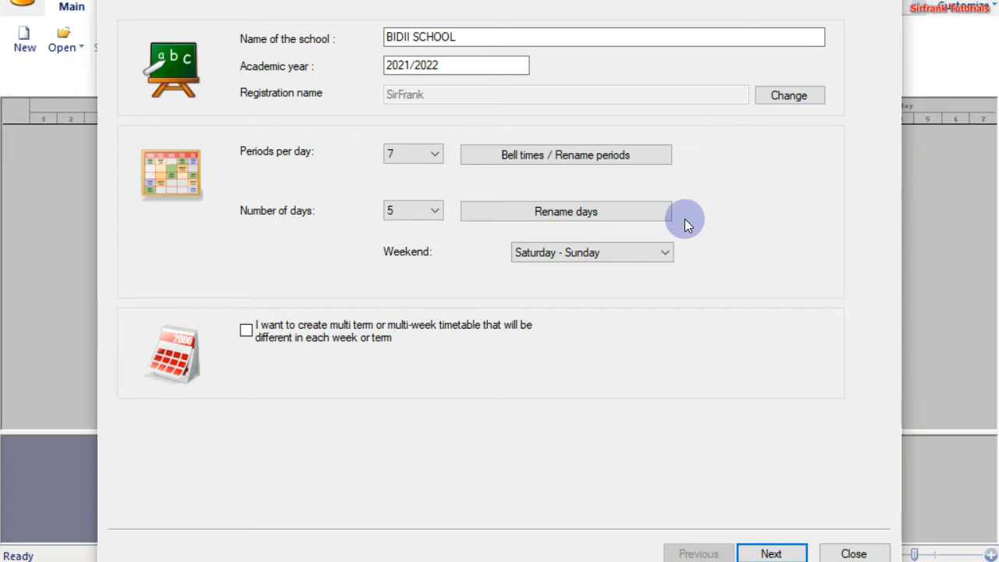
mouse_move(402, 226)
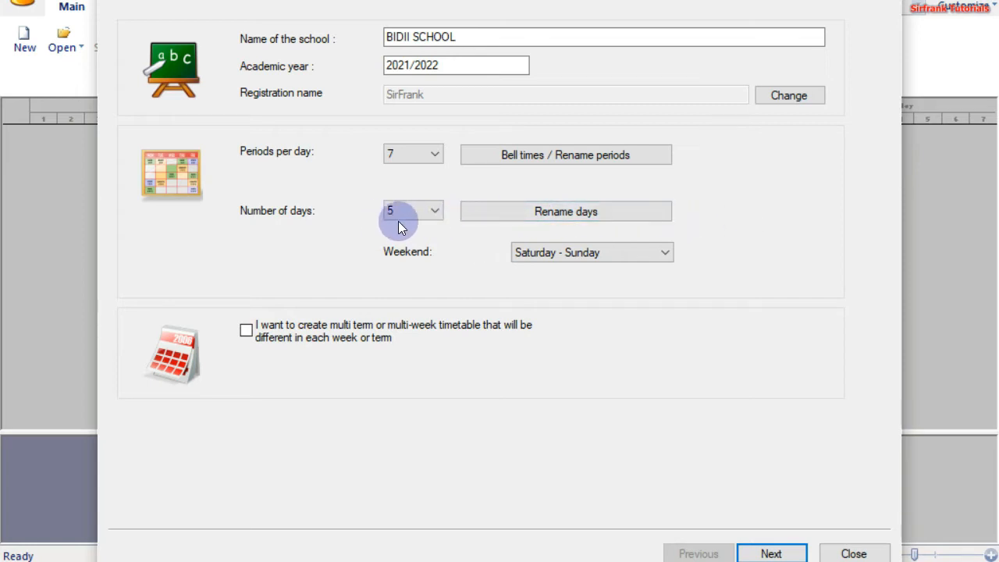
click(434, 211)
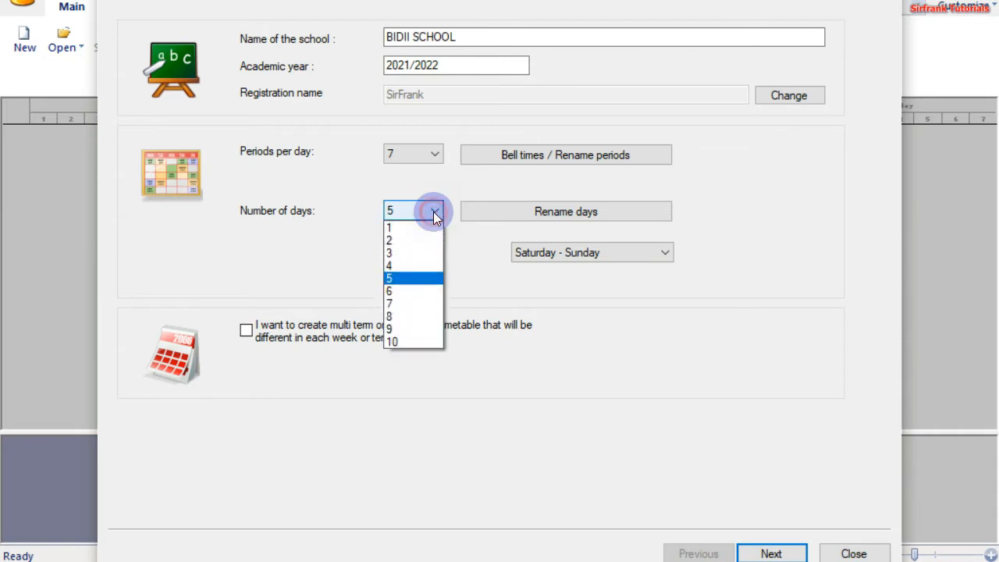
click(394, 278)
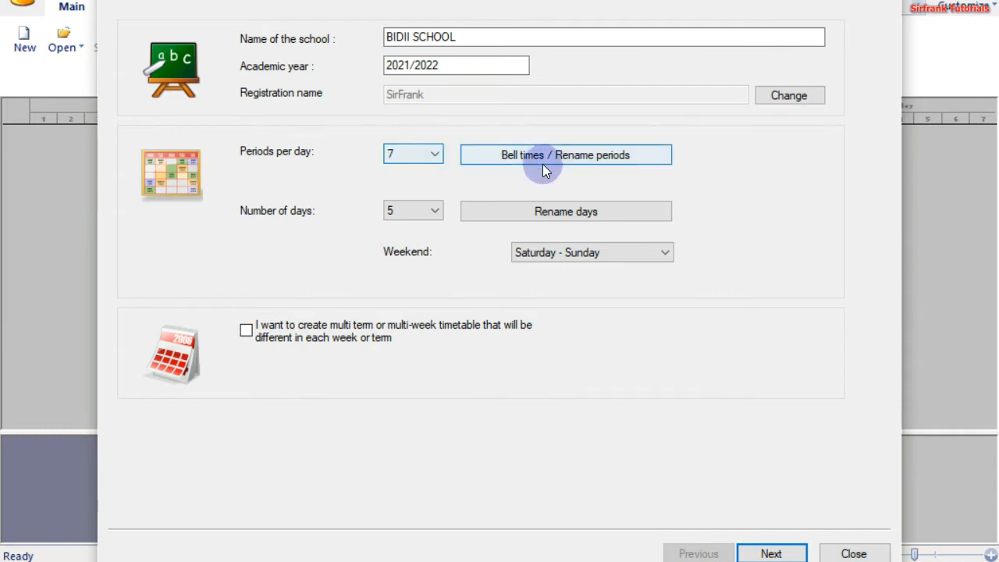
mouse_move(554, 160)
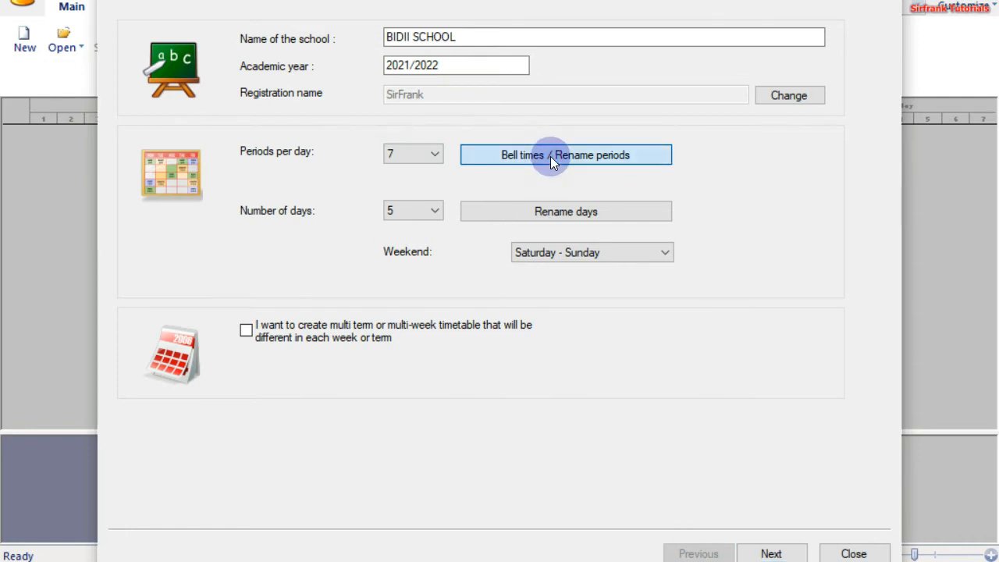
Open the bell times list and select period 1 (8:00–8:45).
click(566, 155)
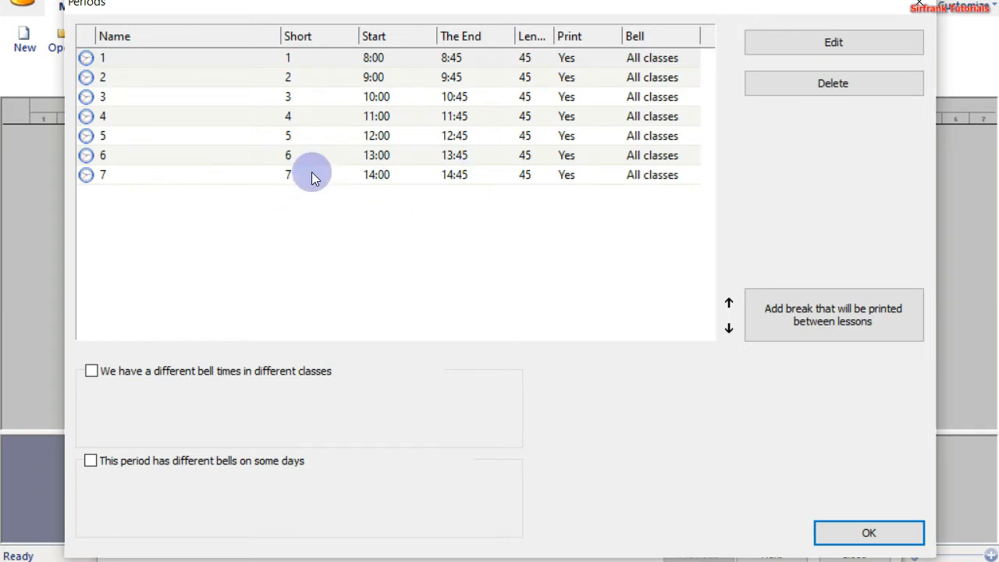
mouse_move(414, 133)
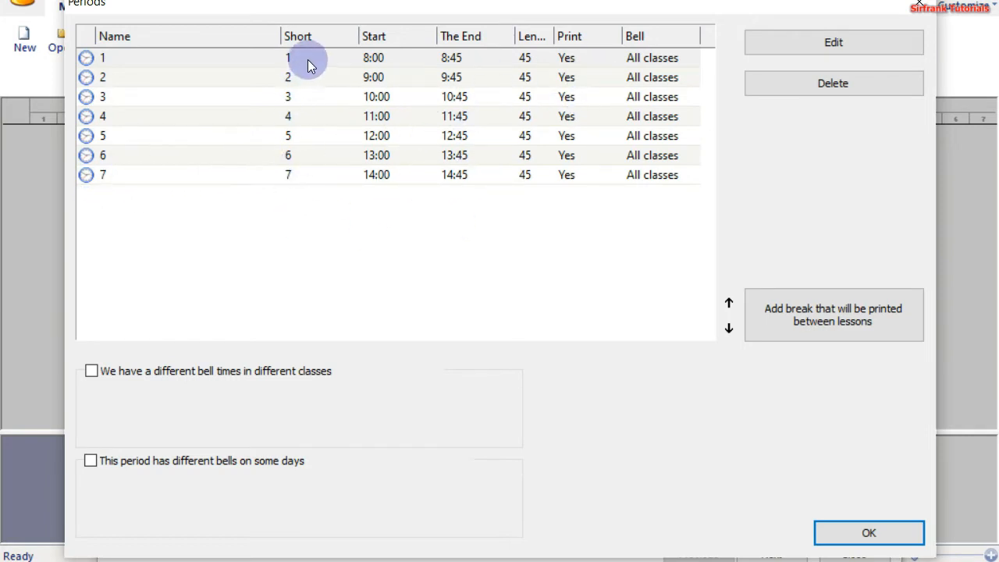
click(309, 61)
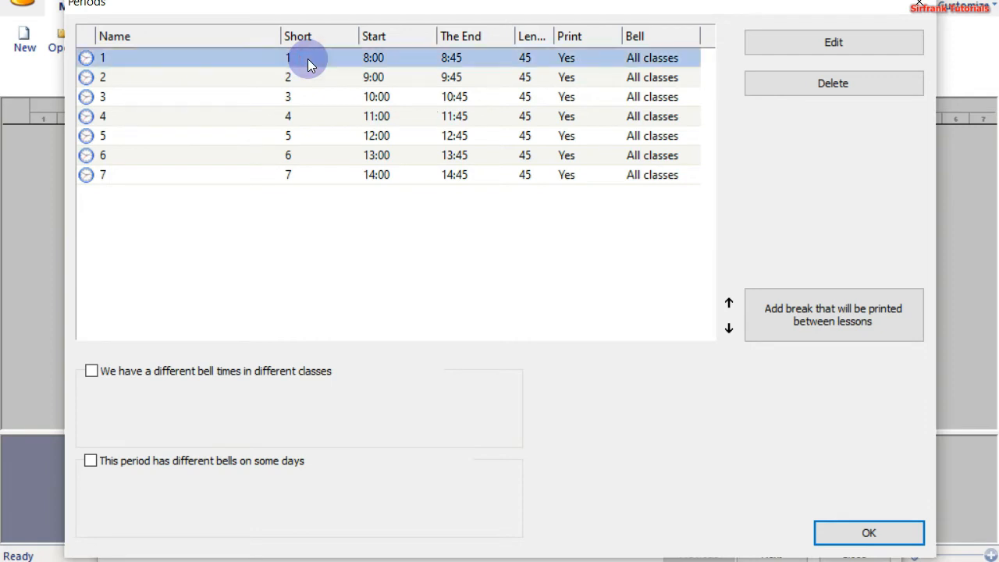
mouse_move(271, 66)
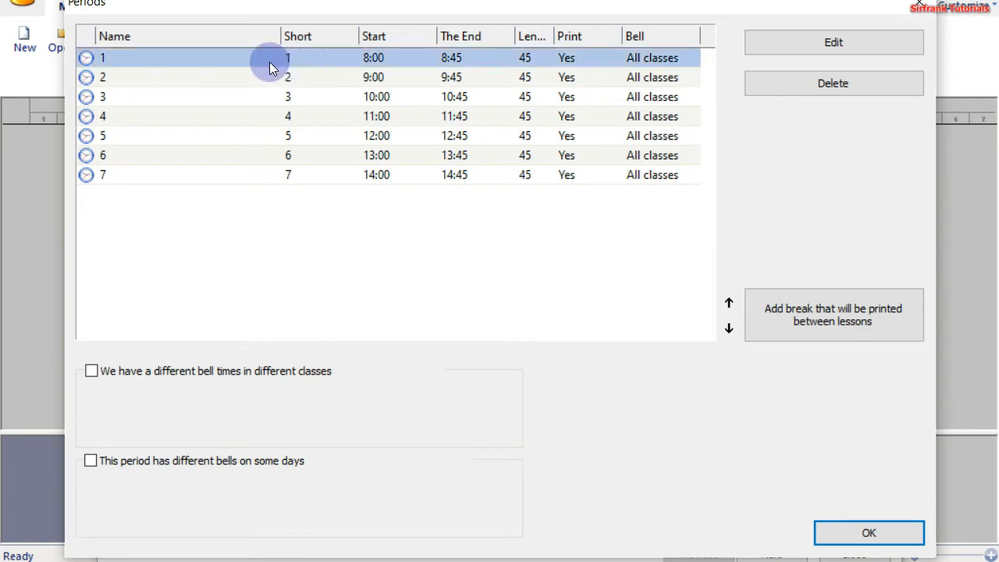
mouse_move(379, 58)
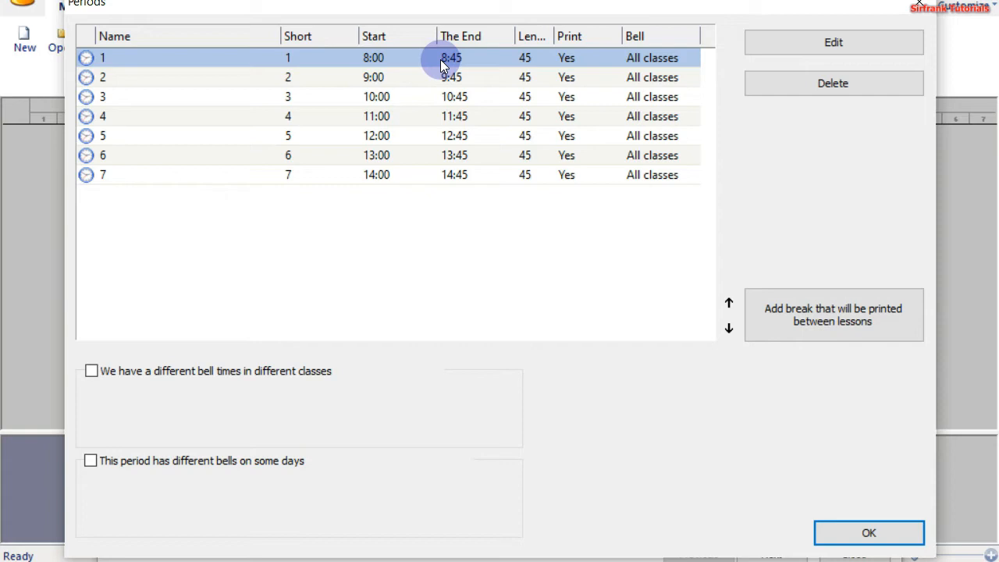
mouse_move(416, 63)
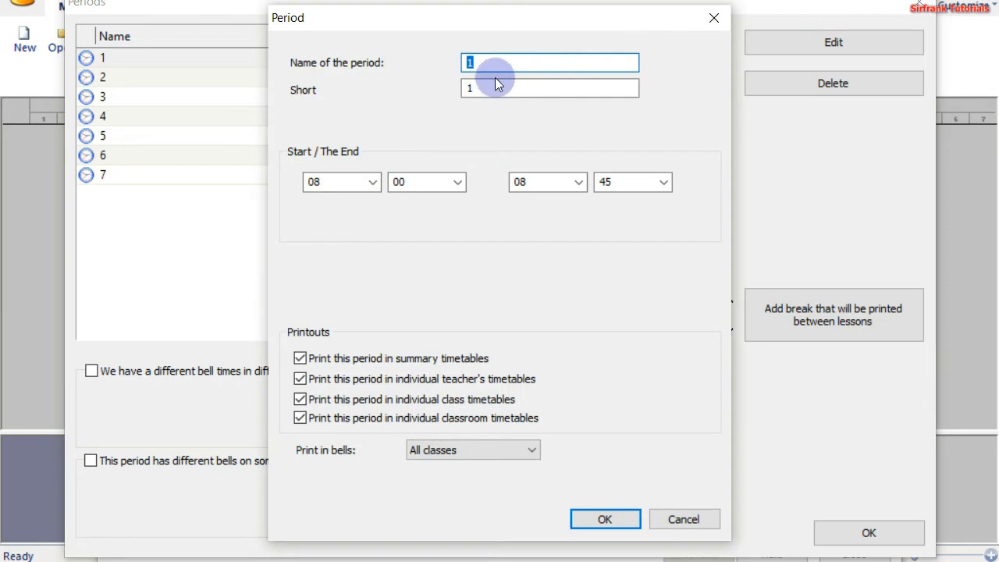
Rename period 1 to PERIOD 1 with short name P1.
click(472, 62)
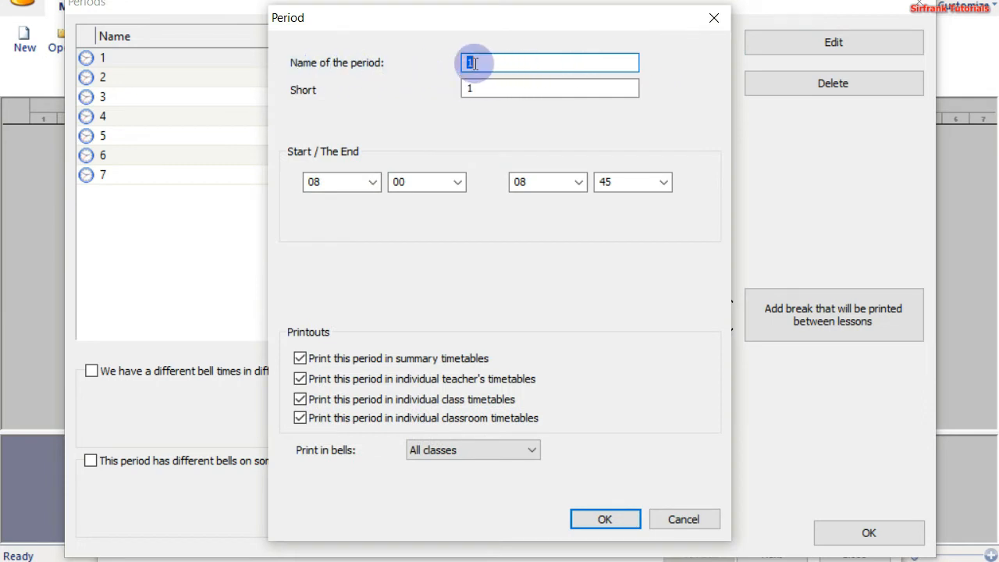
key(Backspace)
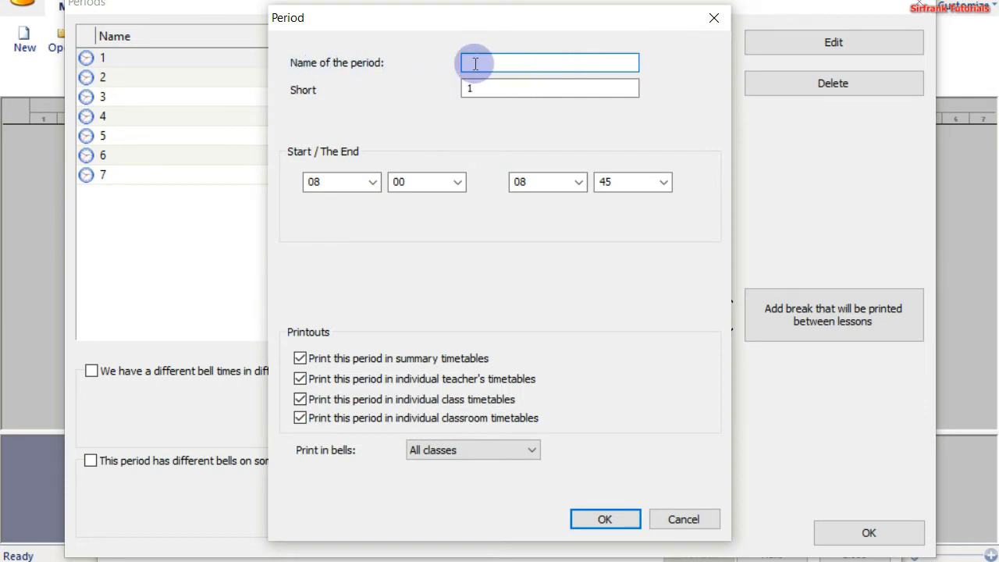
text(PER)
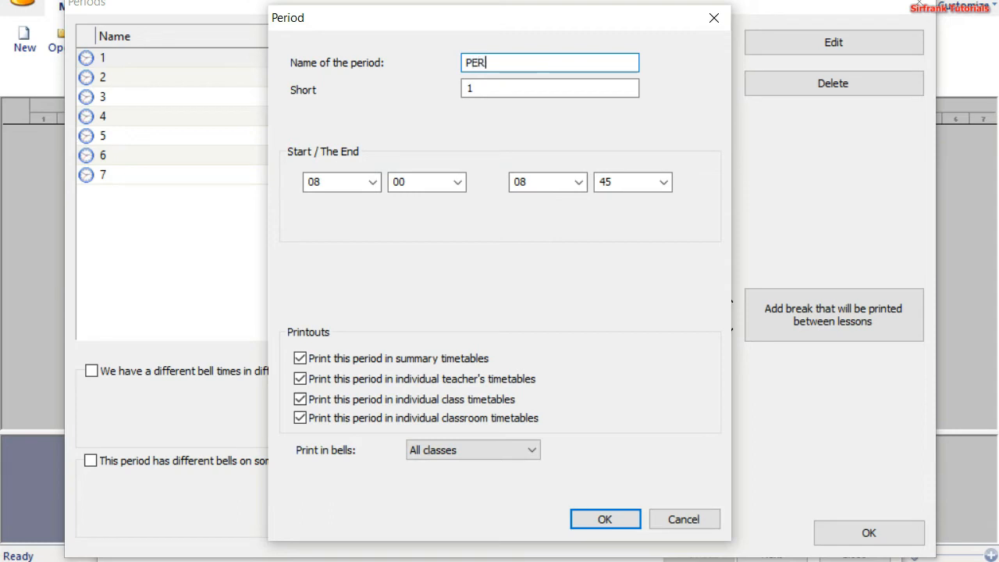
text(IOD 1)
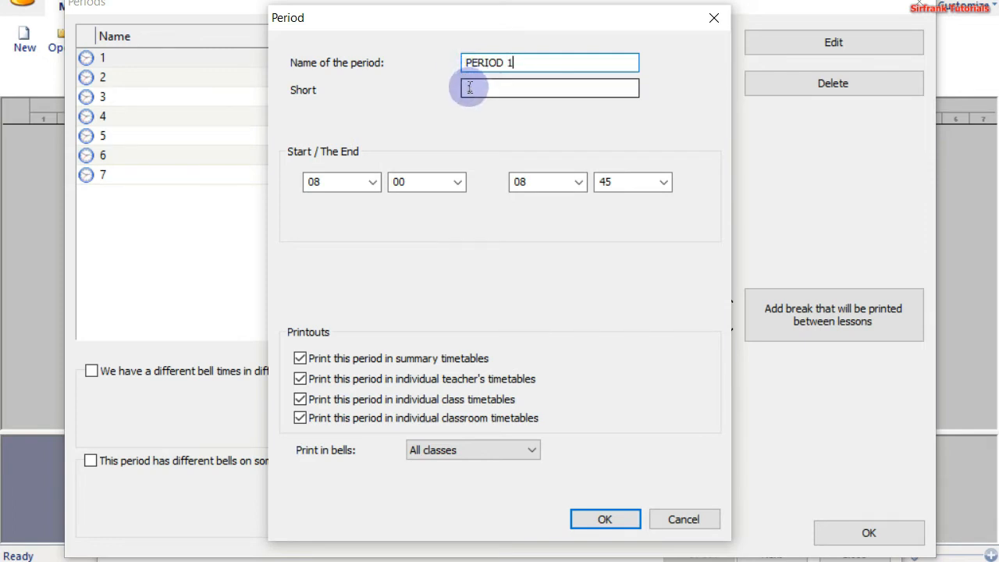
text(P1)
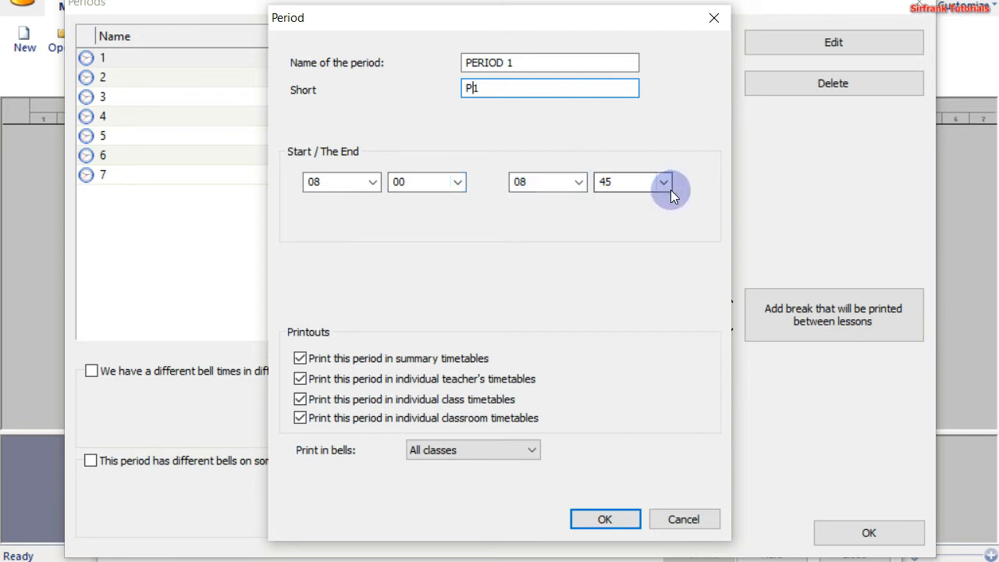
Set period 1 to run from 8:20 to 8:50 and confirm.
click(665, 181)
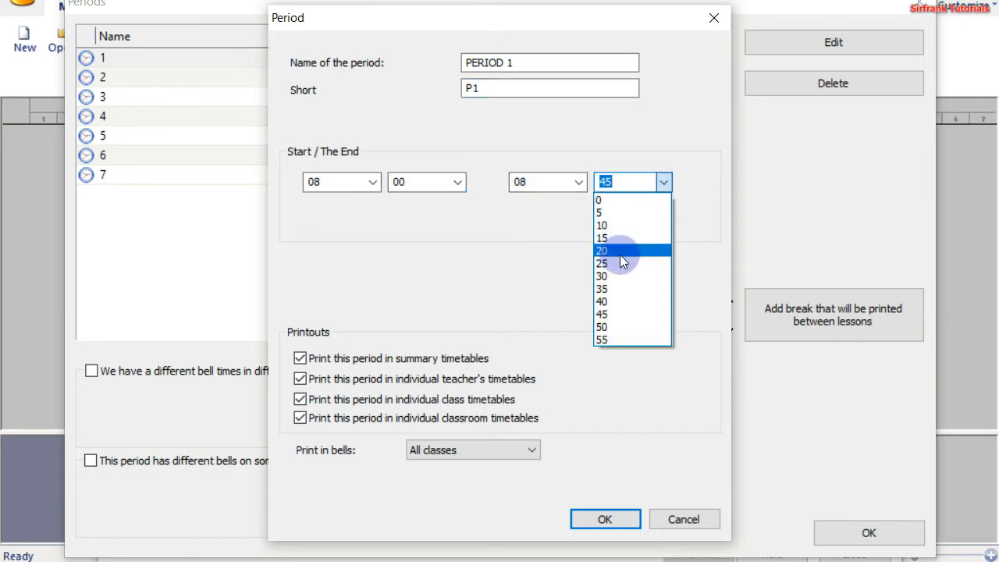
mouse_move(457, 199)
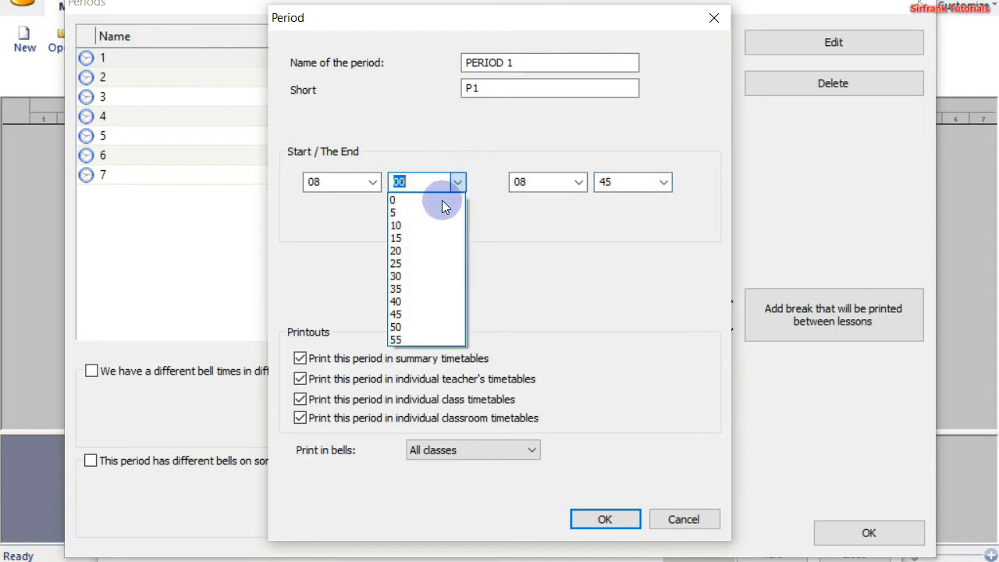
click(396, 251)
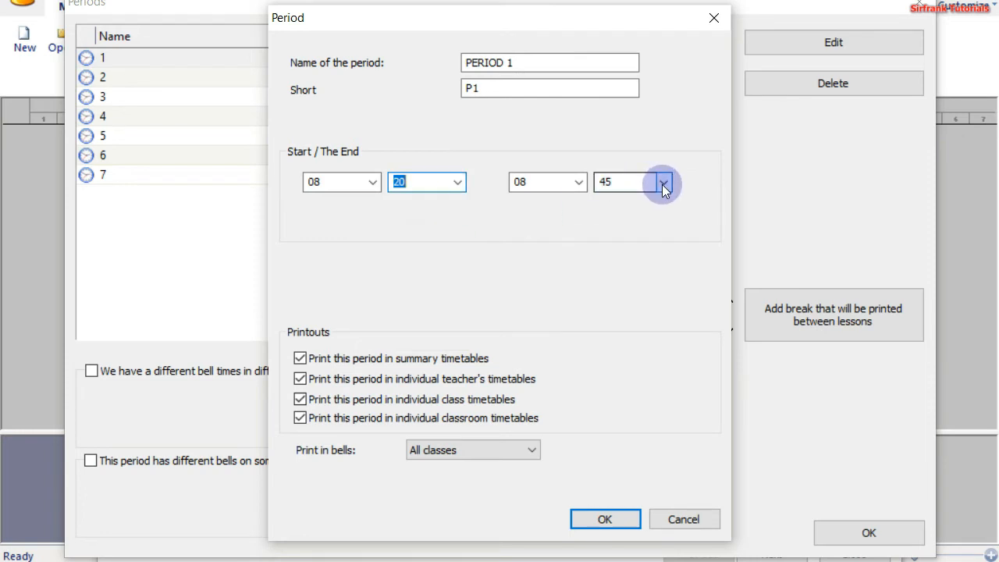
click(662, 181)
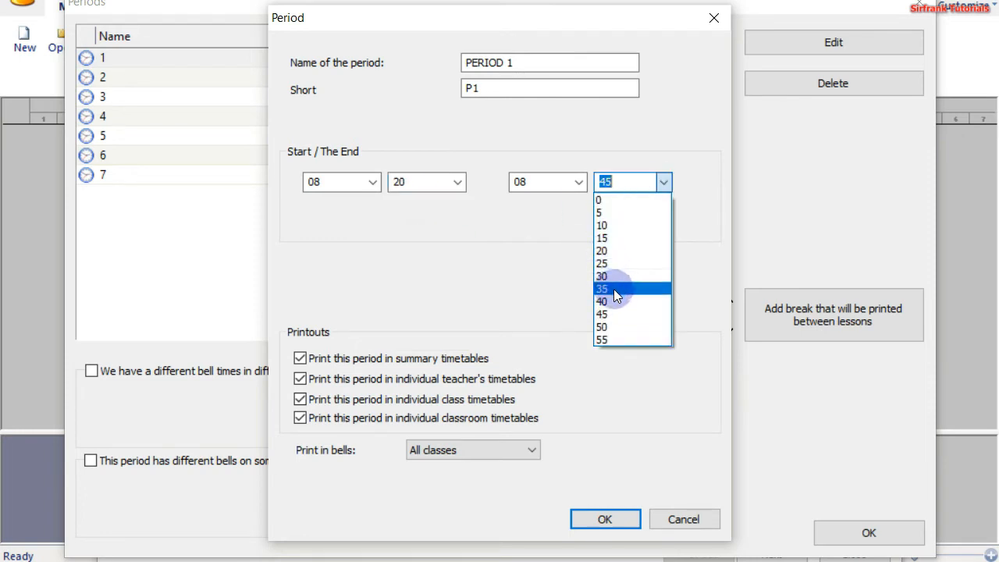
click(603, 327)
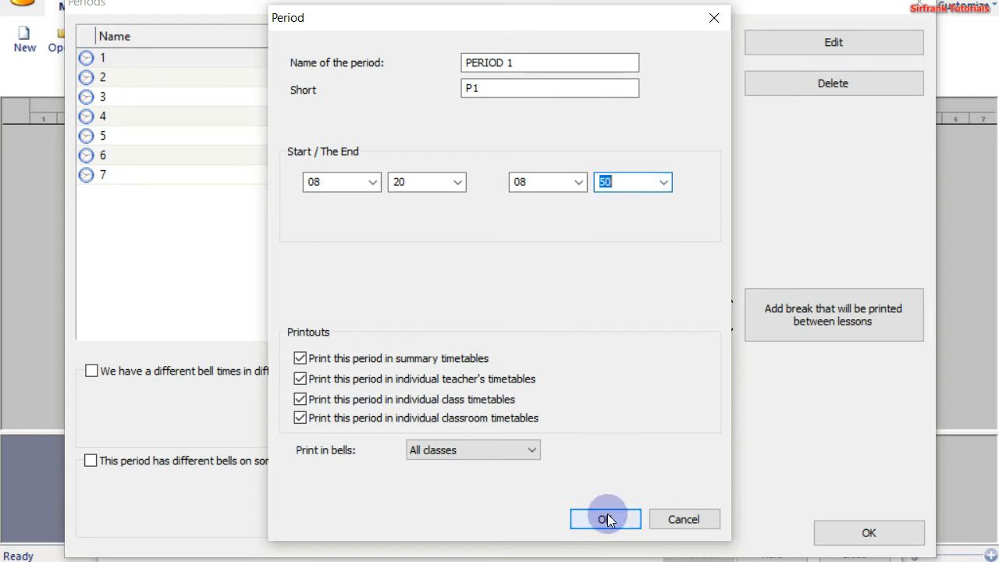
click(605, 519)
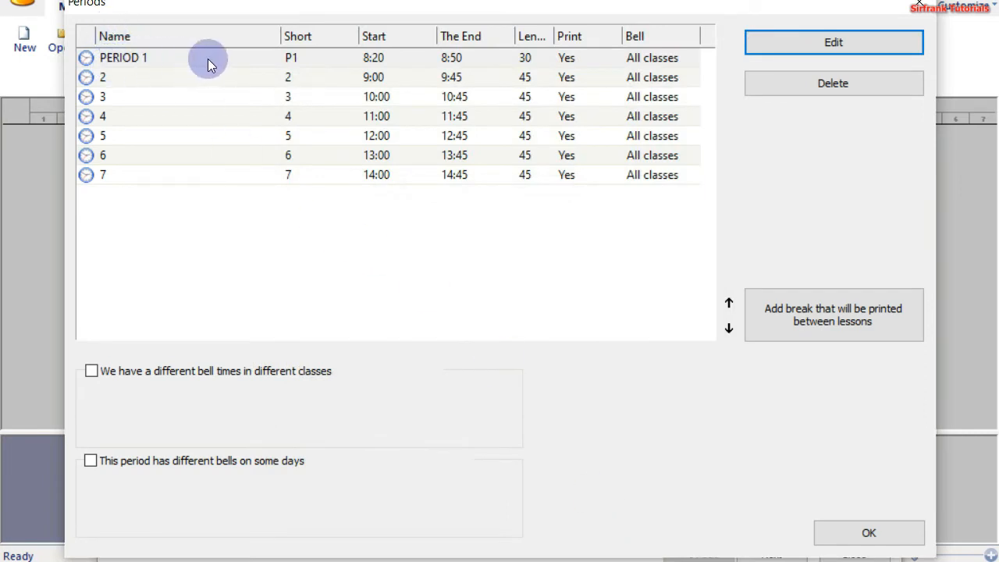
mouse_move(358, 61)
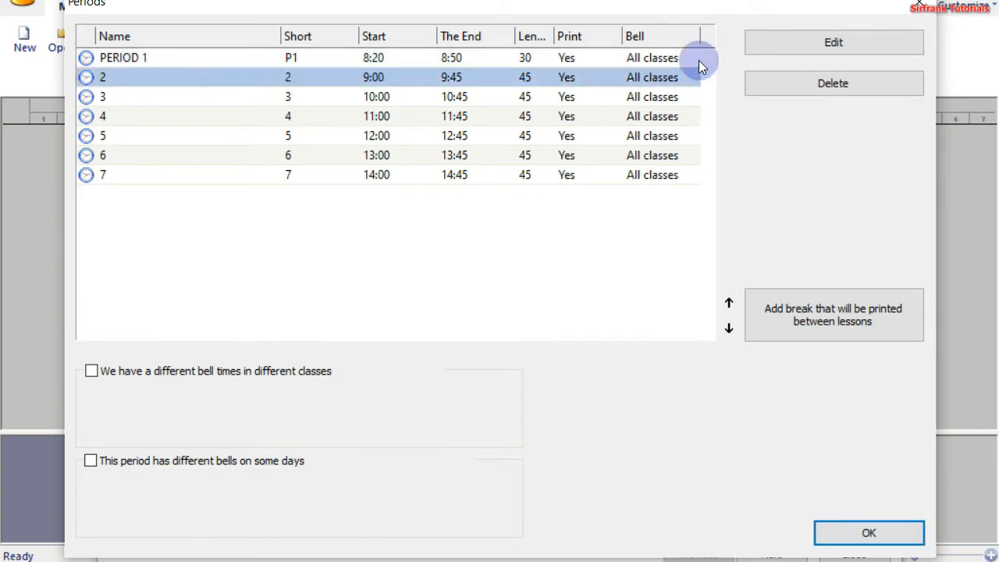
mouse_move(632, 96)
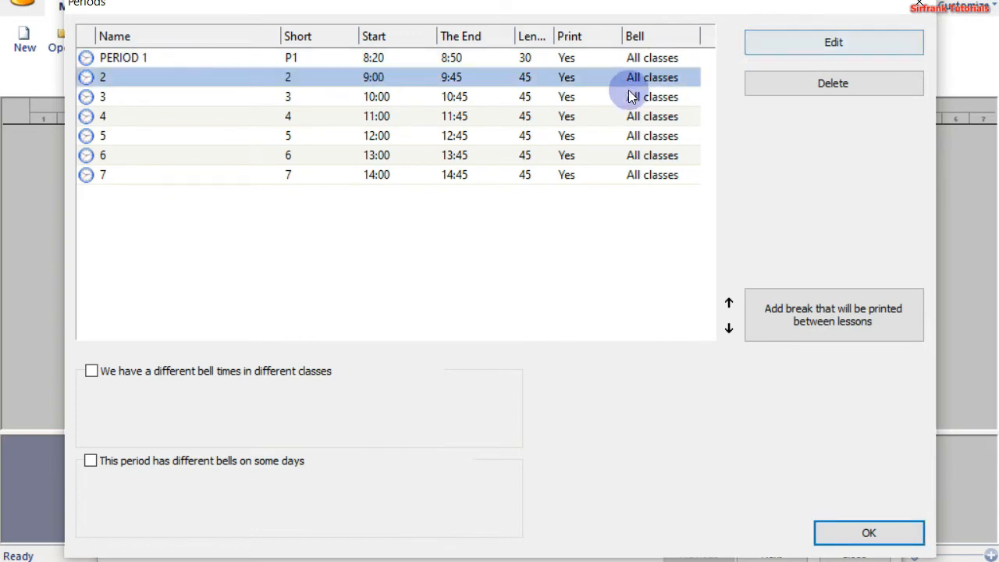
Open period 2 (named 2, 9:00–9:45) for editing.
click(833, 42)
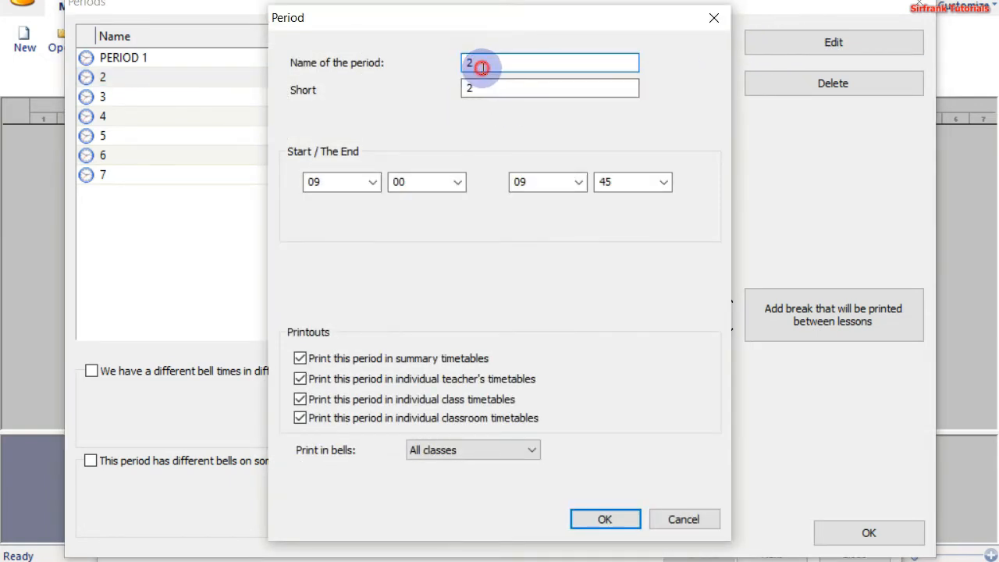
Name period 2 PERIOD 2 with short name P2.
text(P)
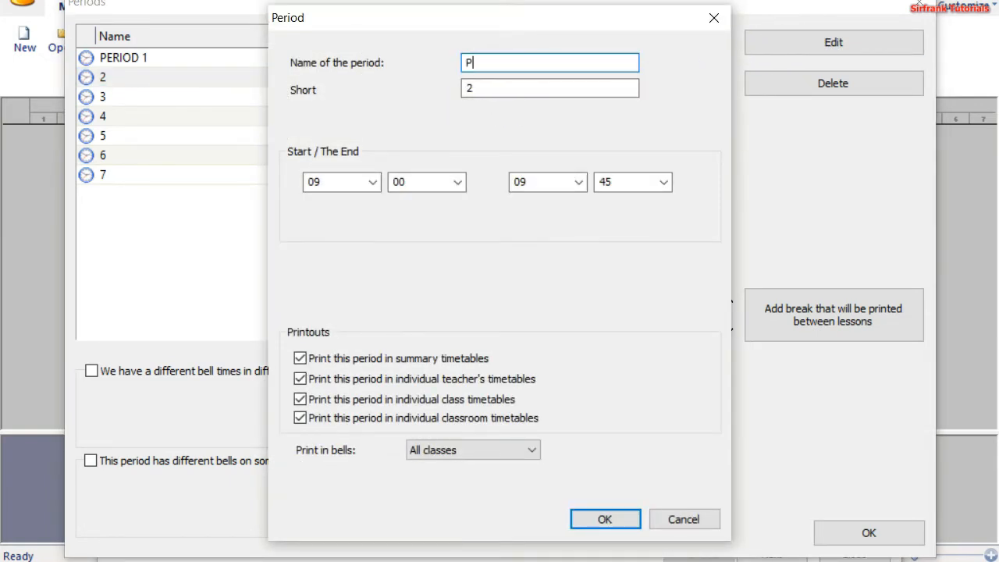
text(ERIO)
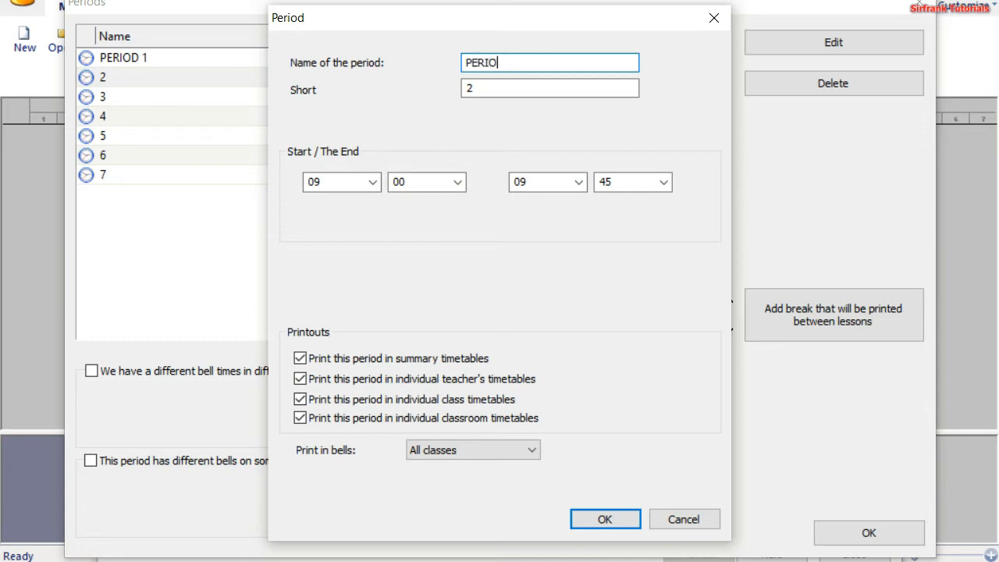
text(D 2)
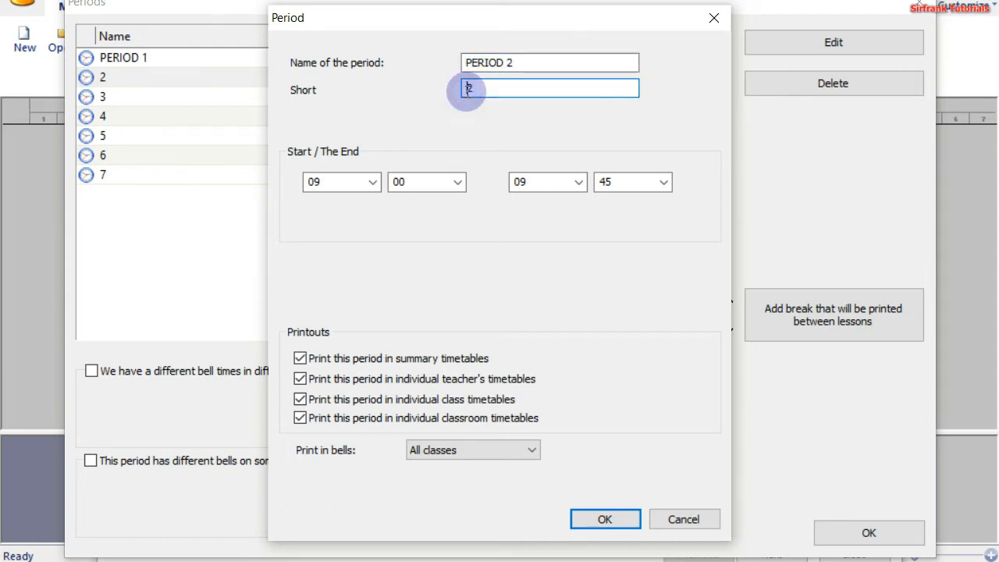
text(P2)
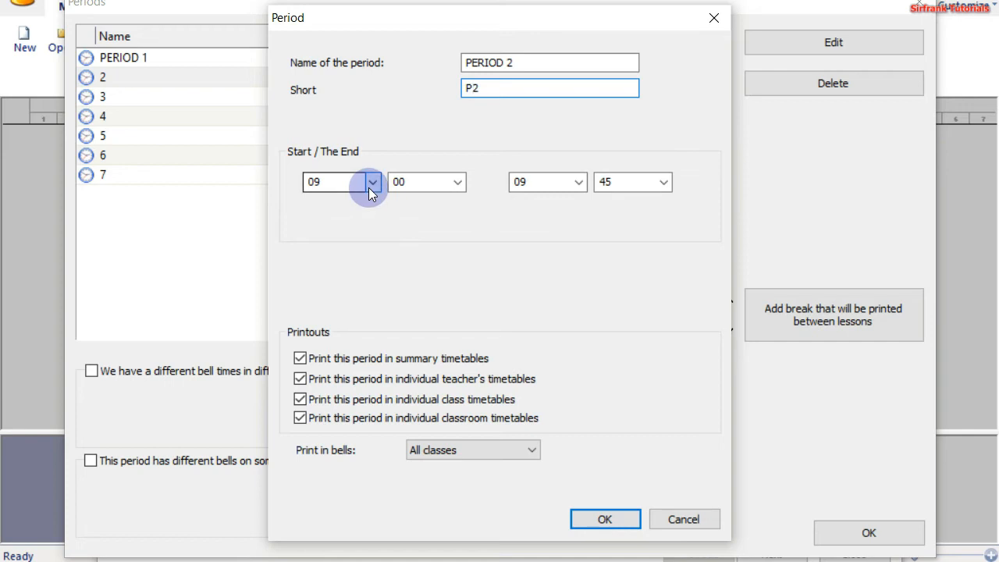
Set period 2 to run from 8:50 to 9:20 and confirm.
click(370, 182)
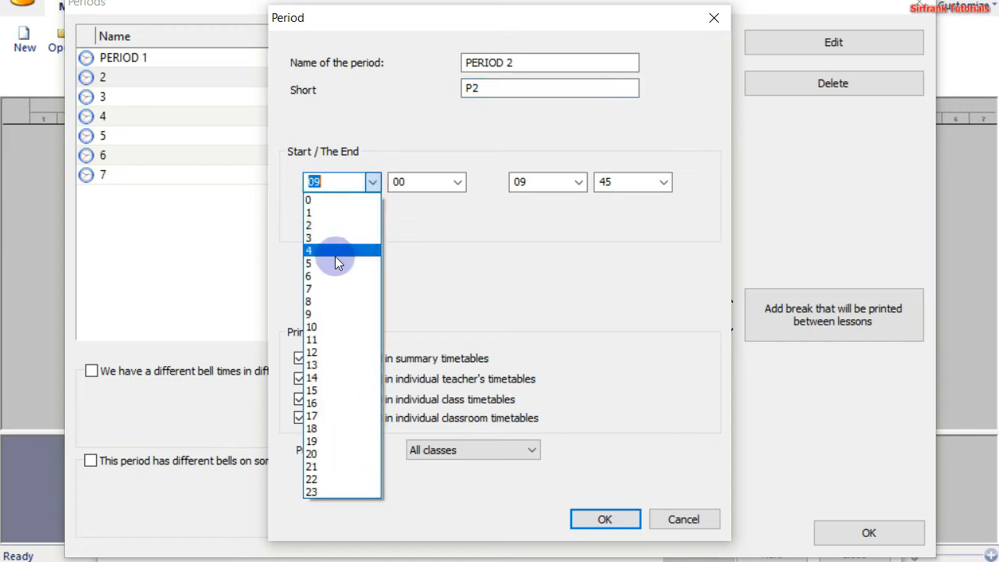
mouse_move(333, 301)
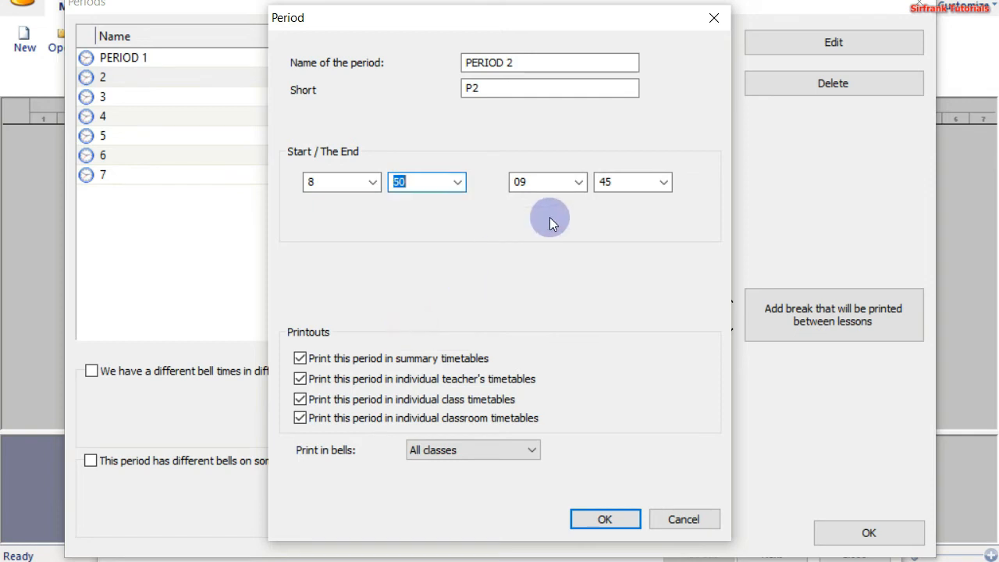
click(663, 182)
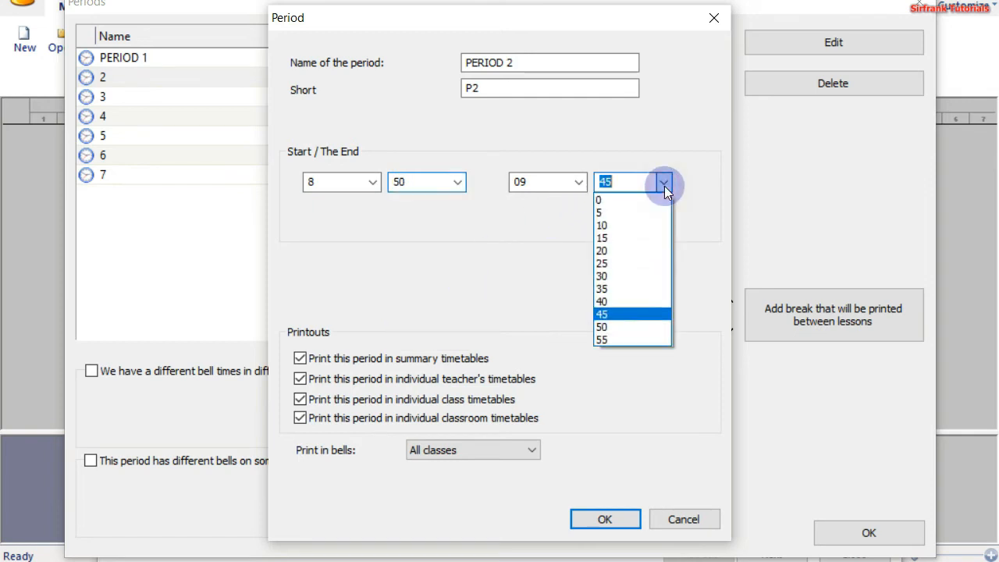
click(600, 250)
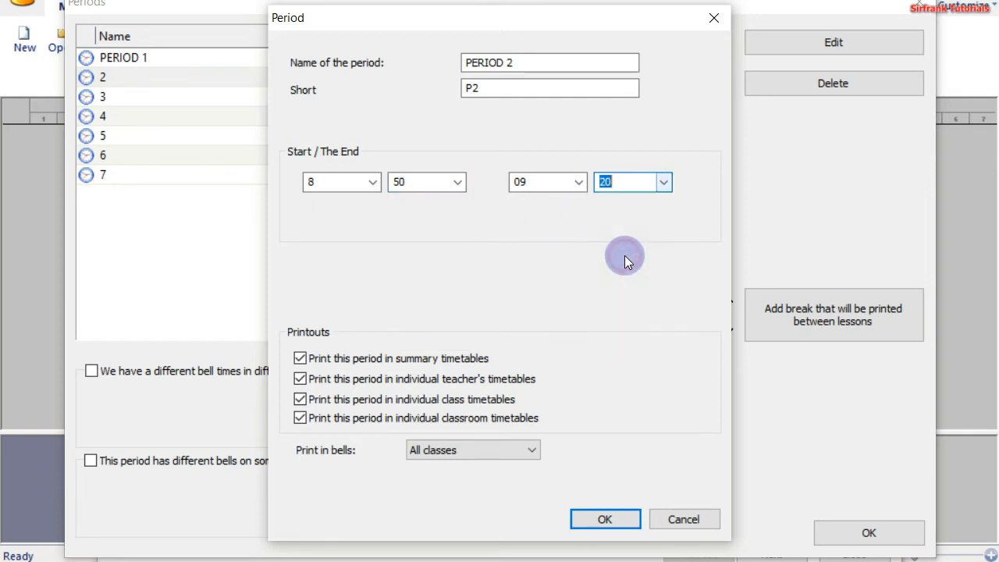
click(604, 519)
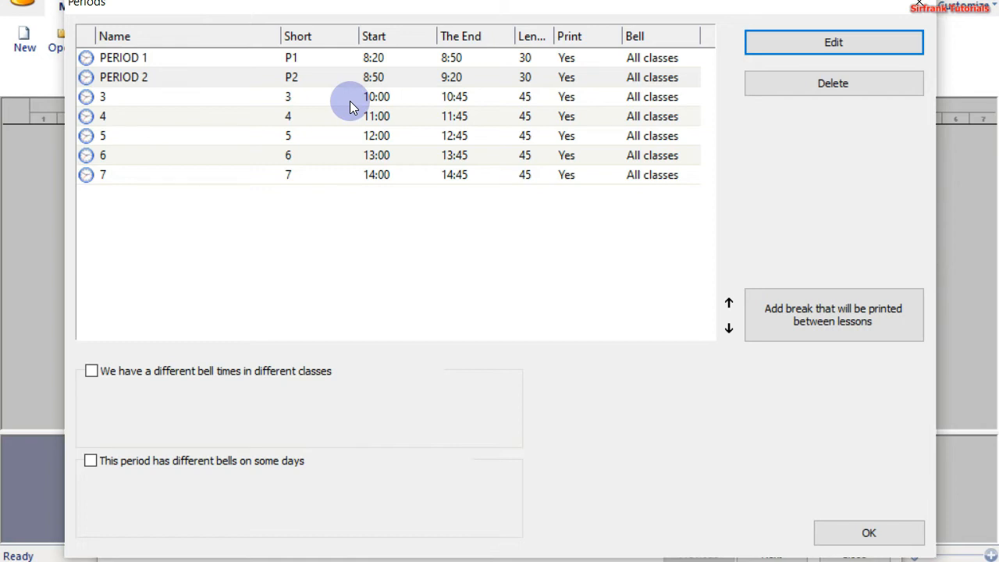
mouse_move(464, 93)
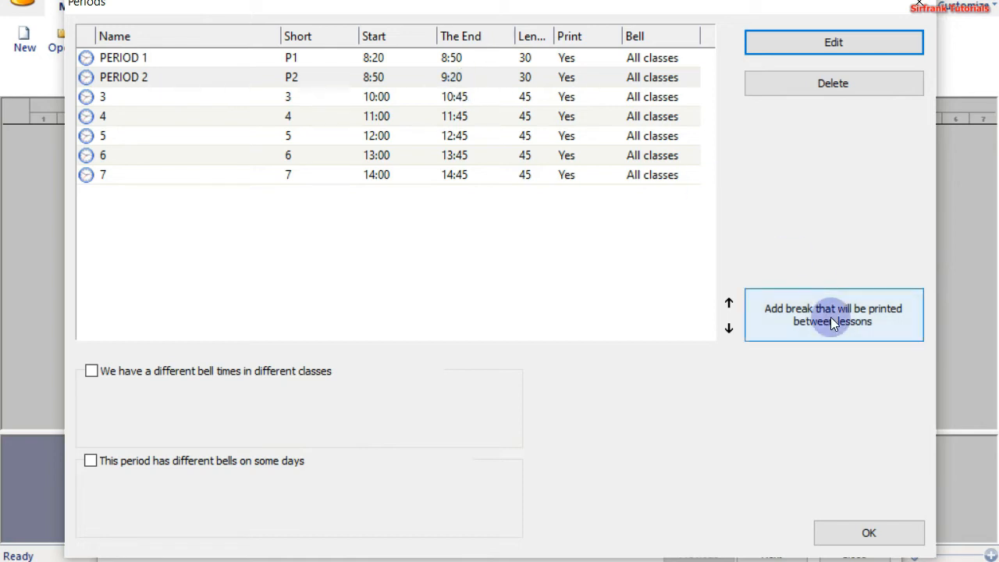
mouse_move(784, 314)
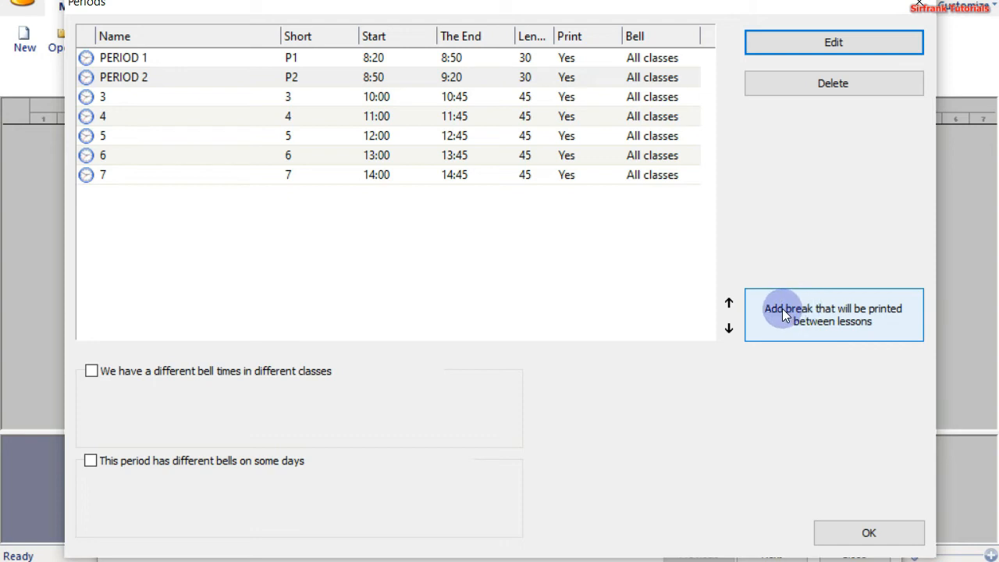
mouse_move(833, 320)
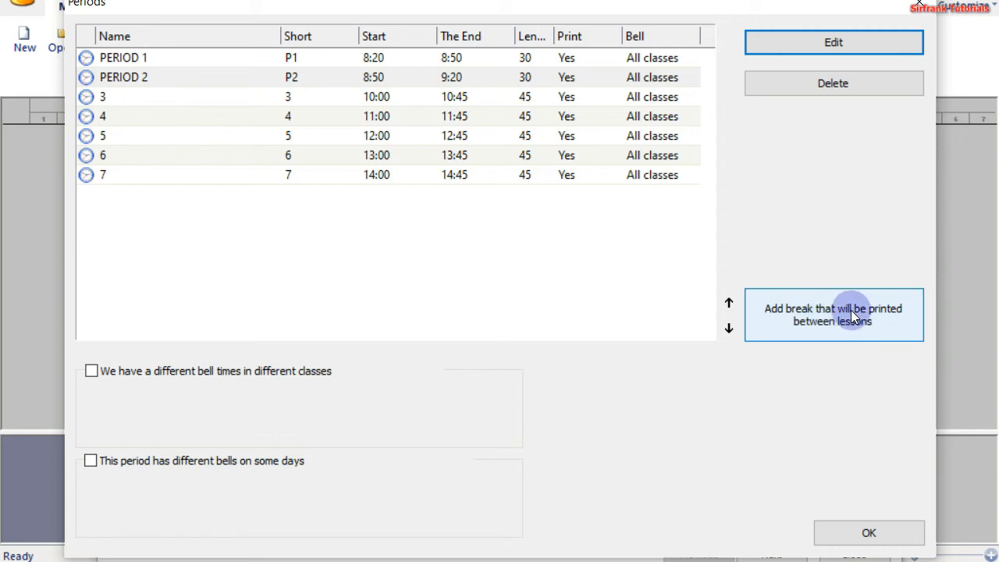
Add a new break between lessons and start entering its name.
click(833, 315)
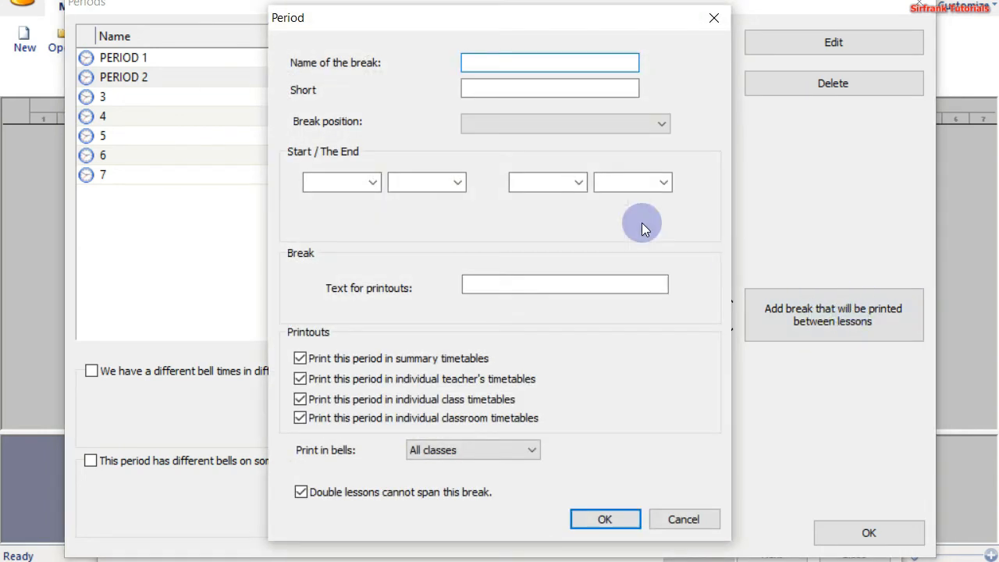
mouse_move(382, 84)
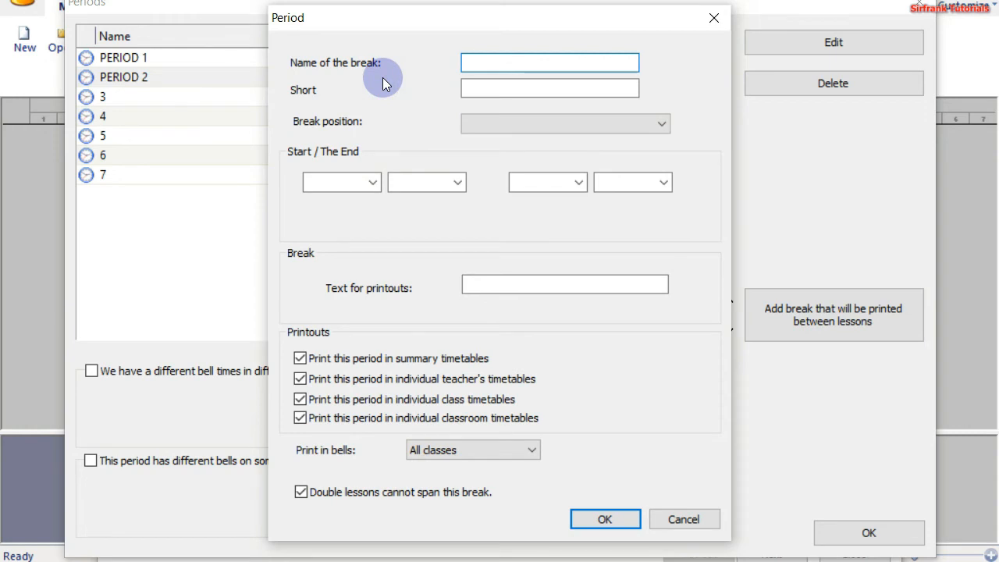
text(FIRST BRE)
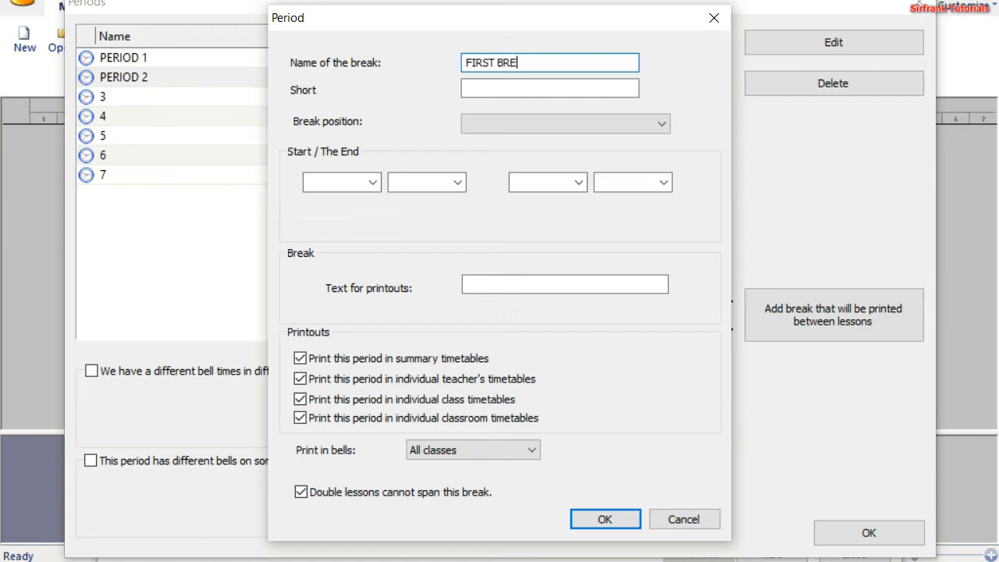
key(Backspace)
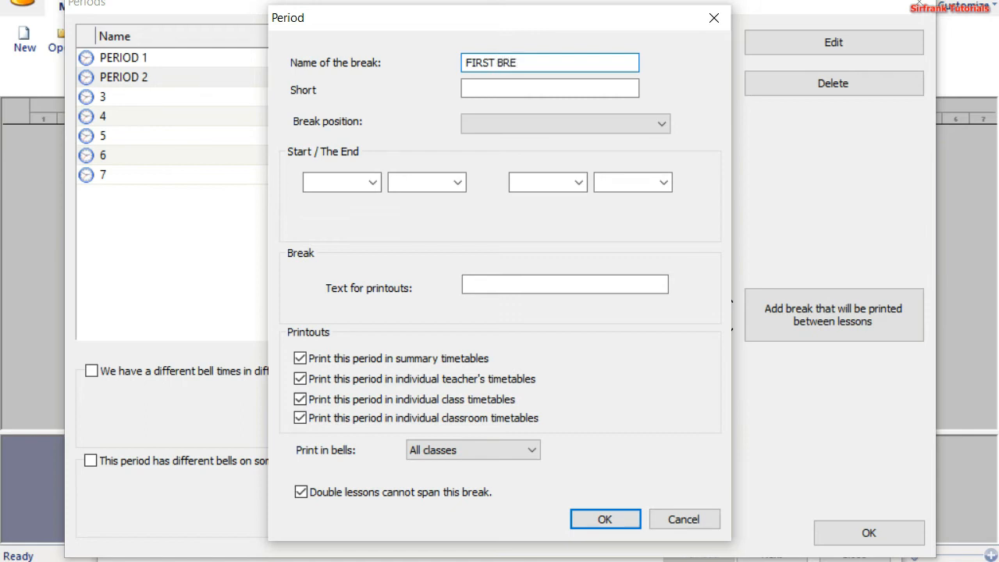
text(AK)
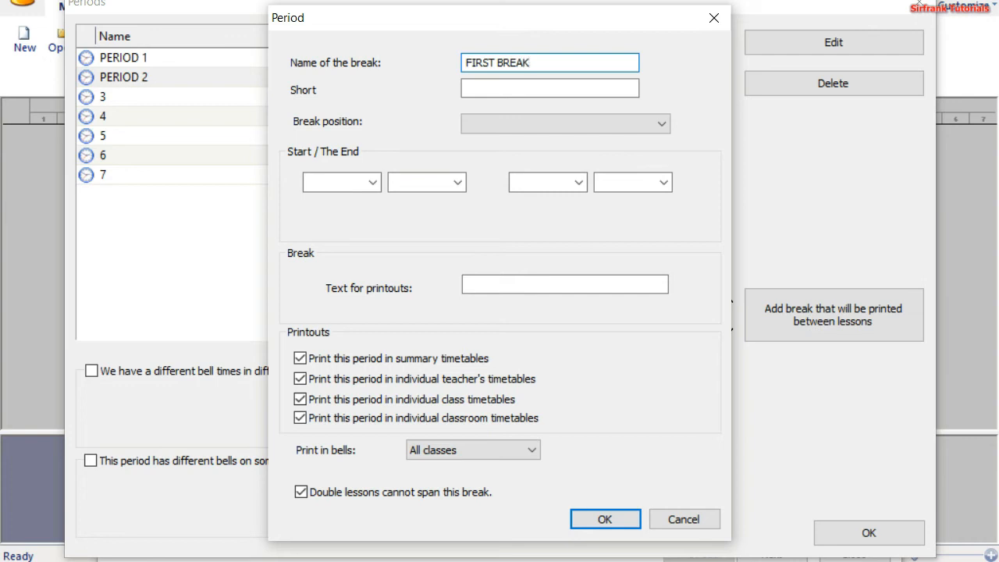
Set the break's name and printout text to FIRST BREAK.
click(531, 62)
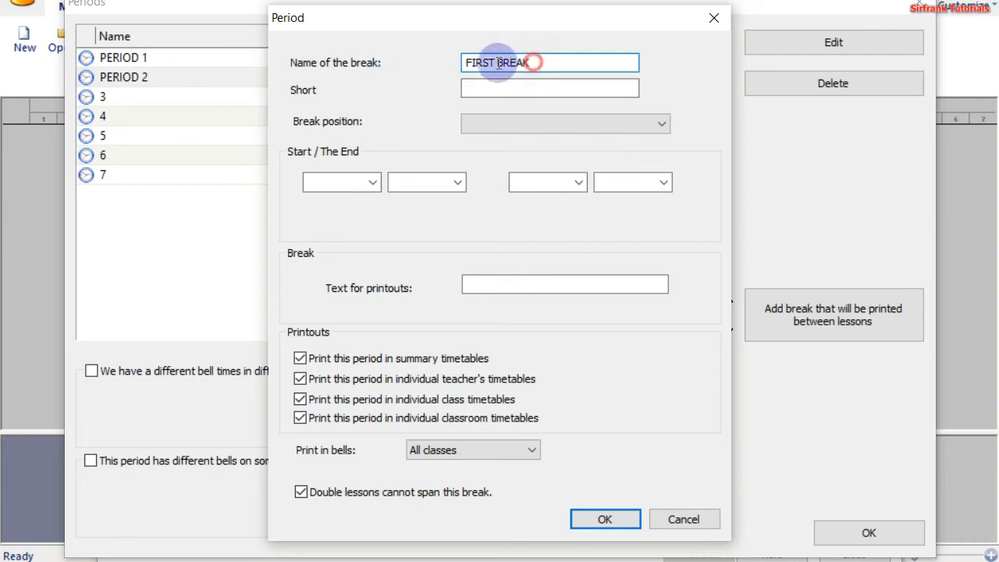
triple_click(502, 62)
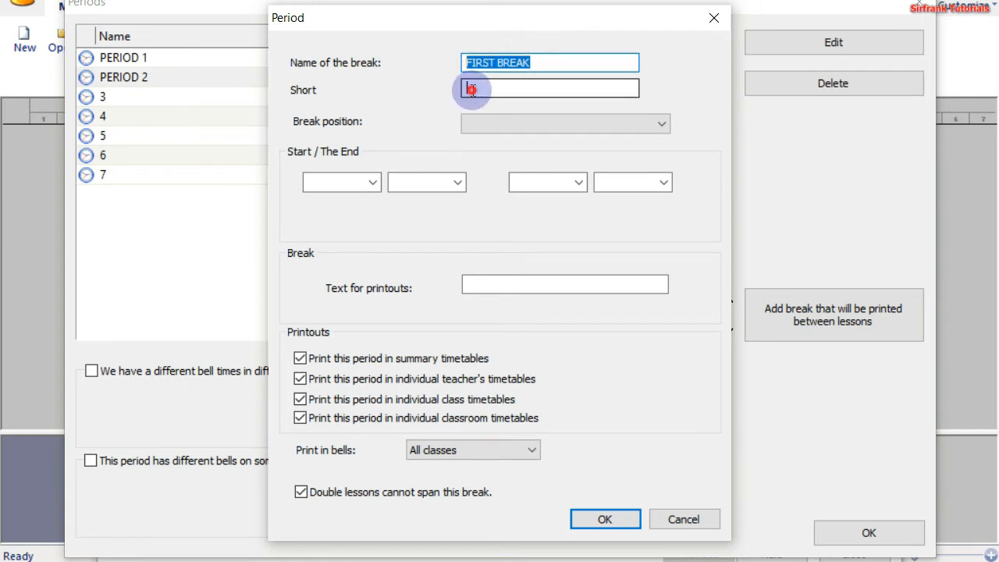
text(FIRST BREAK)
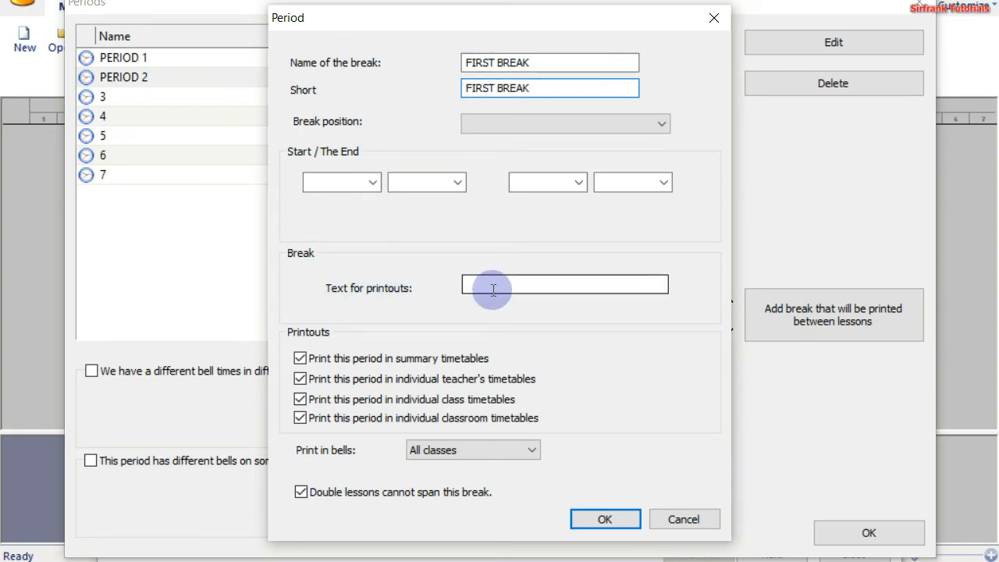
click(564, 284)
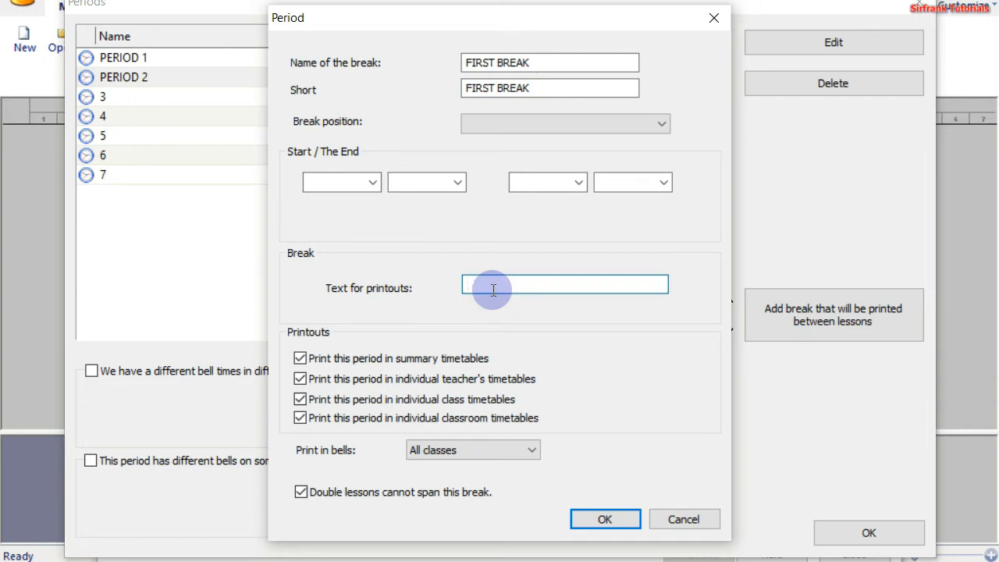
text(FIRST BREAK)
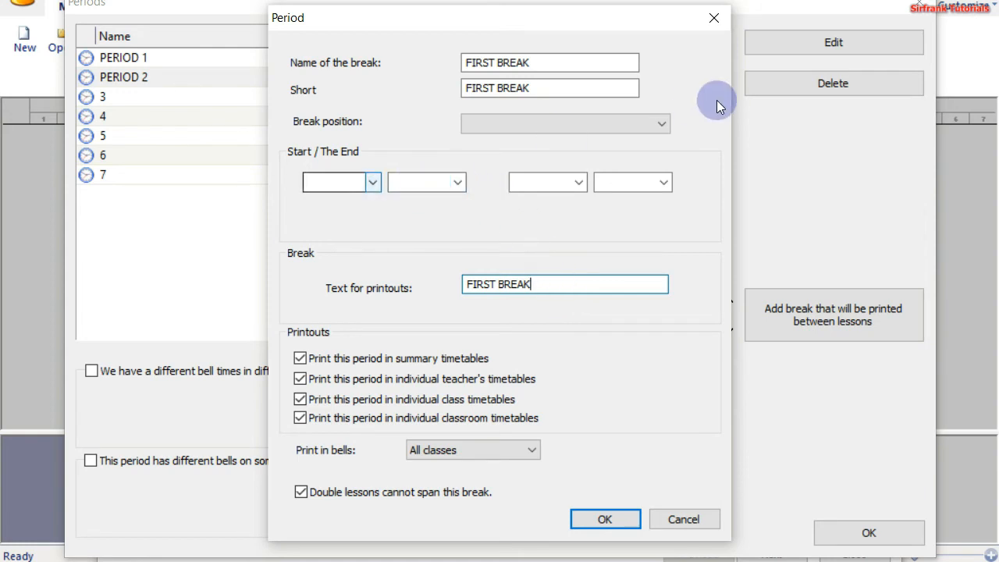
Position FIRST BREAK before period 3, ending at 9:50, and confirm.
click(660, 123)
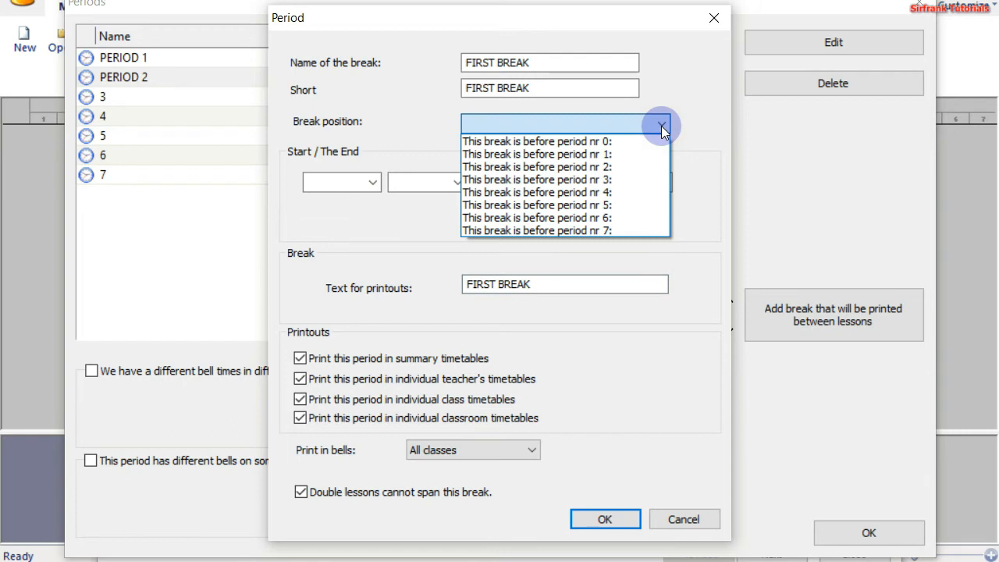
mouse_move(556, 141)
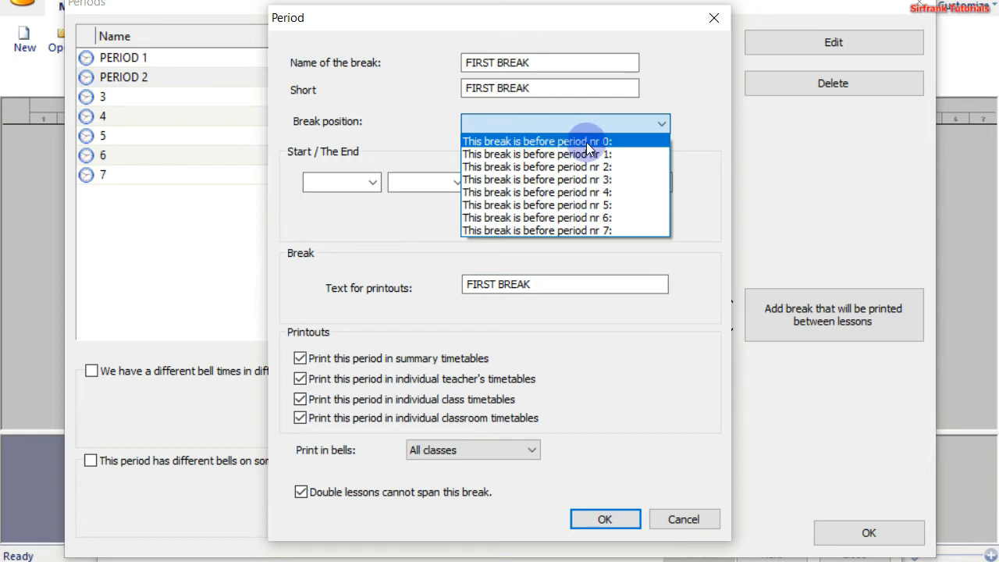
mouse_move(631, 144)
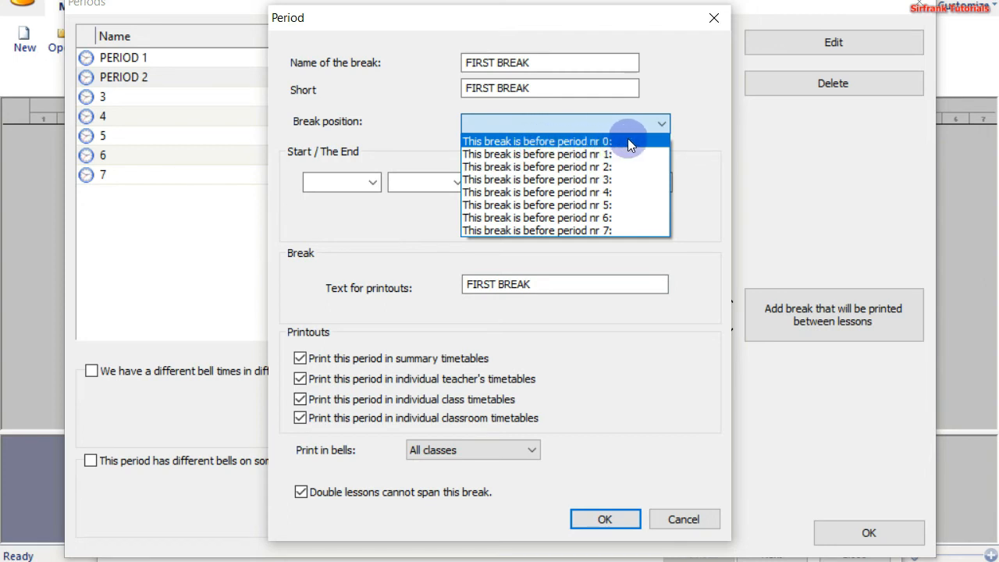
mouse_move(661, 133)
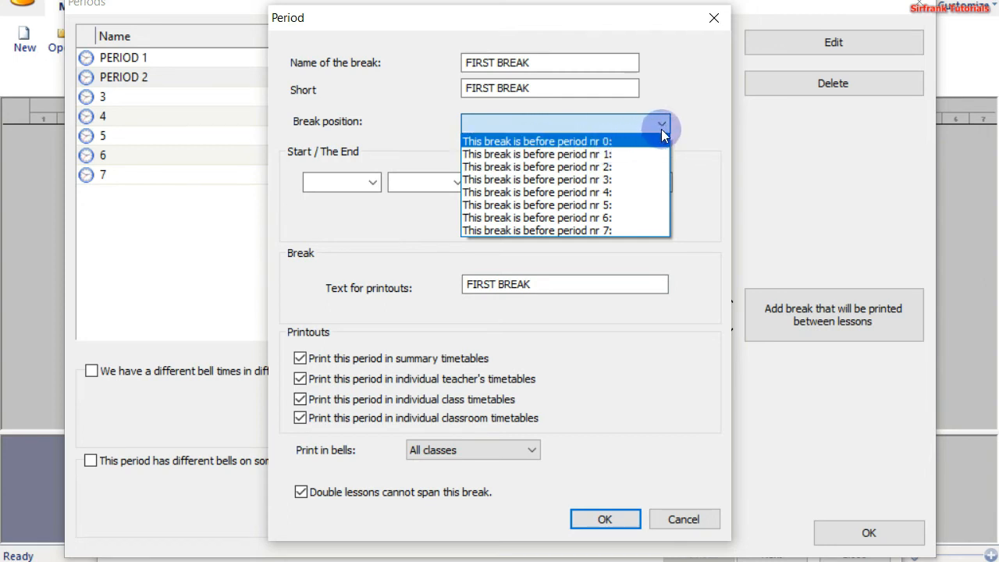
click(114, 96)
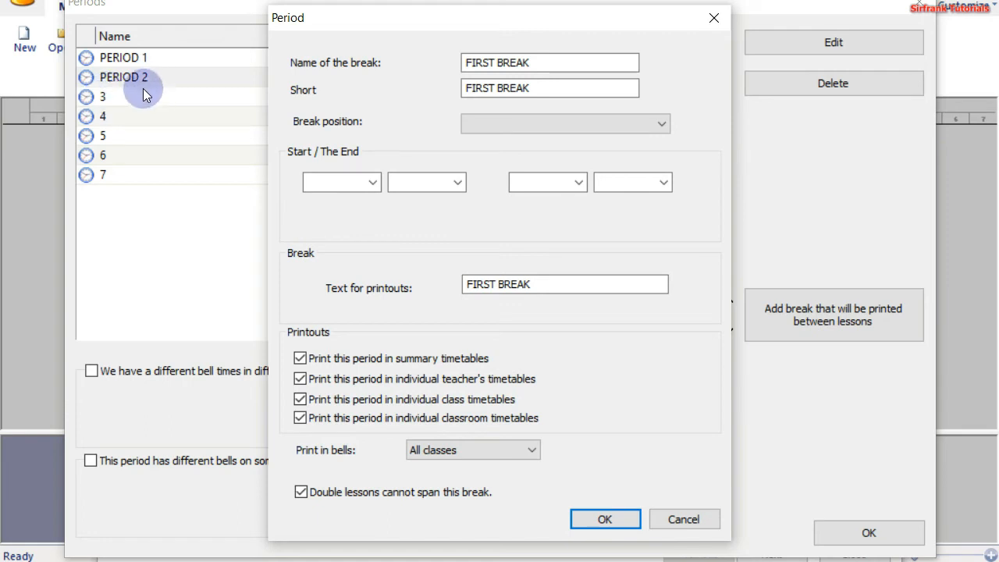
mouse_move(661, 125)
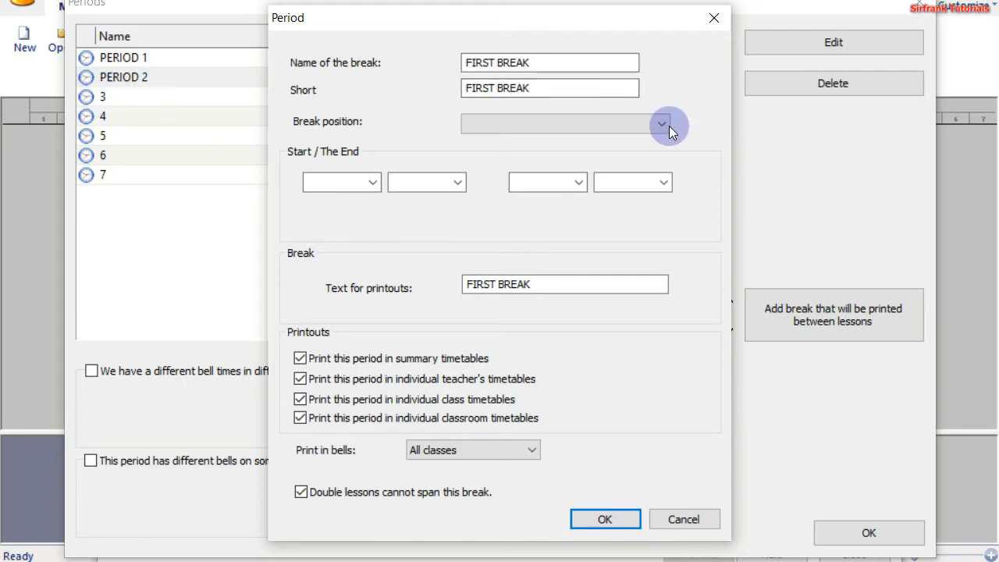
click(661, 124)
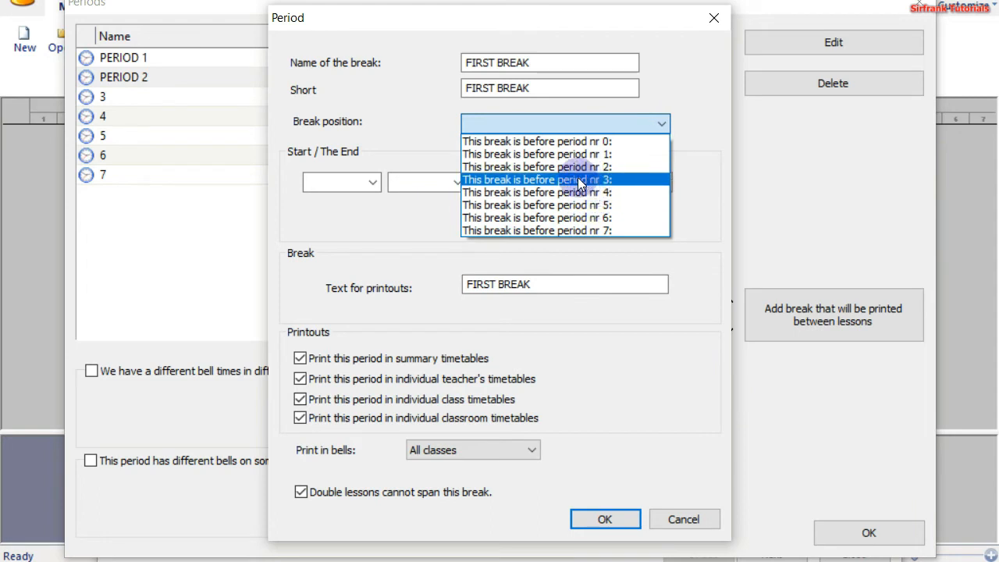
mouse_move(536, 186)
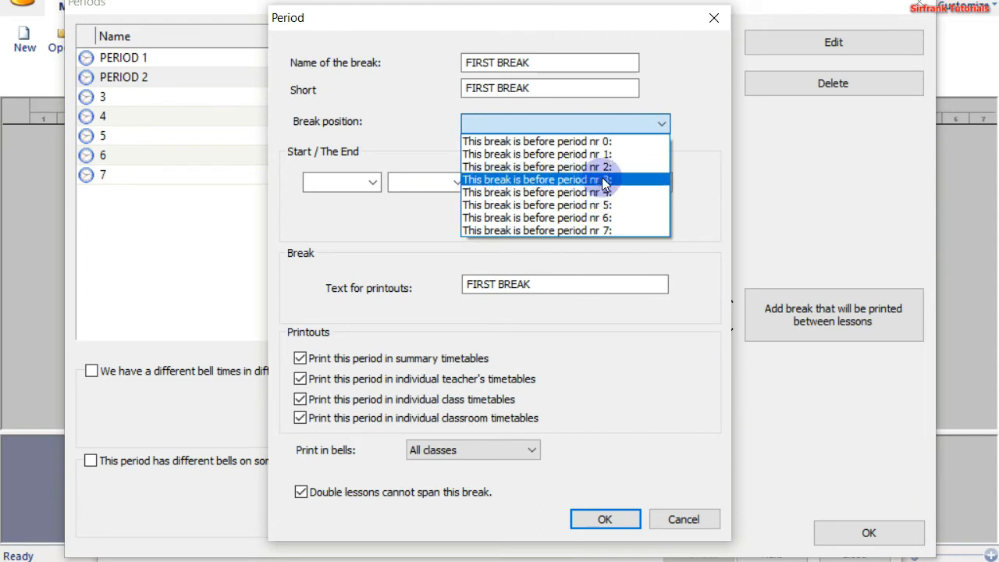
click(536, 180)
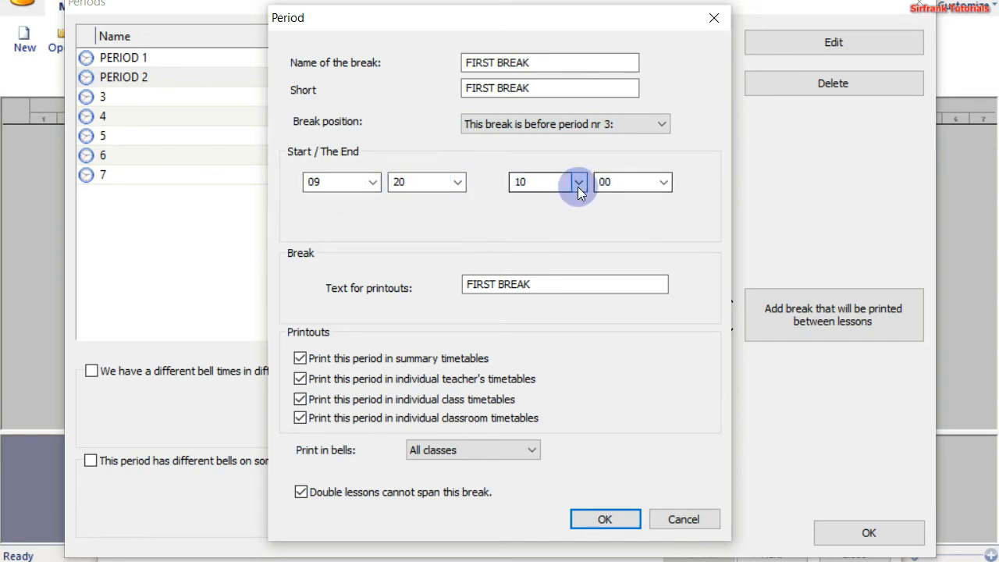
click(577, 182)
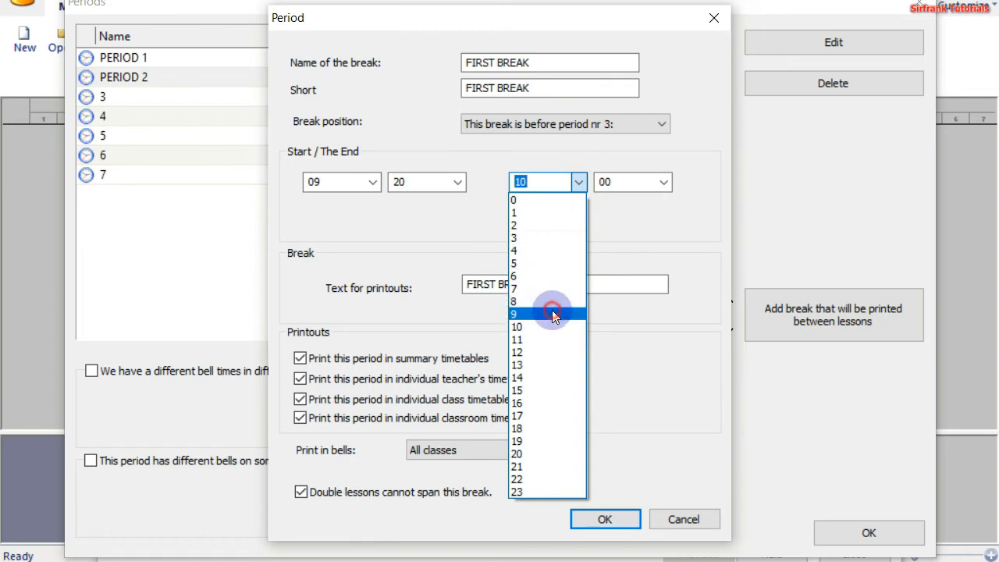
click(529, 312)
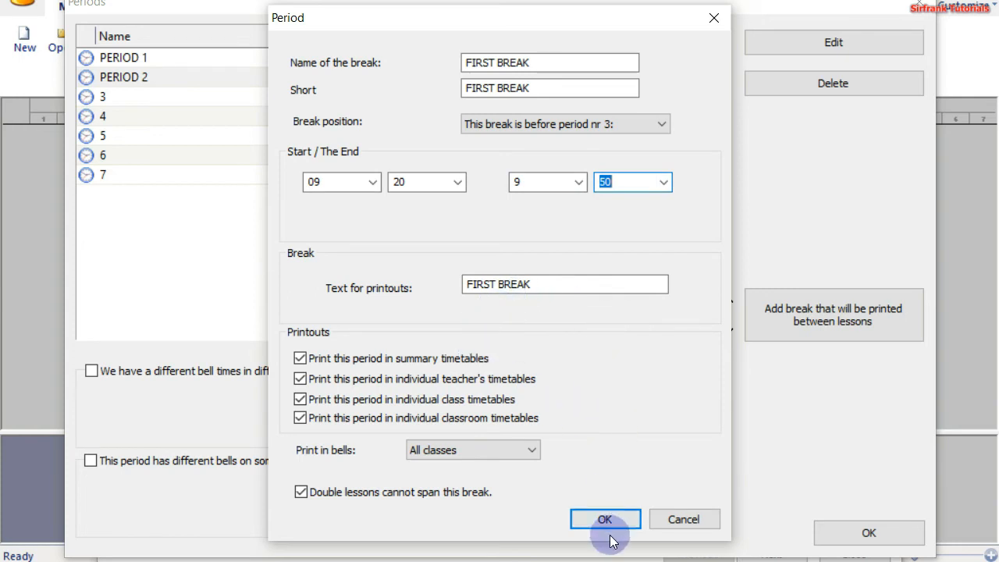
click(605, 519)
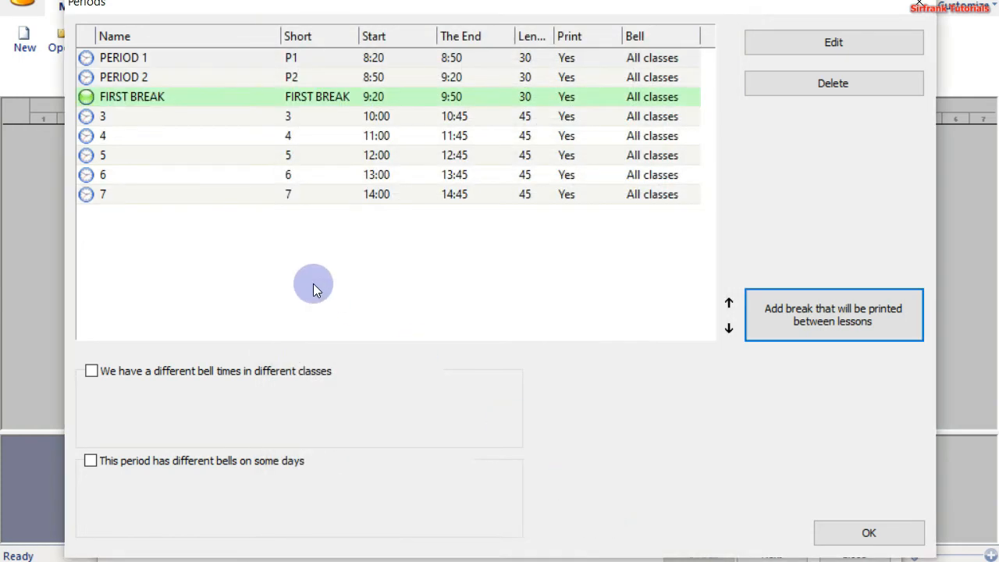
mouse_move(295, 118)
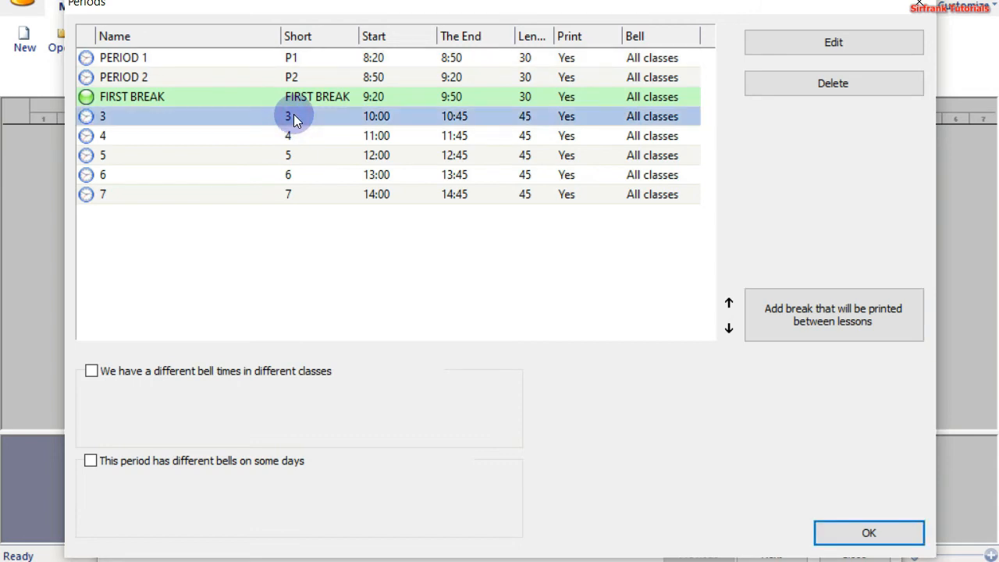
mouse_move(508, 68)
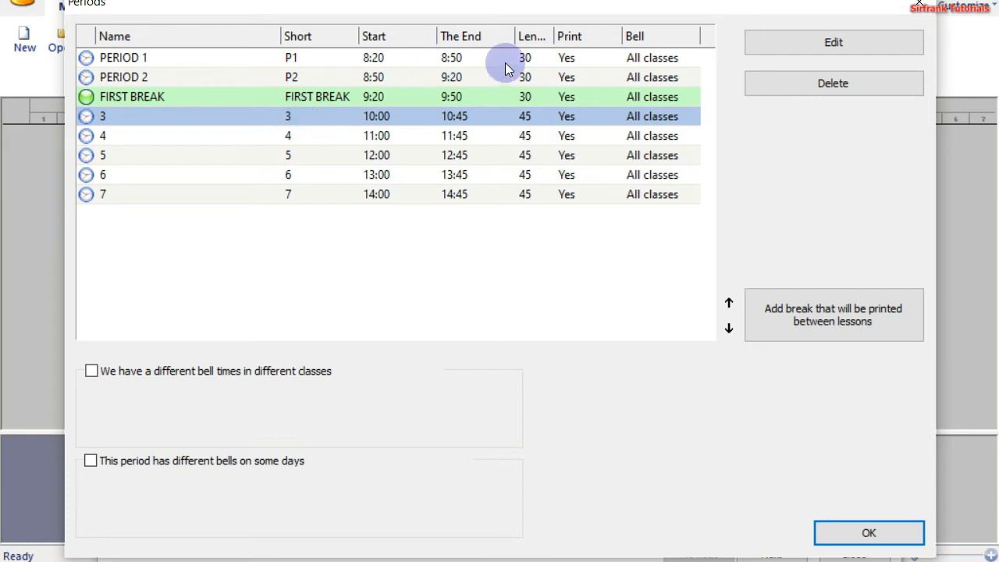
mouse_move(823, 42)
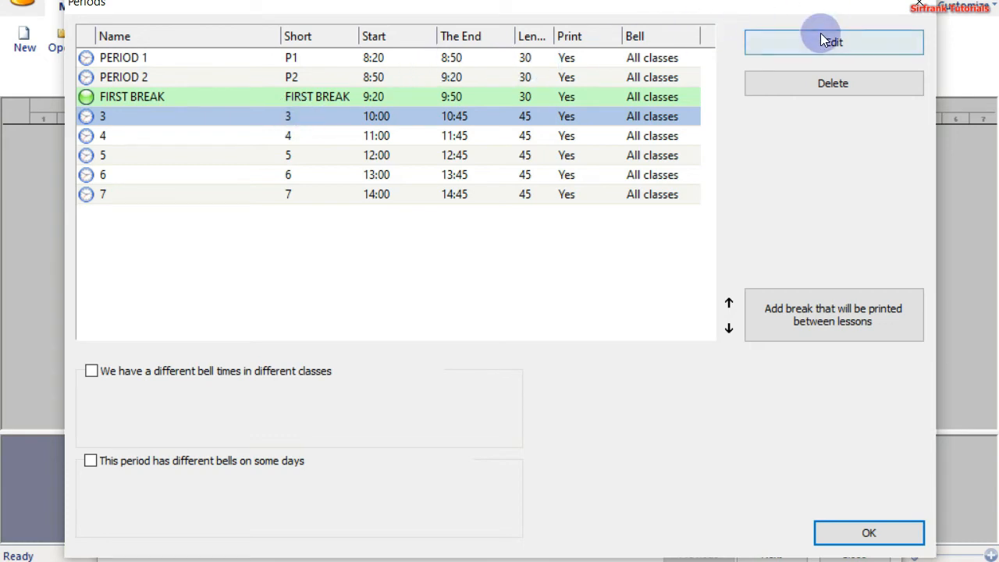
Edit period 3: name PERIOD 3, short name P3, start 9:50, end 10:20.
click(832, 42)
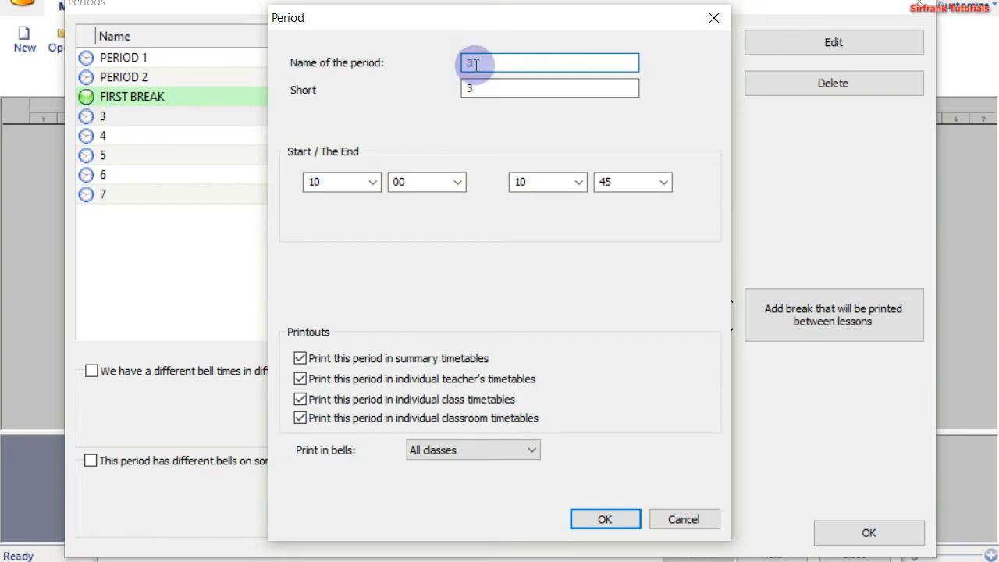
text(PER)
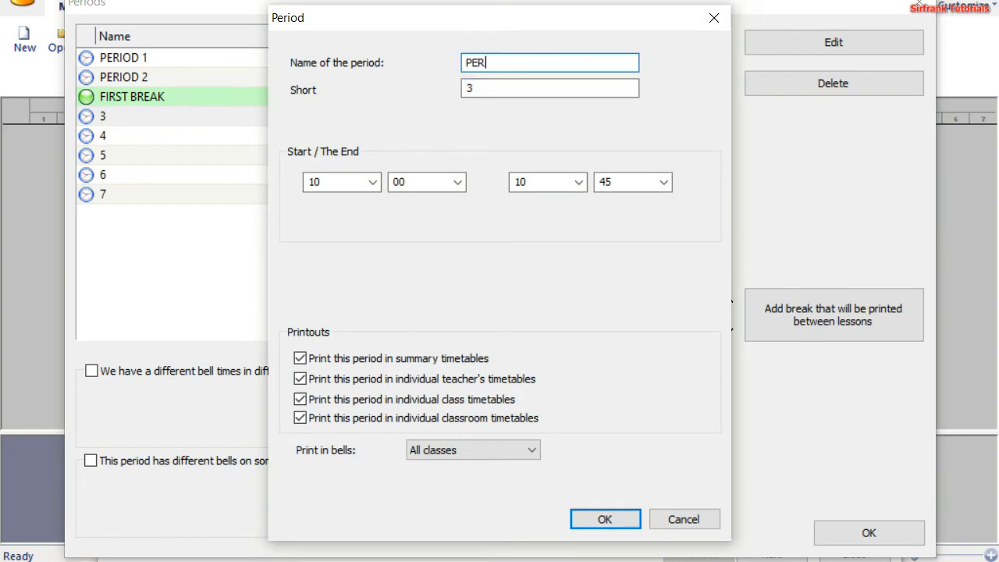
text(IOD 3)
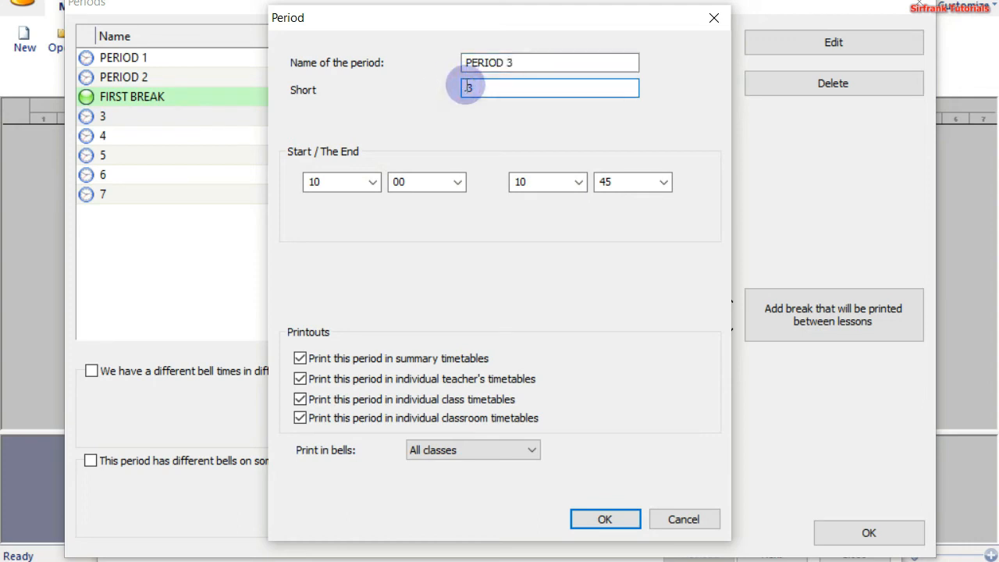
text(P3)
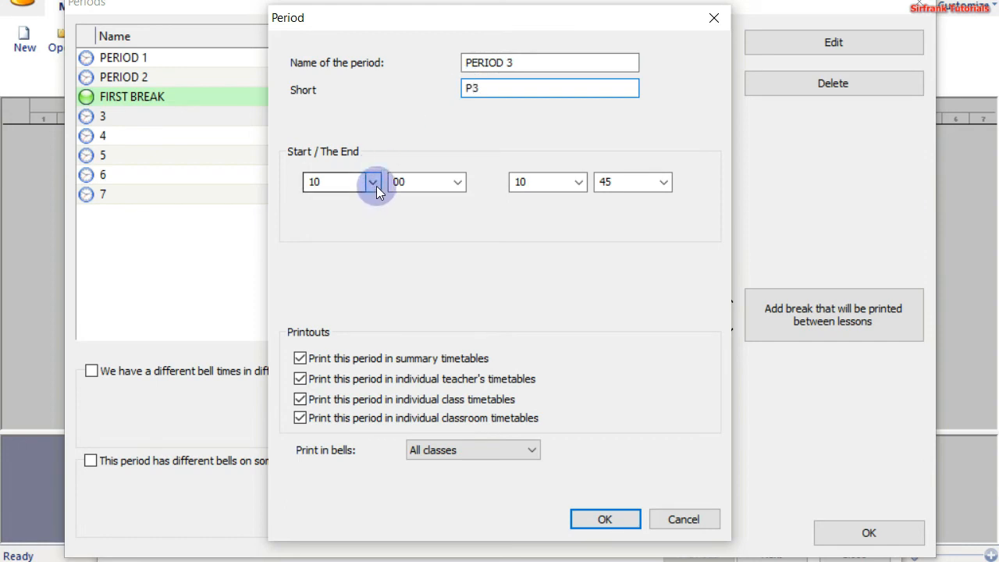
click(377, 182)
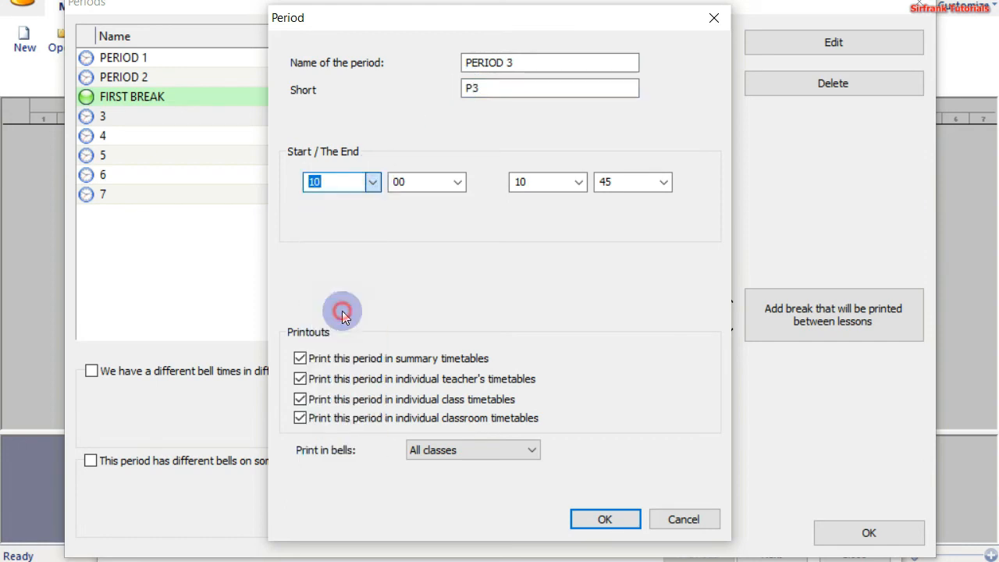
click(454, 182)
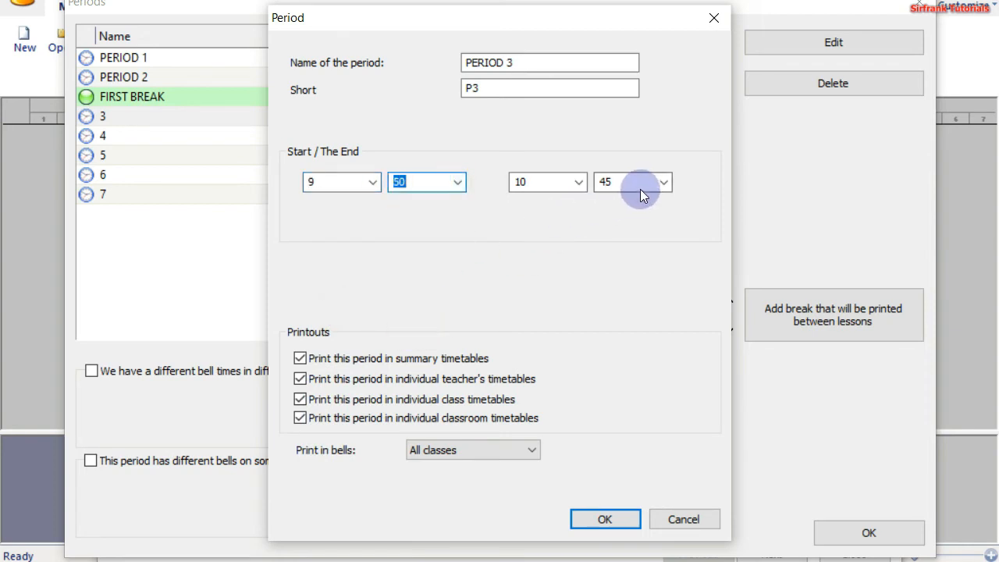
click(661, 182)
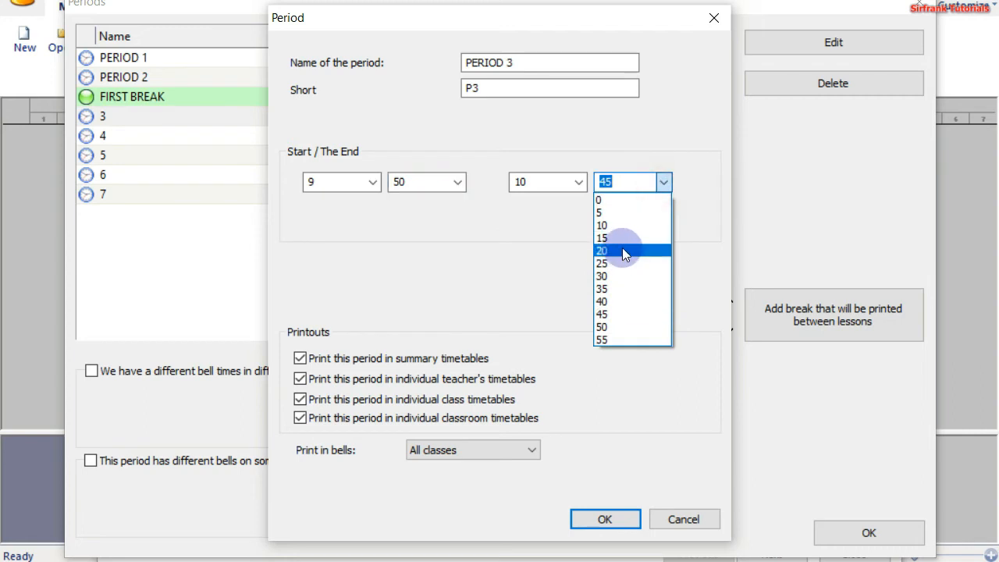
click(613, 251)
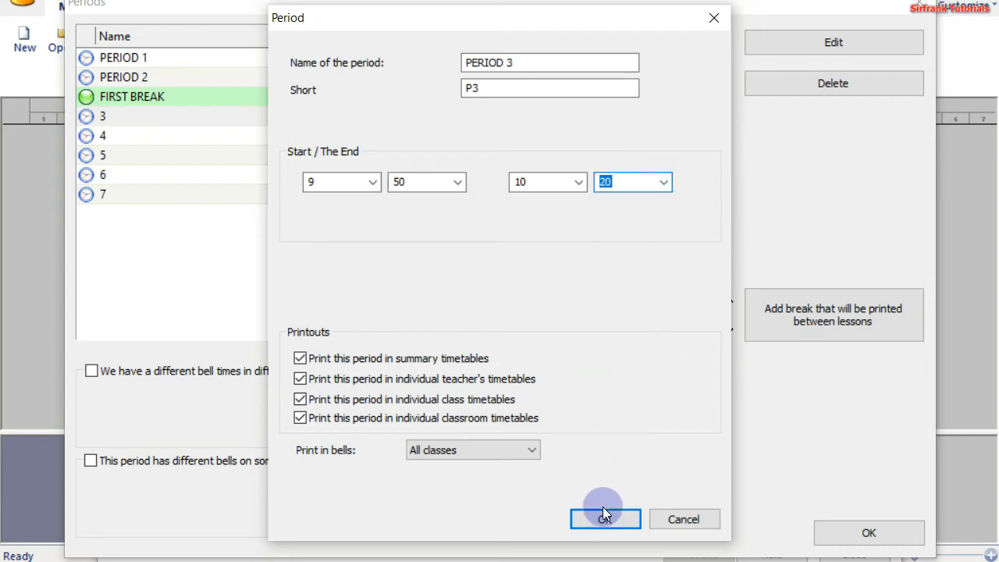
click(605, 519)
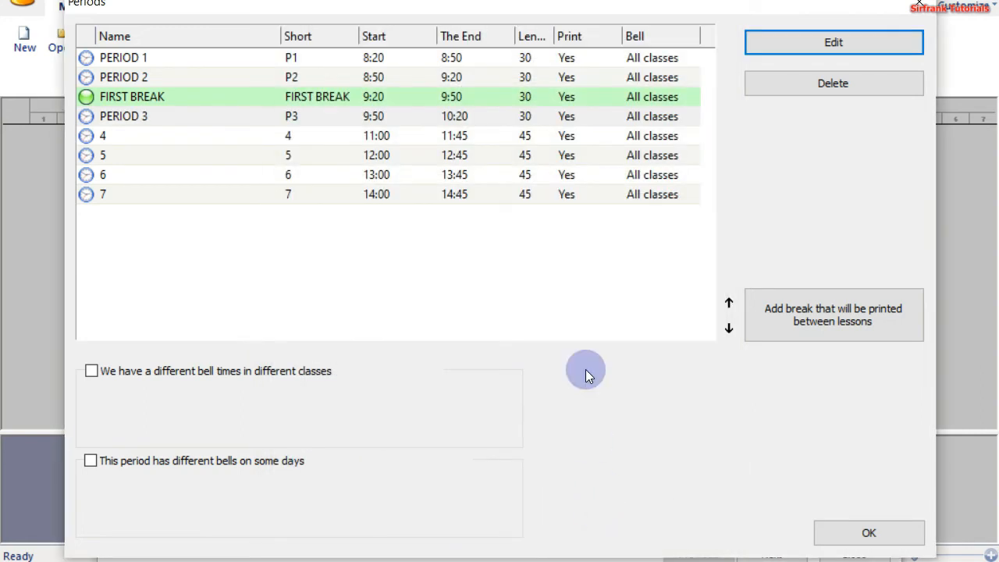
mouse_move(154, 135)
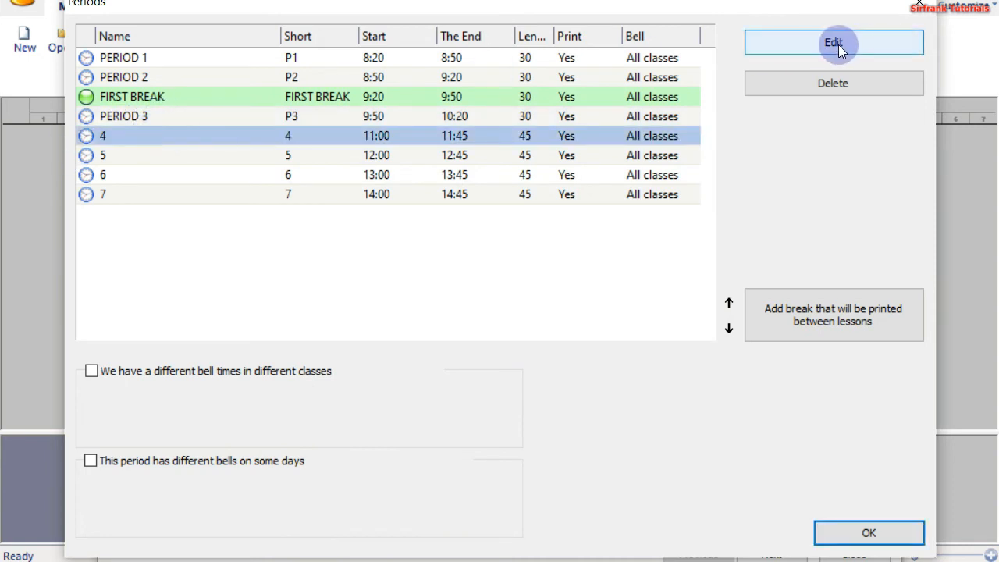
mouse_move(498, 144)
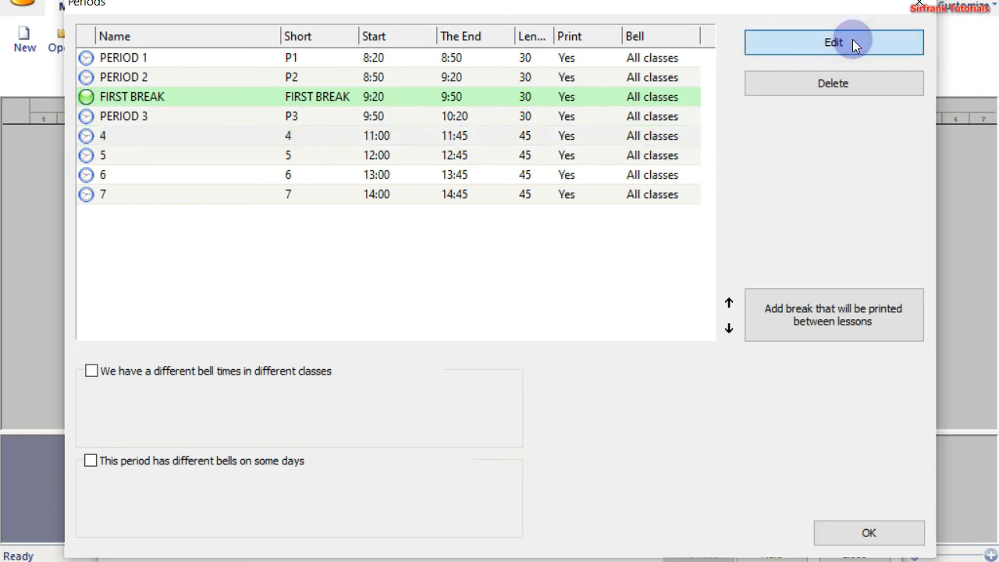
Edit period 4: name PERIOD 4, short name P4, start 10:20, end 10:50.
click(832, 43)
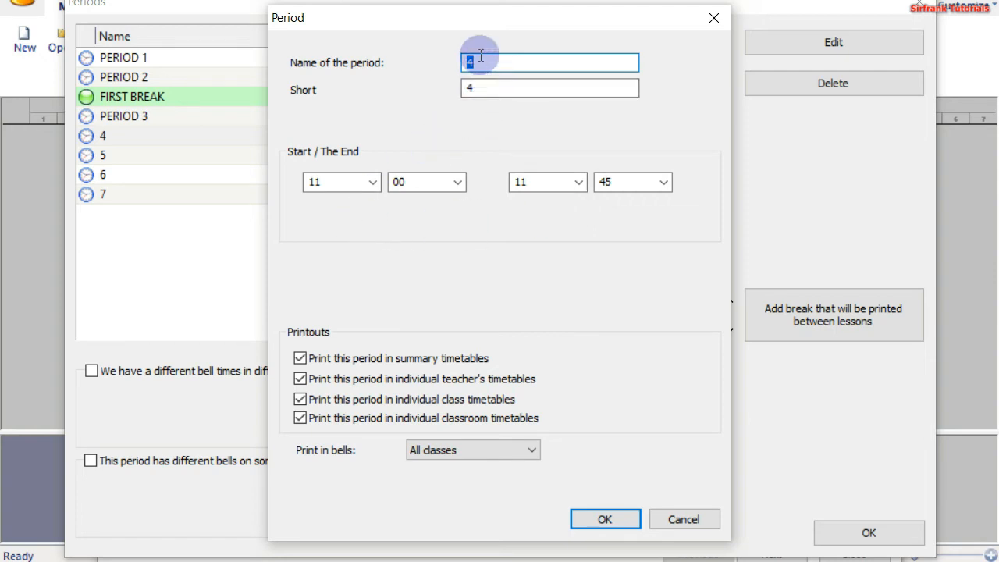
text(P)
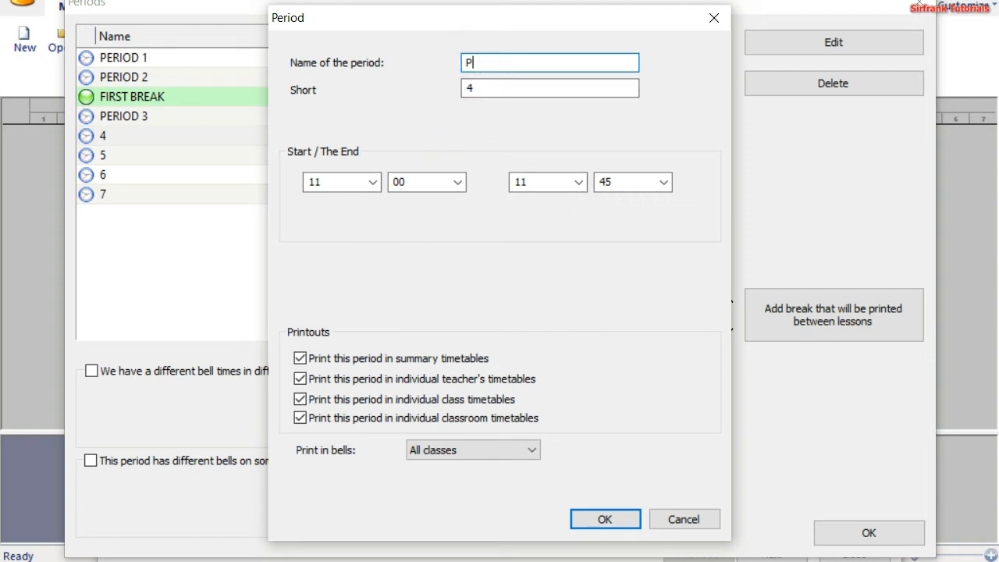
text(ERIOD 4)
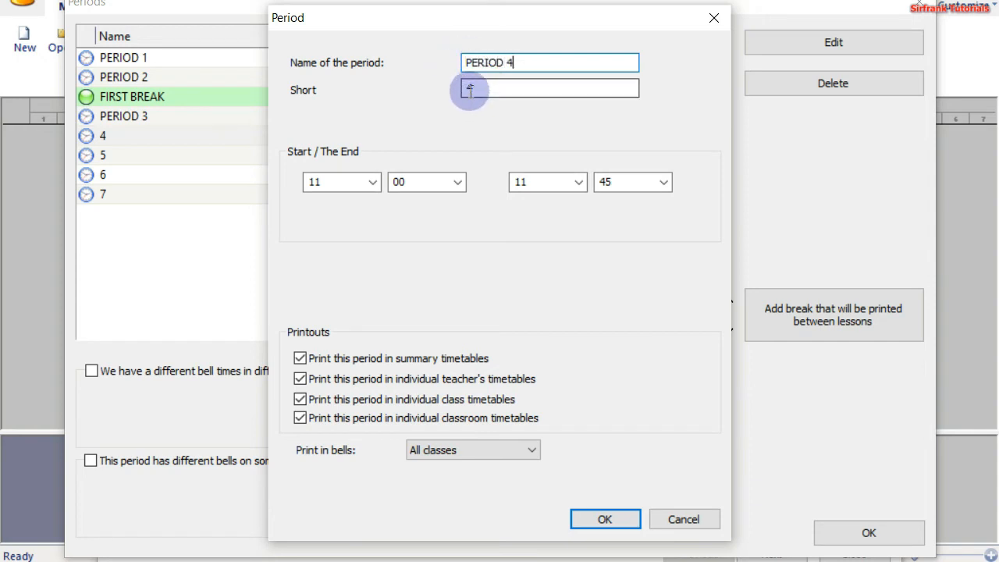
text(P4)
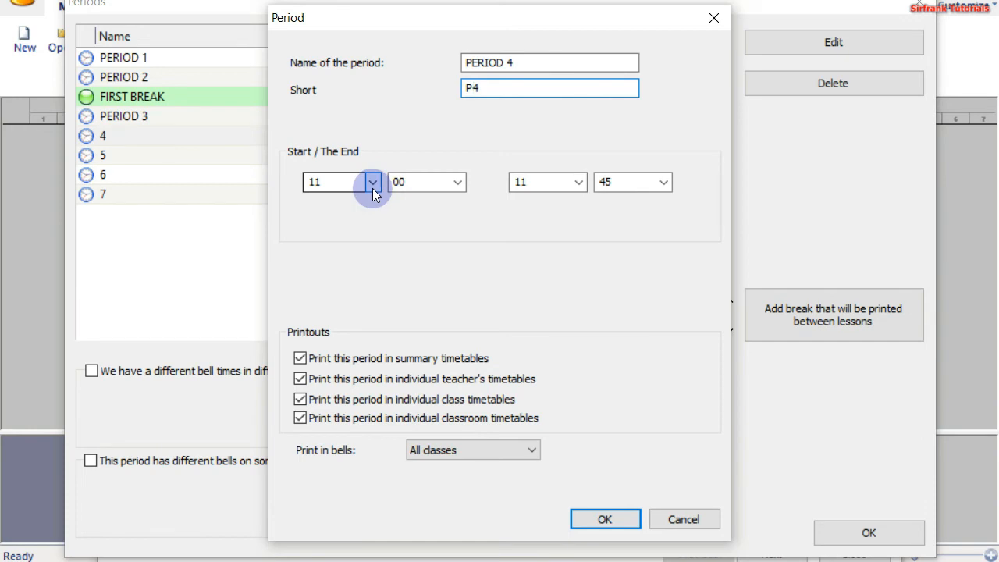
click(372, 182)
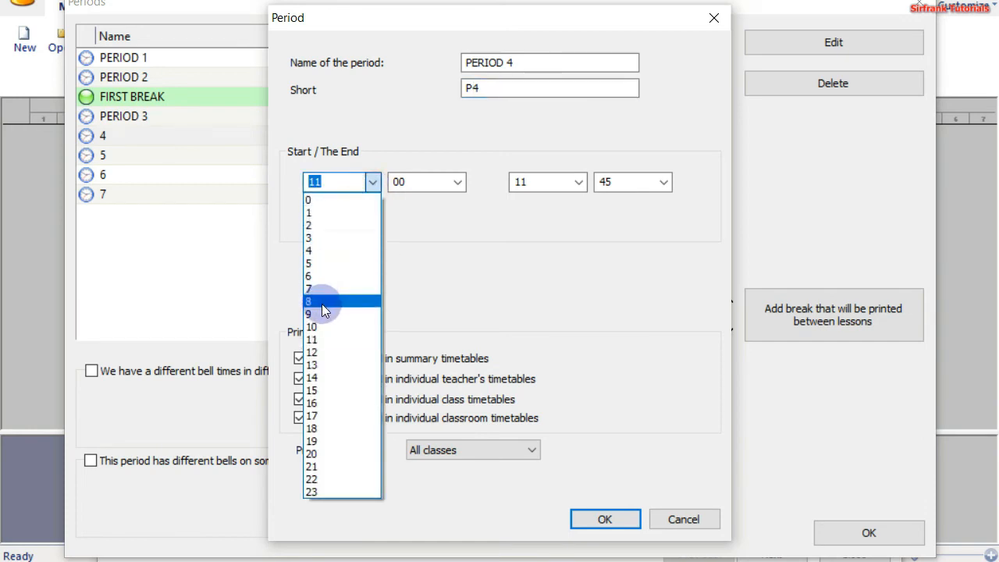
click(312, 315)
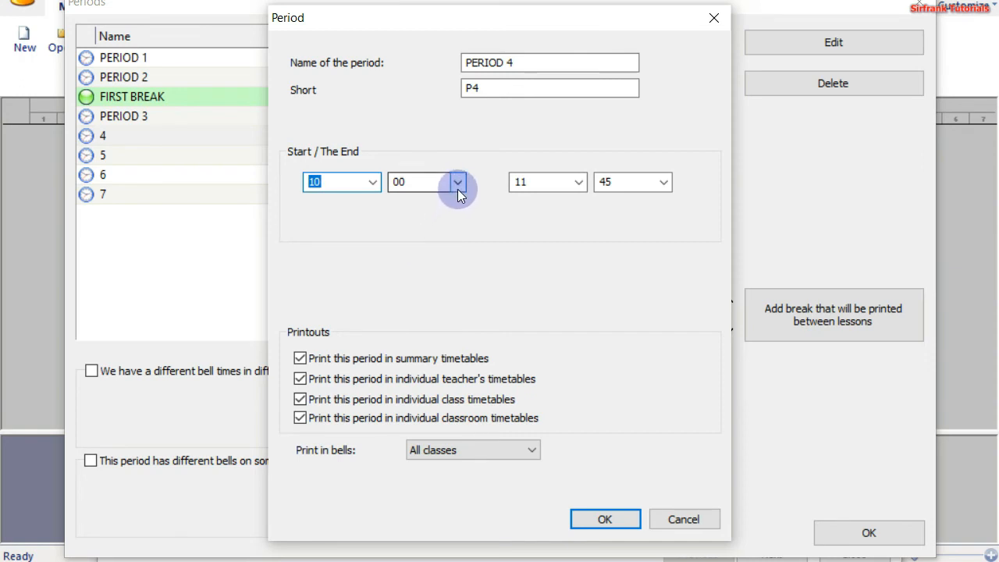
click(458, 182)
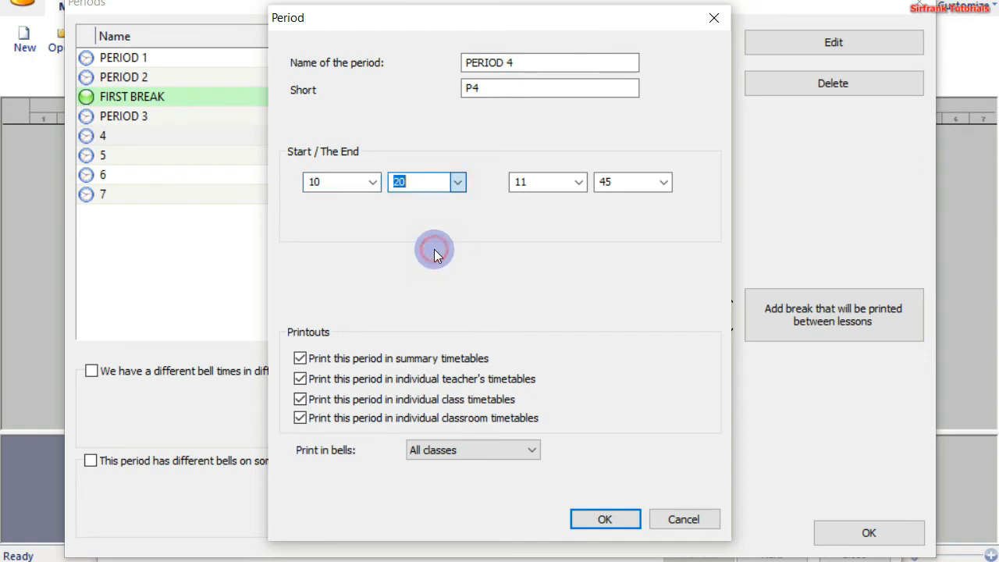
click(576, 182)
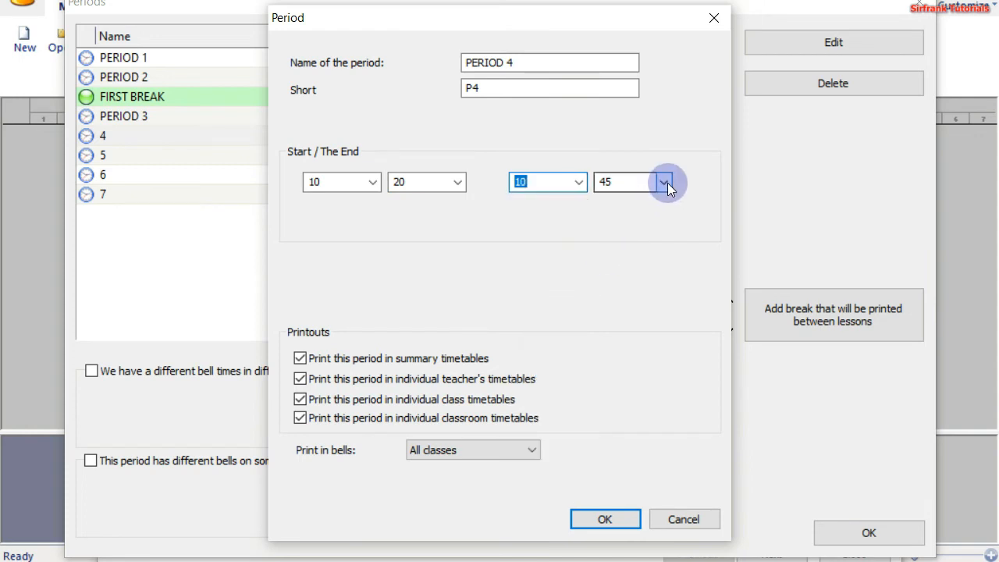
click(663, 182)
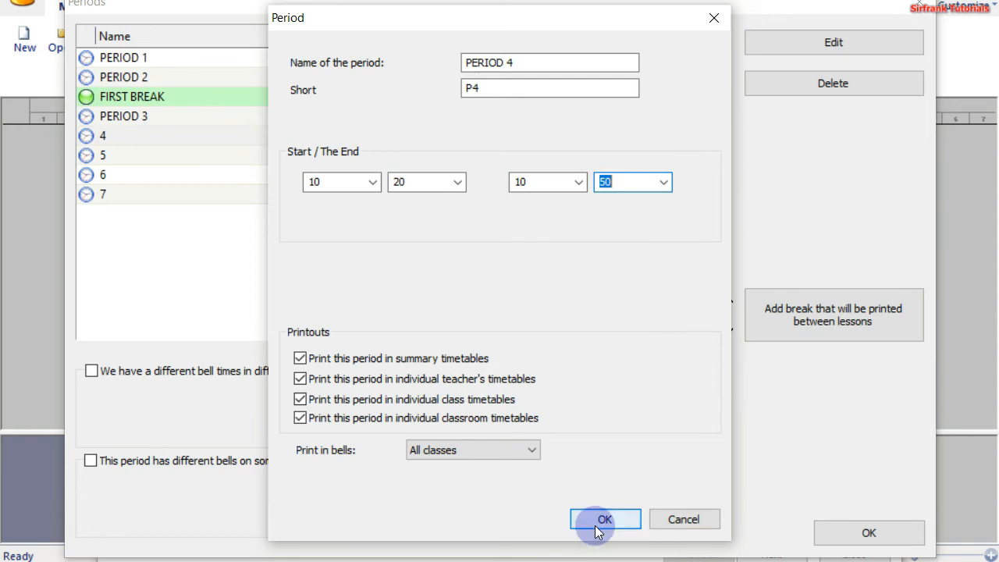
click(605, 519)
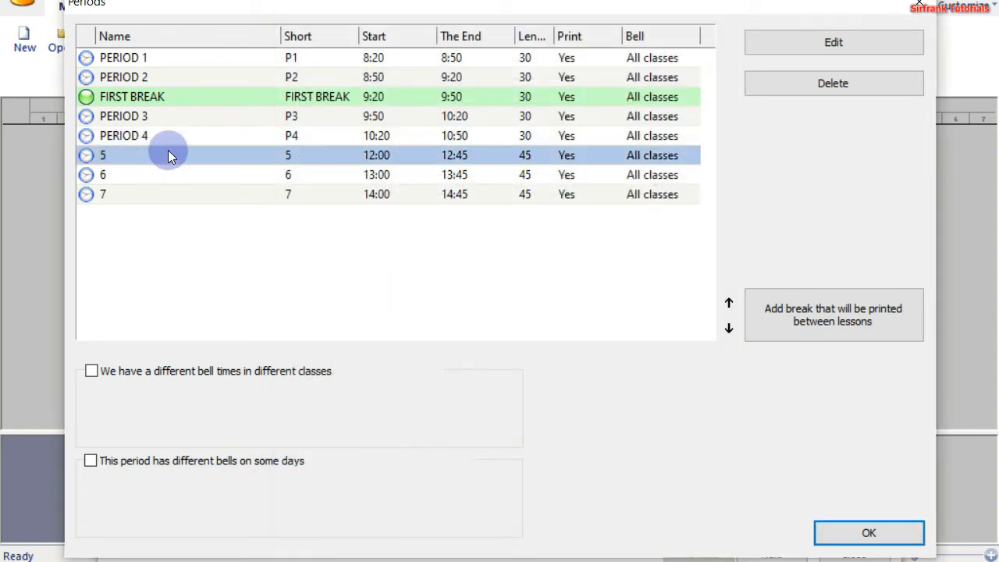
mouse_move(540, 160)
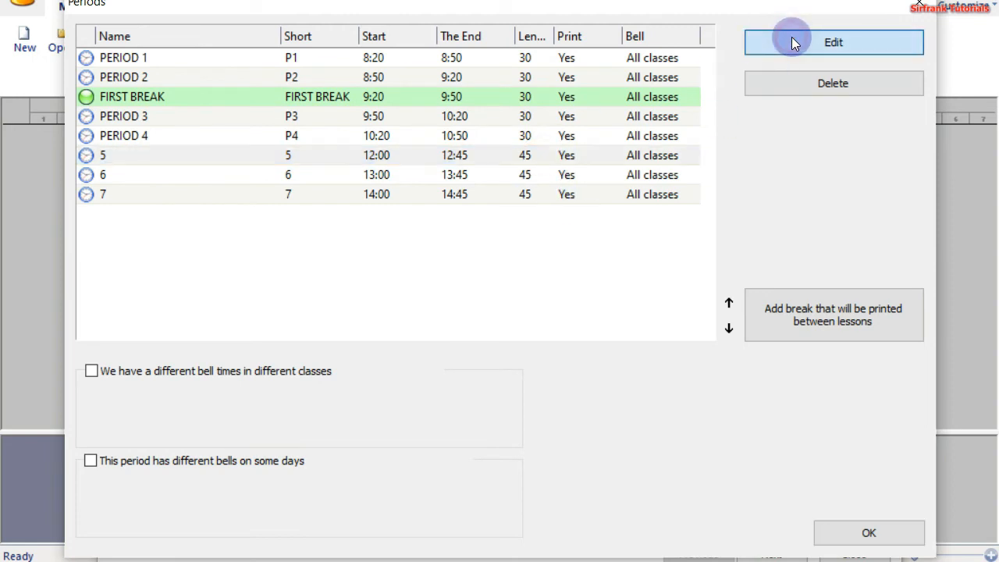
Edit period 5: name PERIOD 5, short name P5, start 10:50, end 11:20.
click(832, 43)
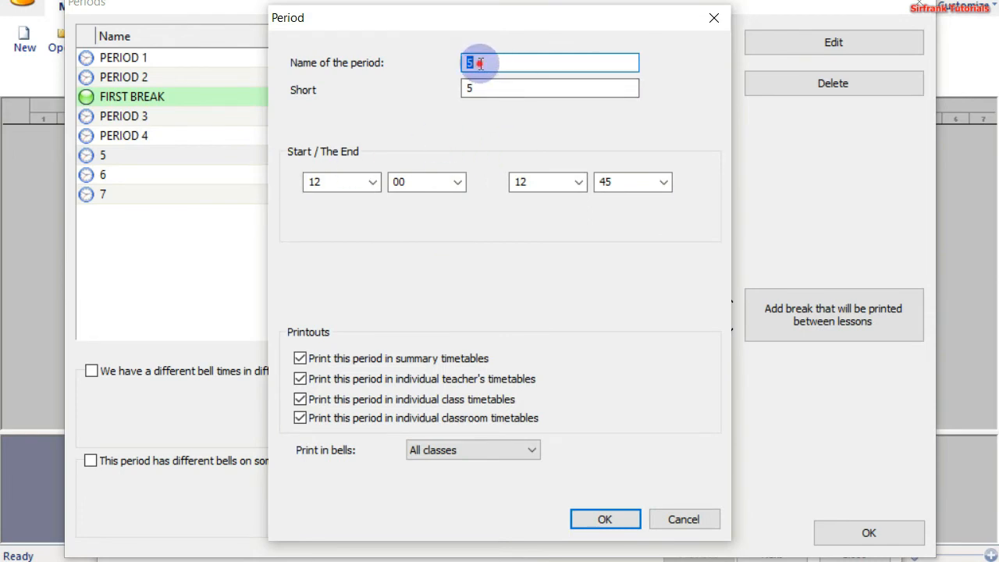
text(PE)
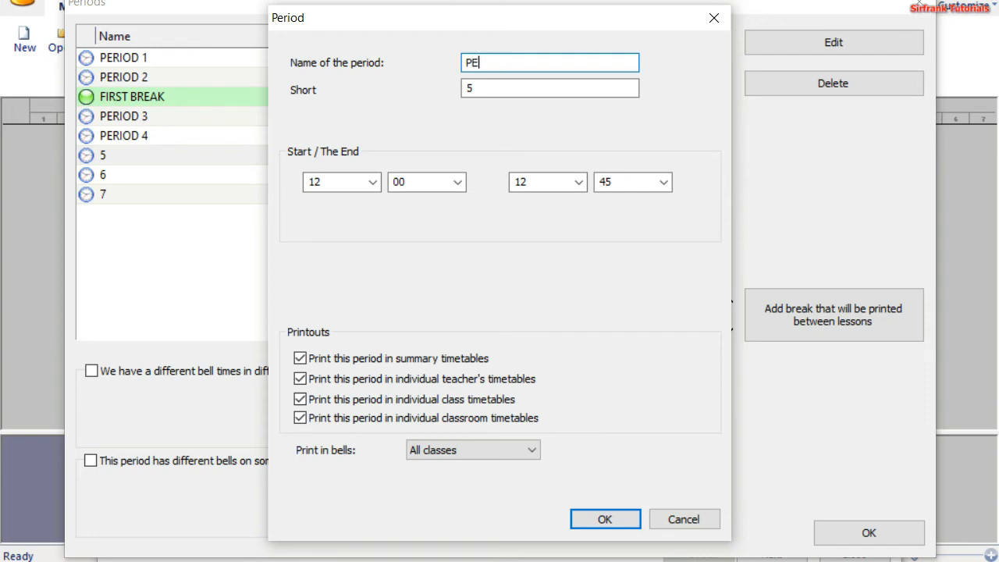
text(RIOD 5)
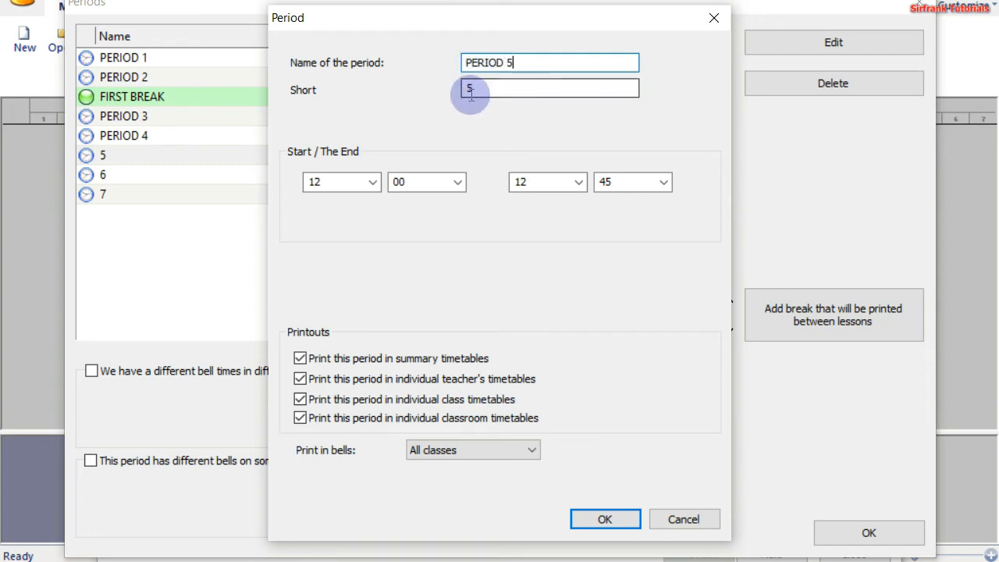
text(P5)
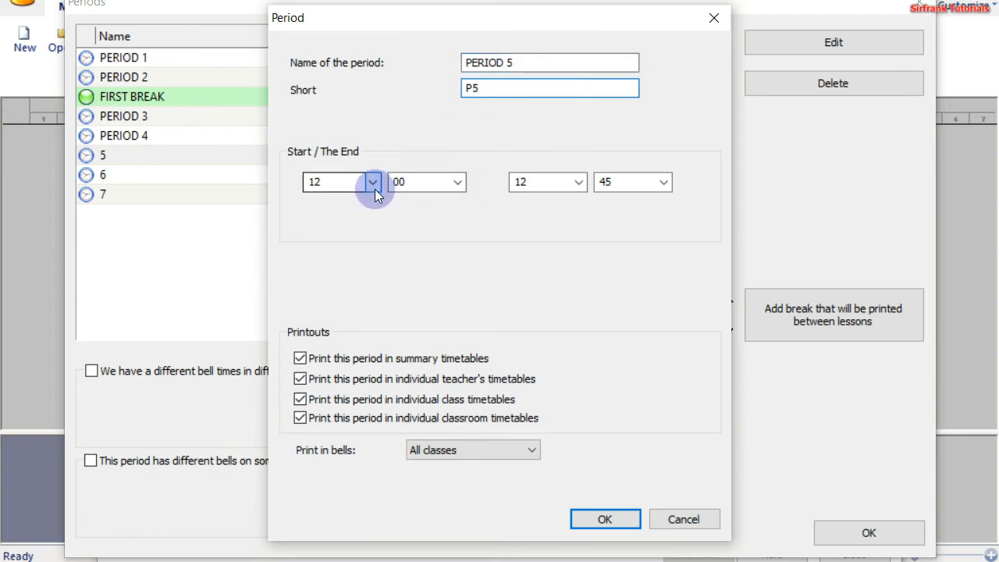
click(372, 182)
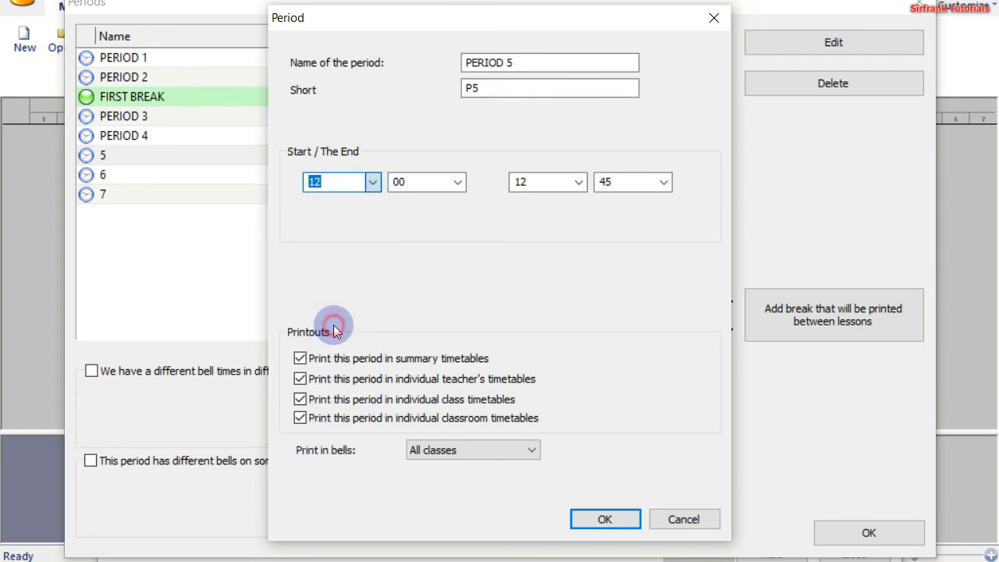
click(452, 182)
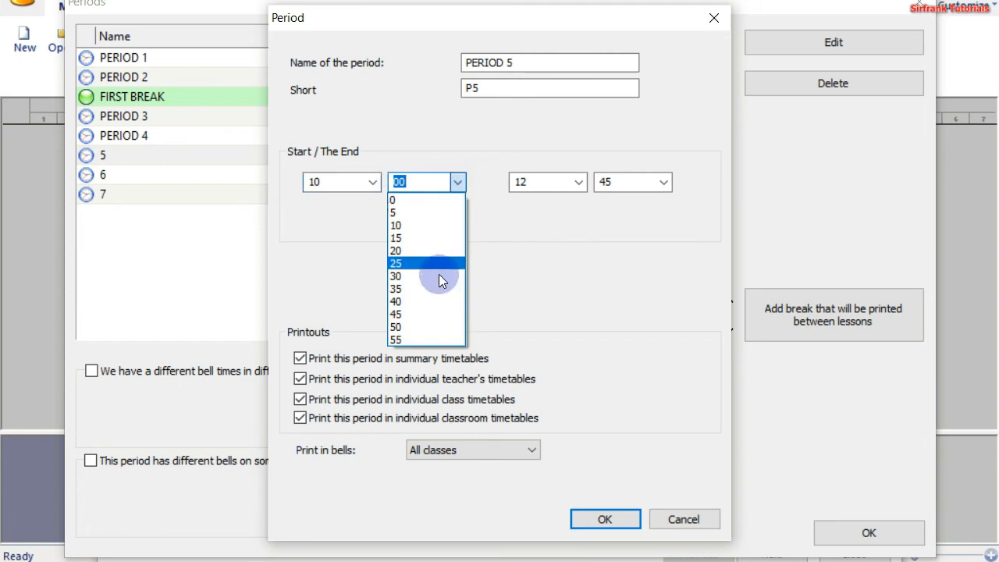
click(396, 325)
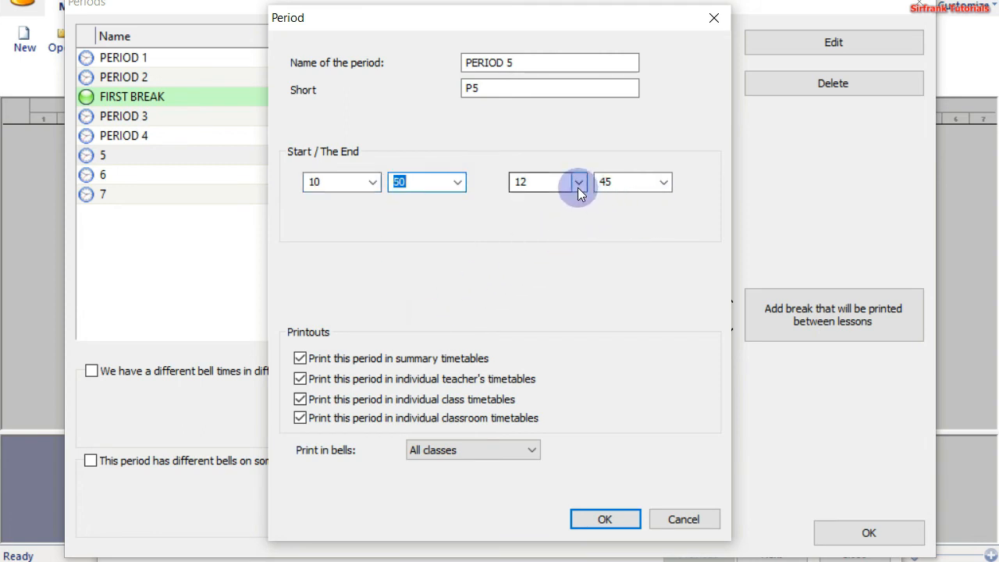
click(576, 182)
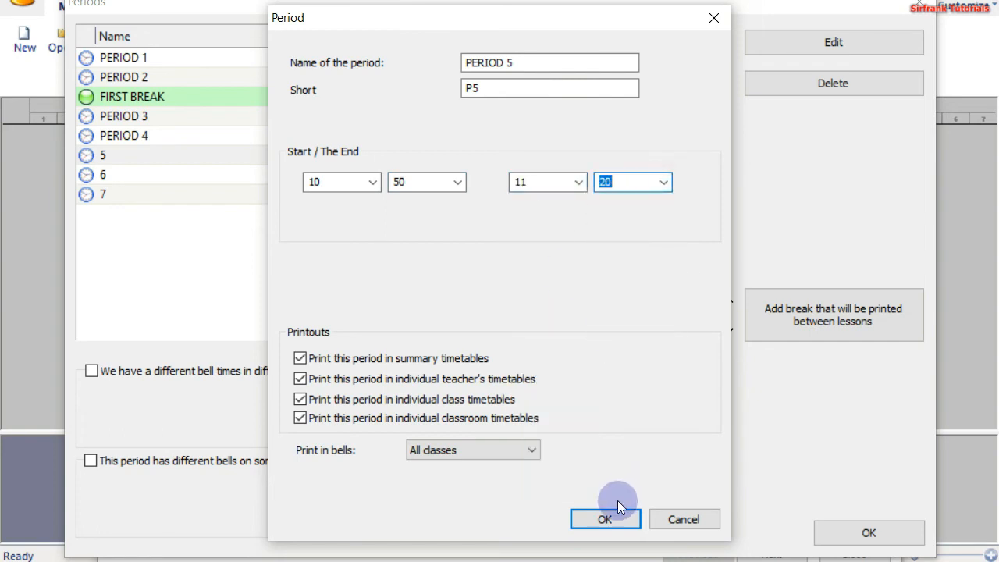
click(604, 519)
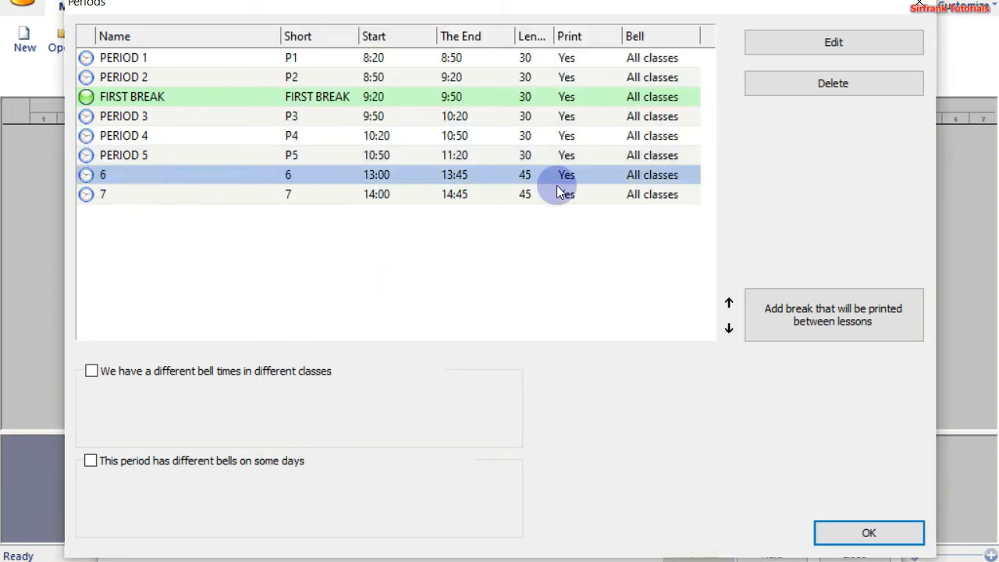
Select period 6 (13:00–13:45) in the Periods list and open its Period dialog.
click(834, 42)
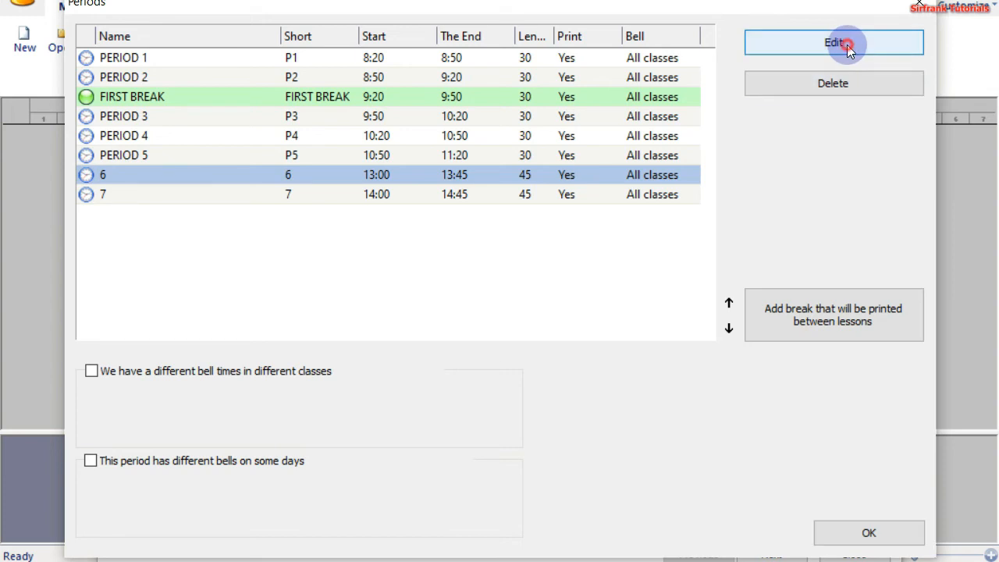
click(835, 43)
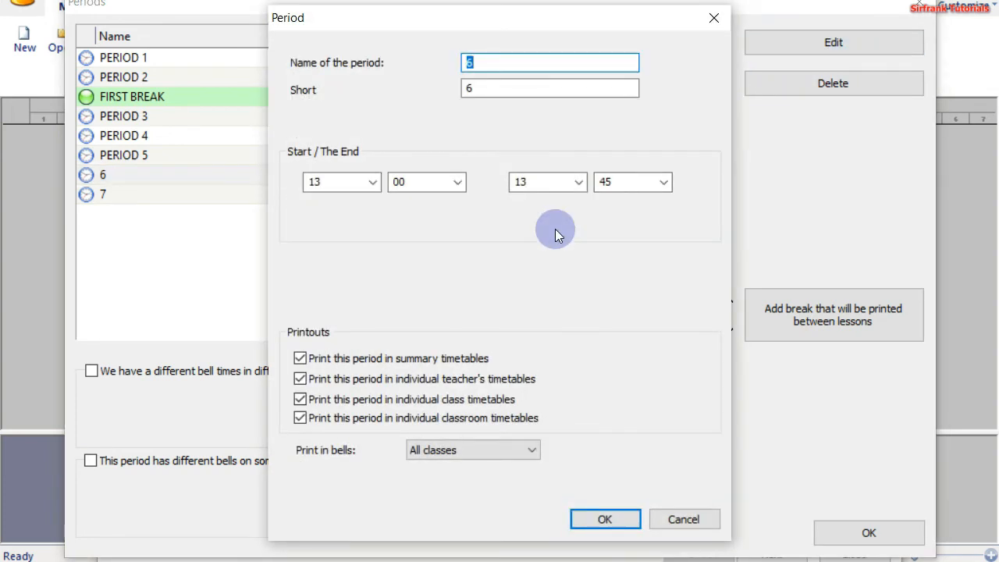
mouse_move(642, 459)
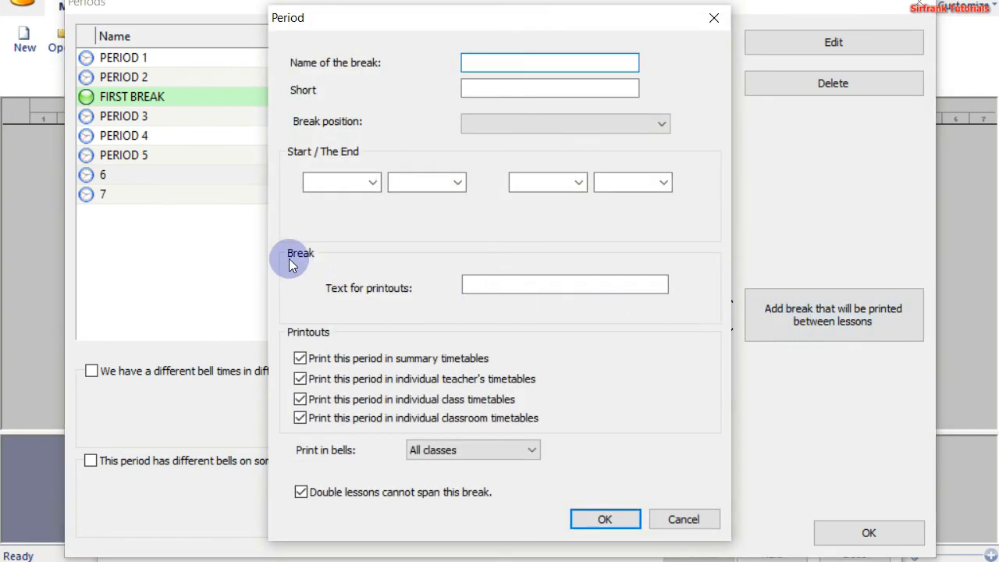
mouse_move(129, 173)
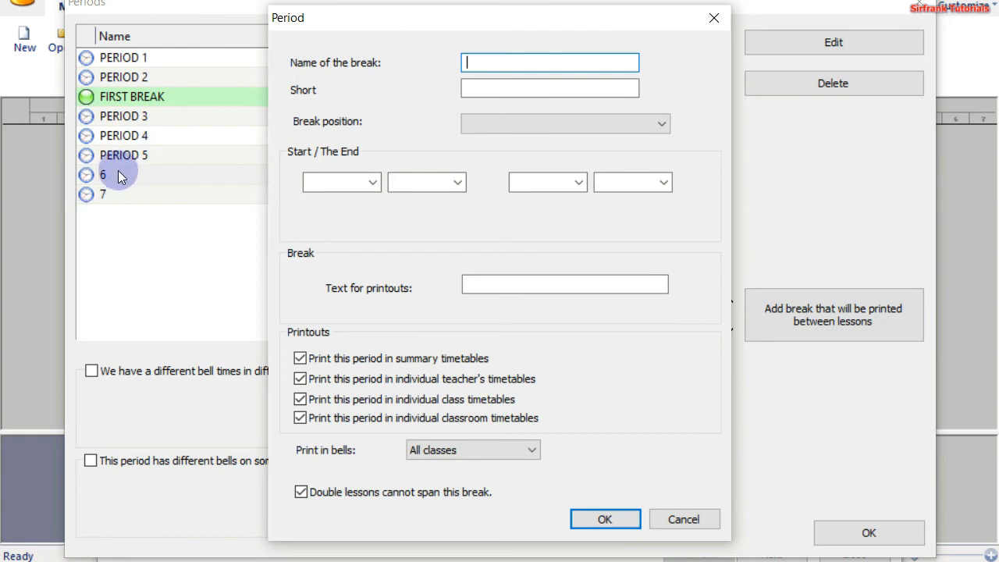
mouse_move(377, 98)
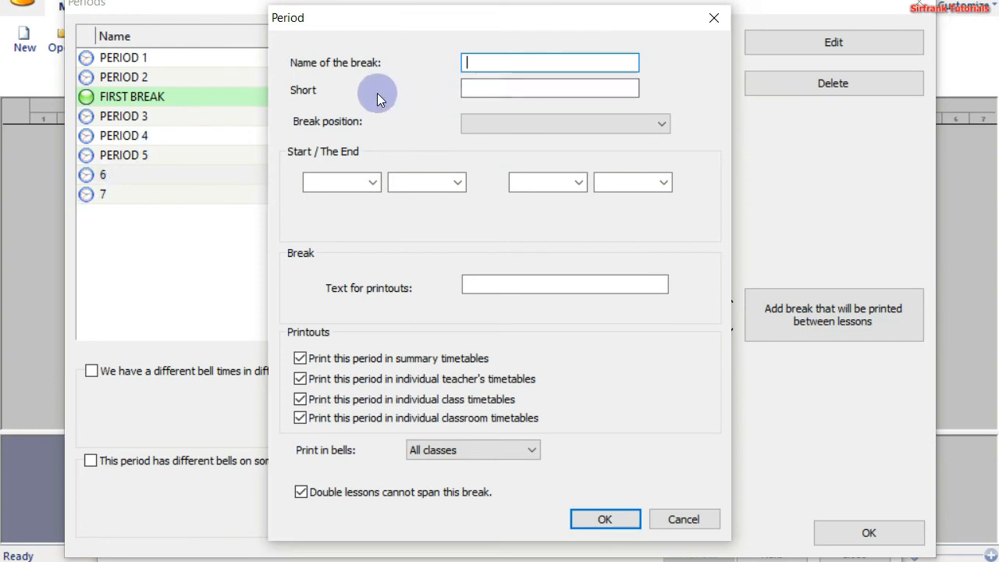
Enter SECOND BREAK as the break's name, short name and printout text.
text(SECOND BREAK)
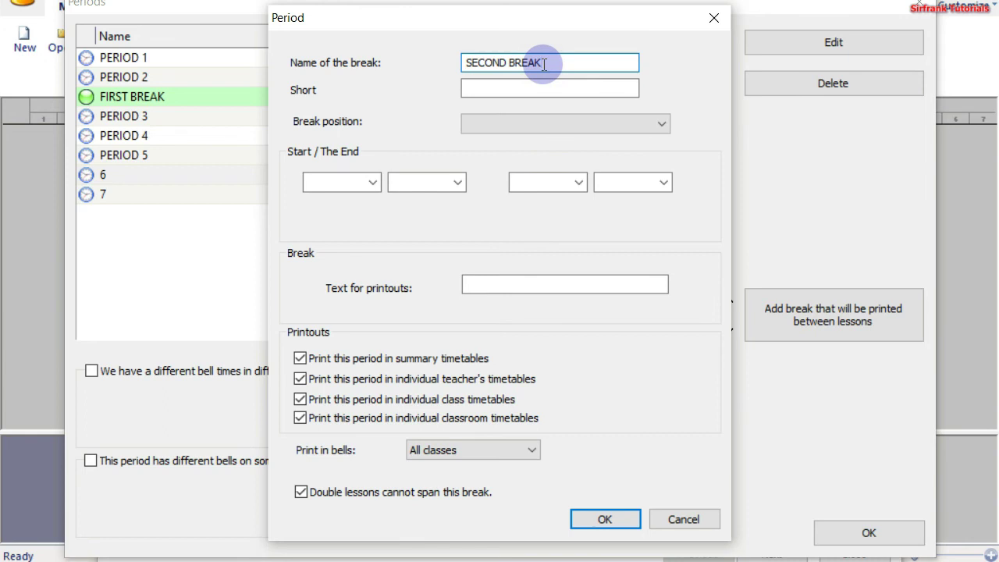
text(a)
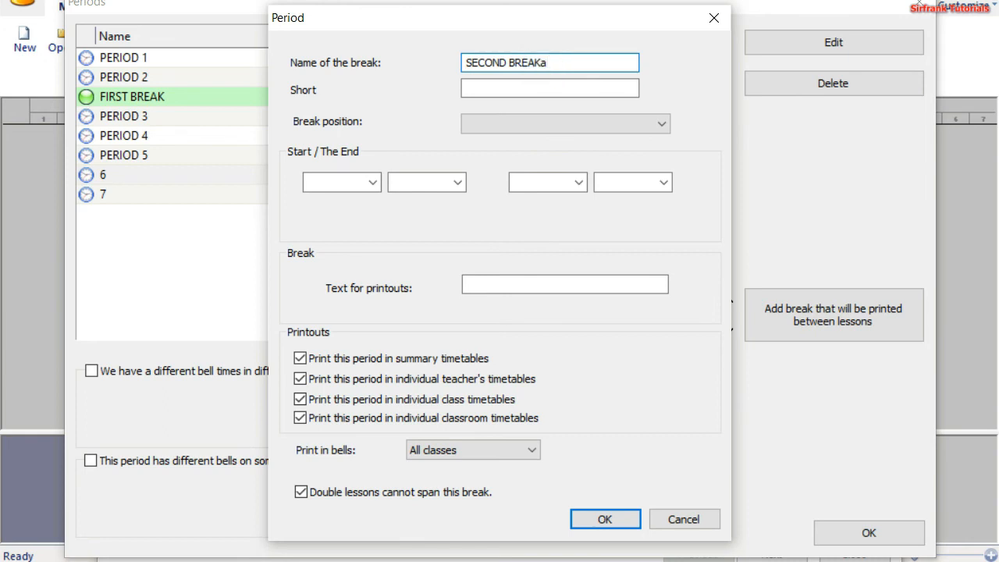
key(Backspace)
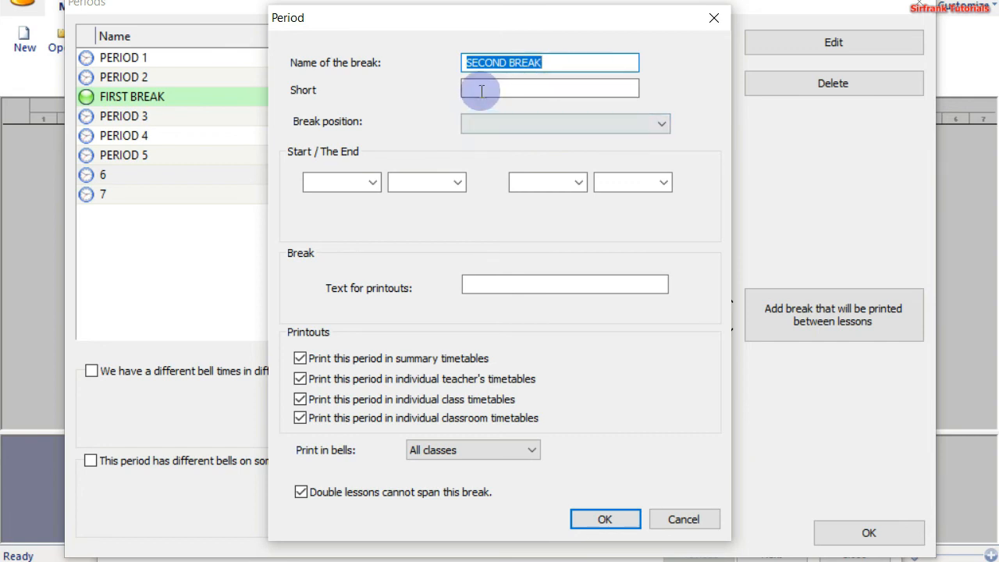
click(482, 88)
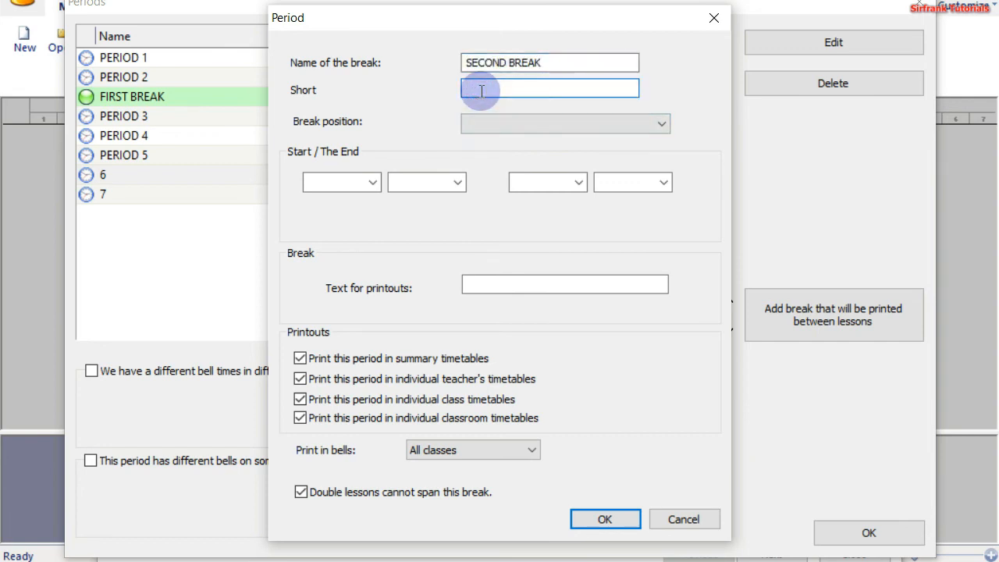
text(SECOND BREAK)
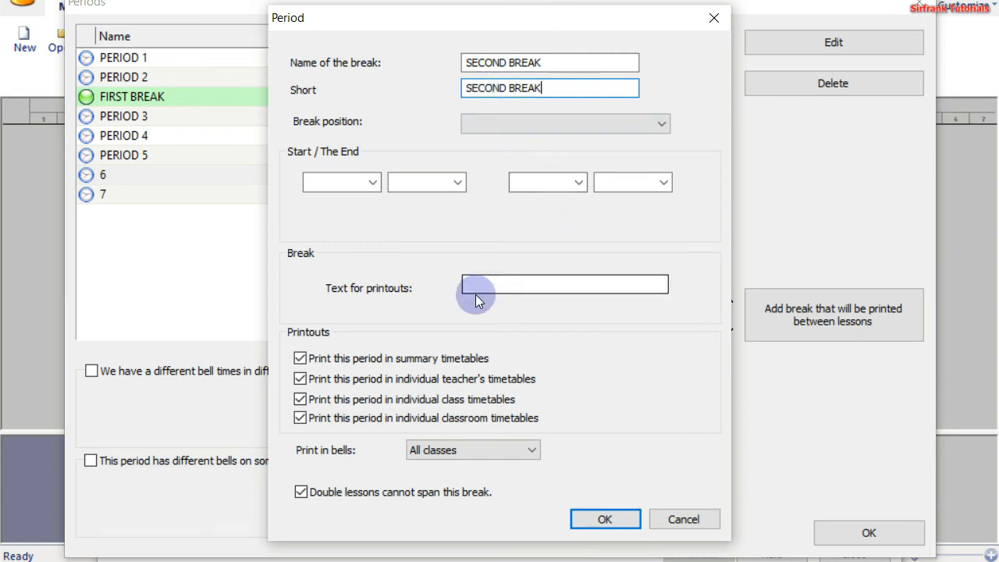
click(479, 284)
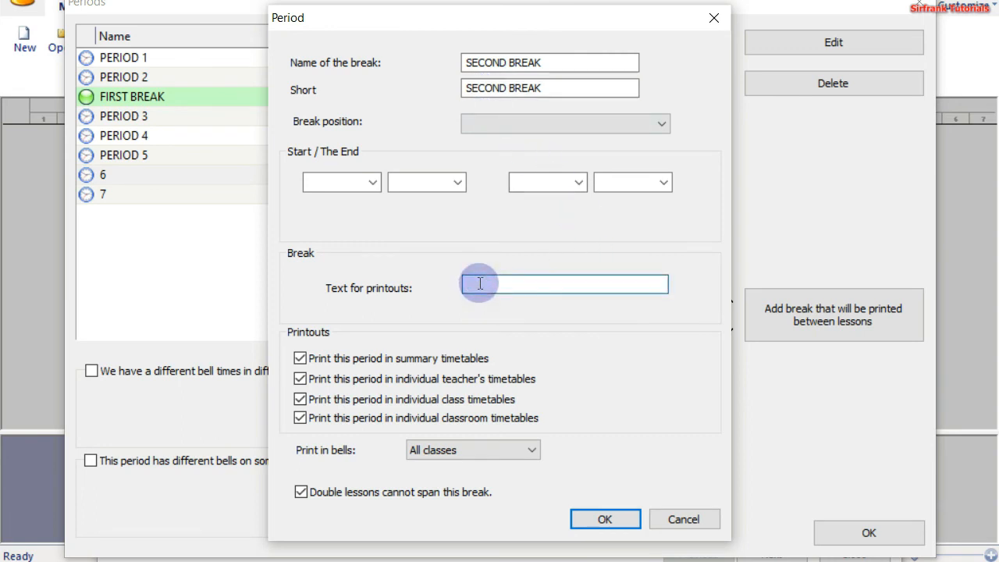
text(SECOND BREAK)
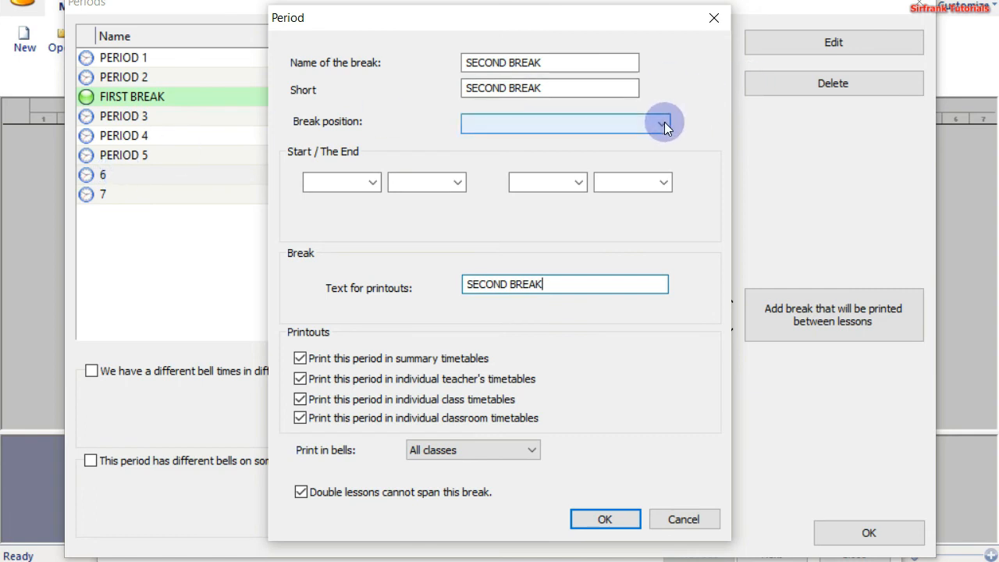
Place the break before period 6, timed 11:20–11:40, and confirm it.
click(663, 124)
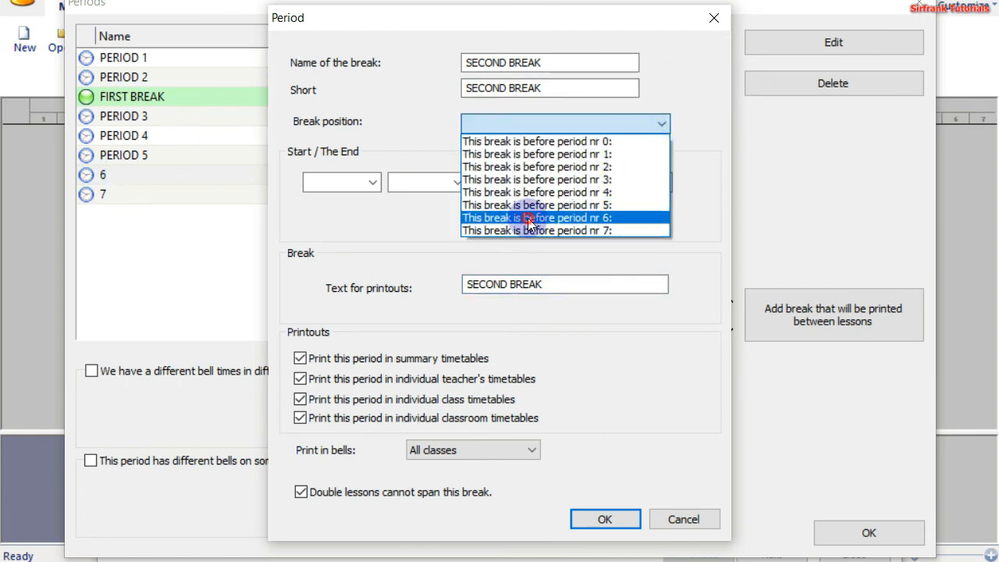
click(537, 217)
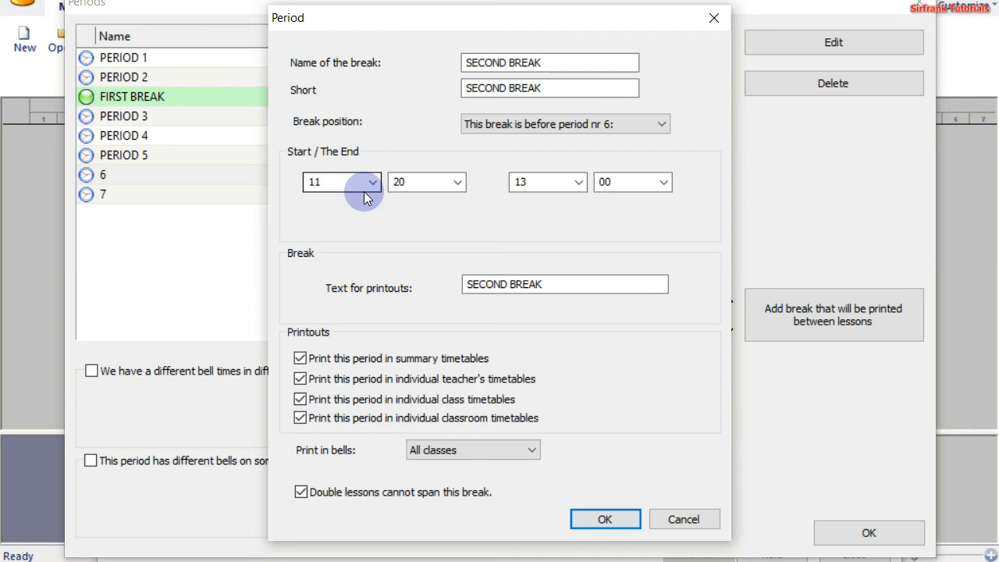
mouse_move(553, 194)
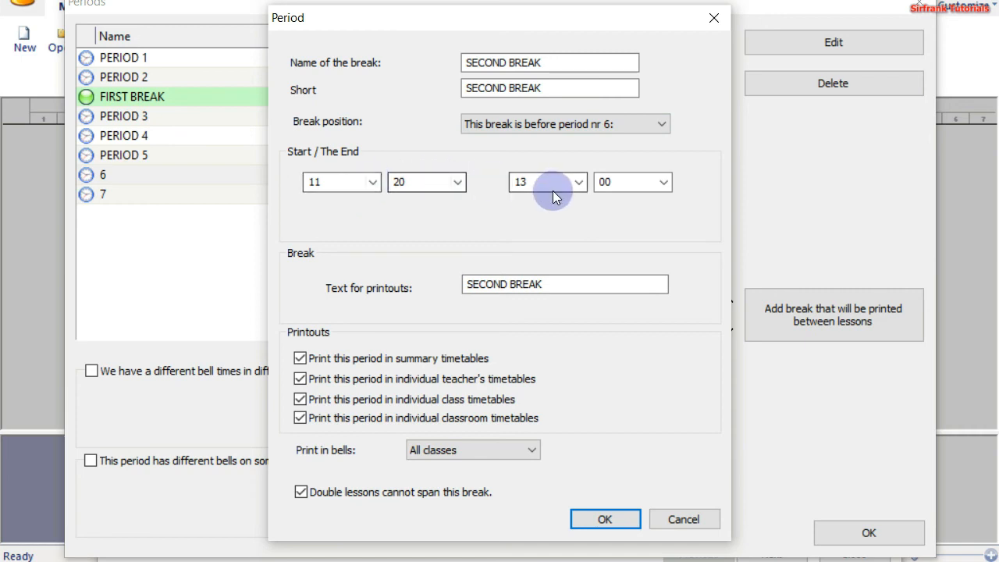
click(577, 182)
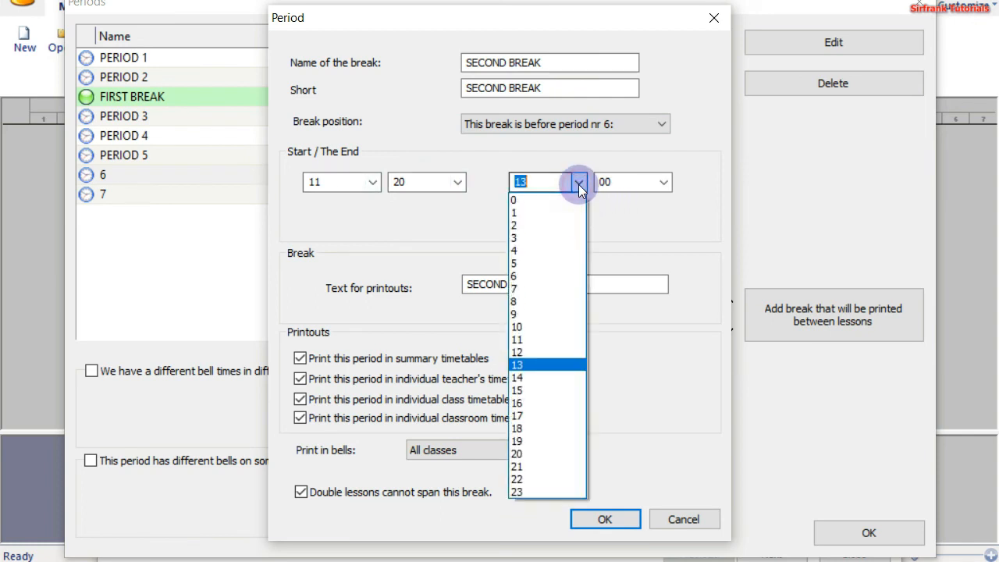
click(517, 339)
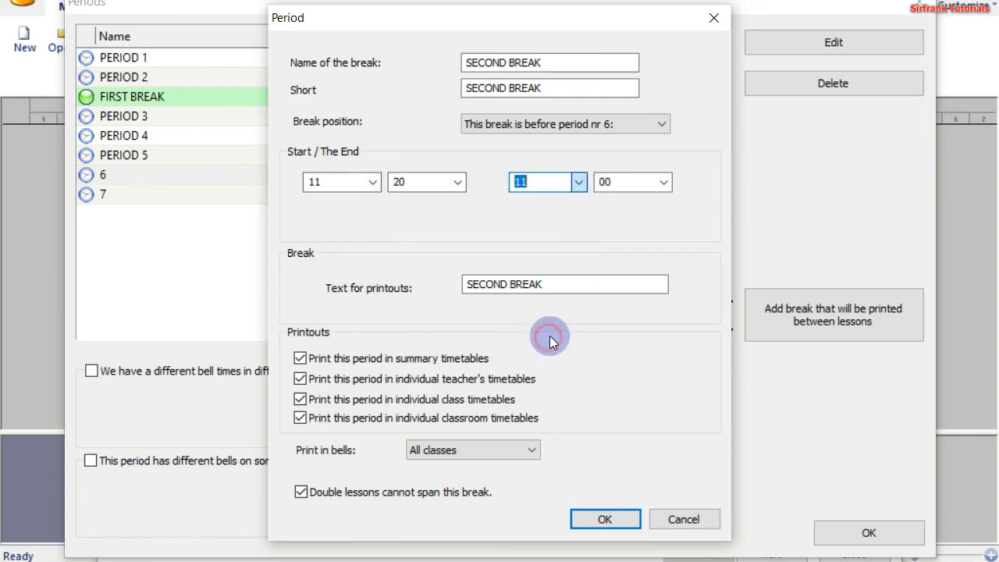
click(661, 182)
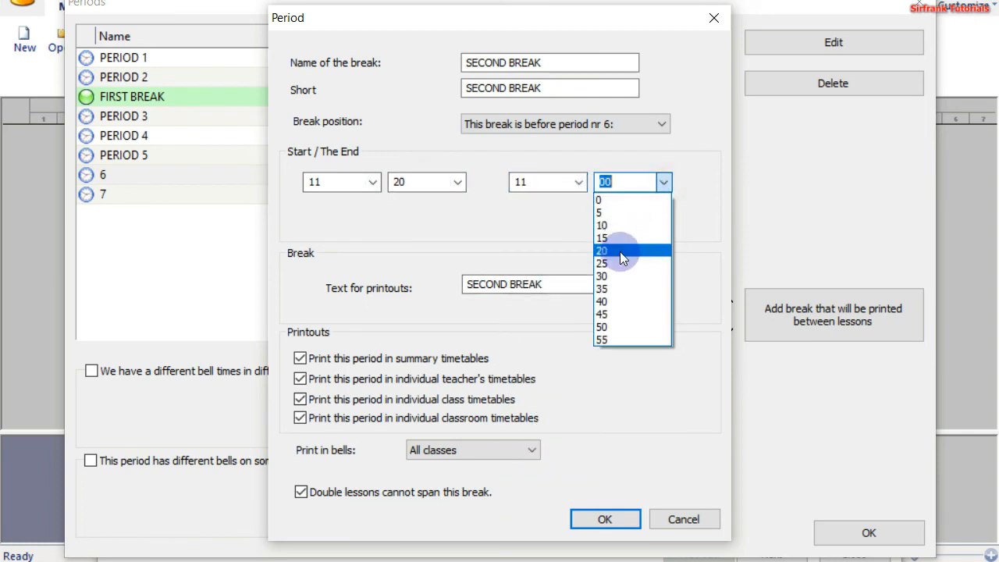
click(611, 301)
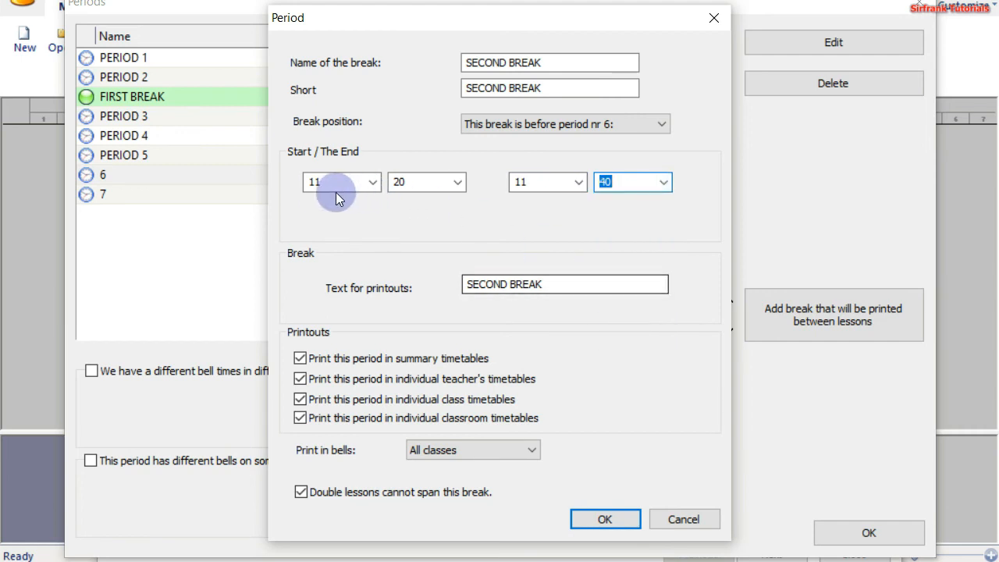
mouse_move(578, 336)
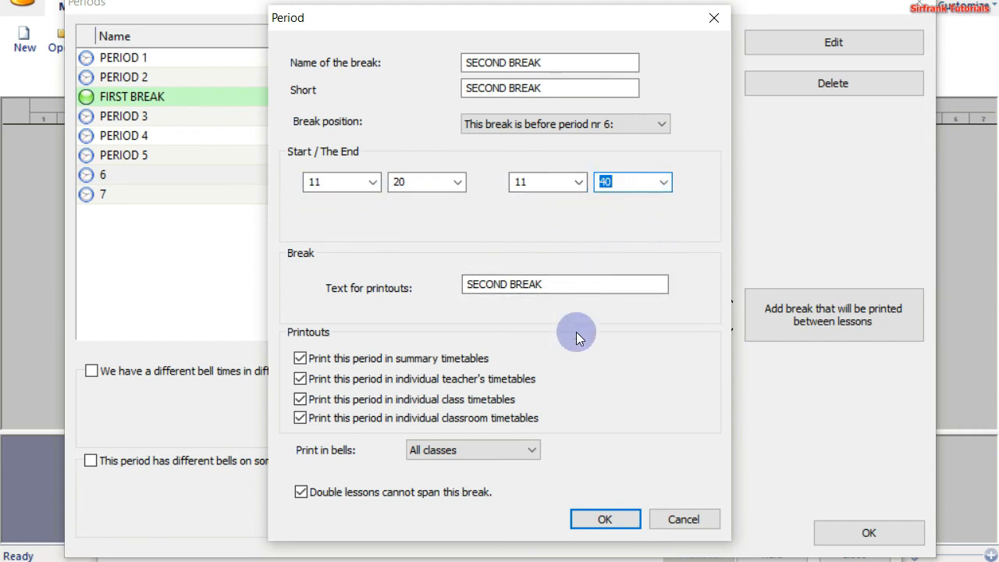
click(604, 519)
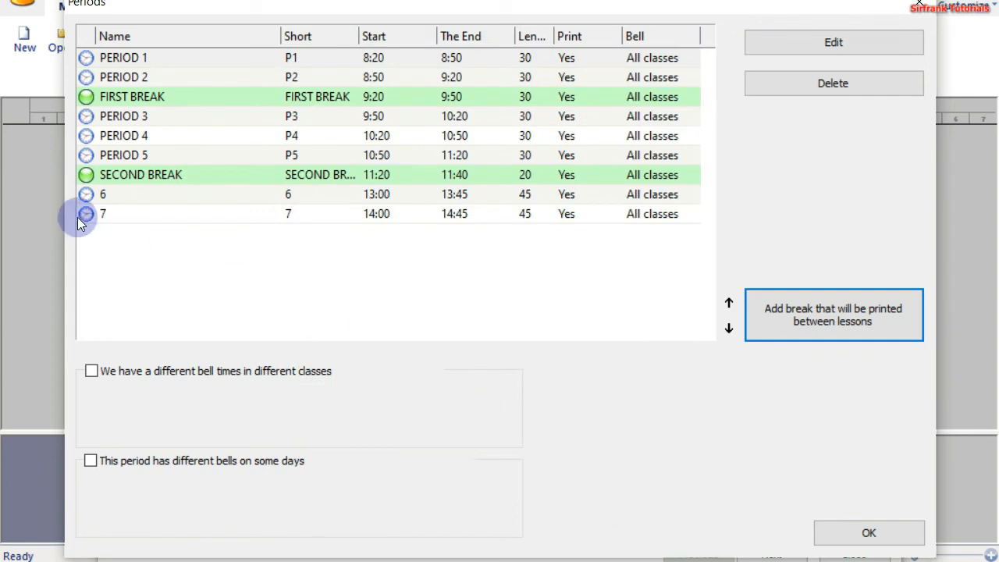
mouse_move(143, 199)
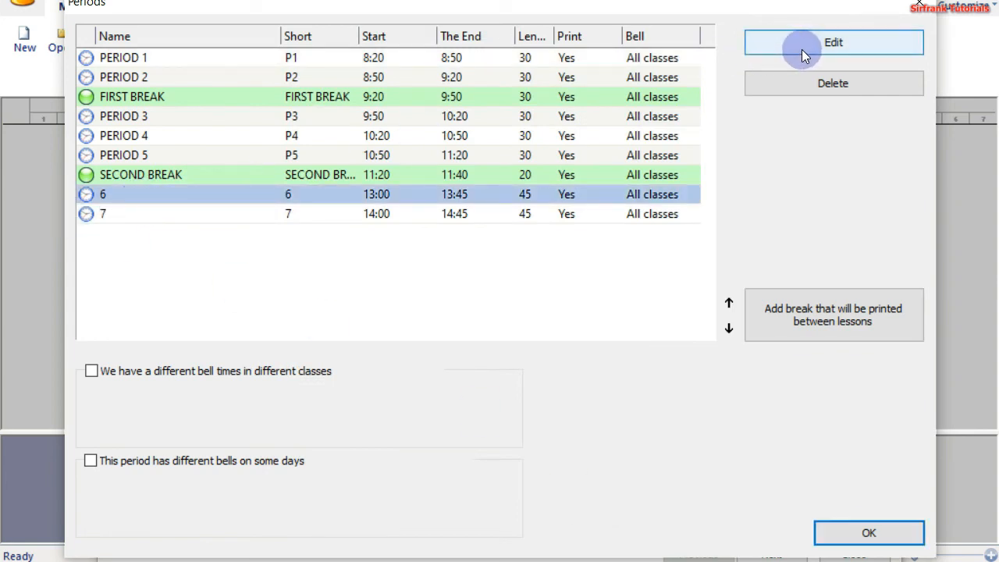
Edit period 6: name PERIOD 6, short name P6, start 11:40, end 12:10.
click(832, 42)
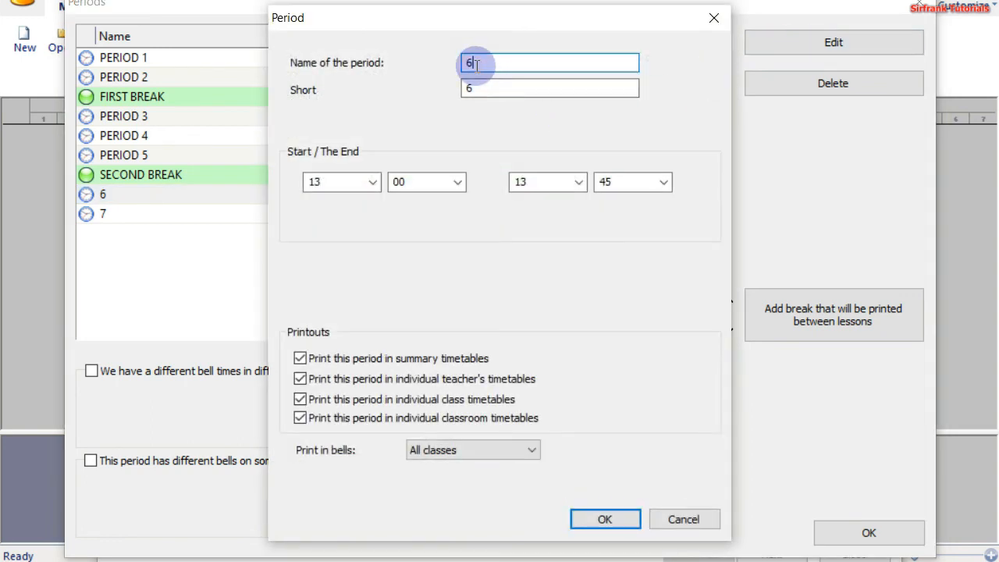
text(PERIOD)
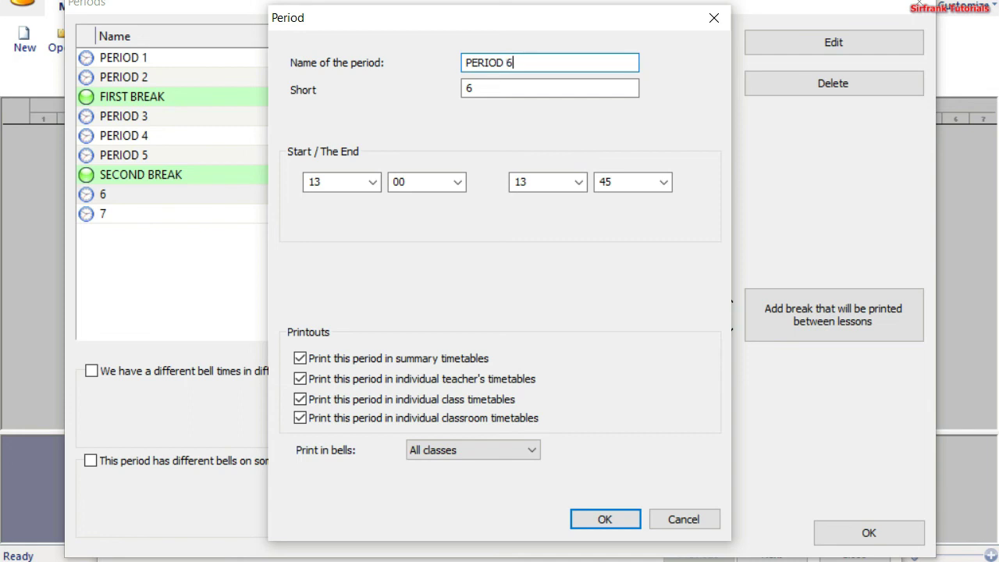
click(470, 89)
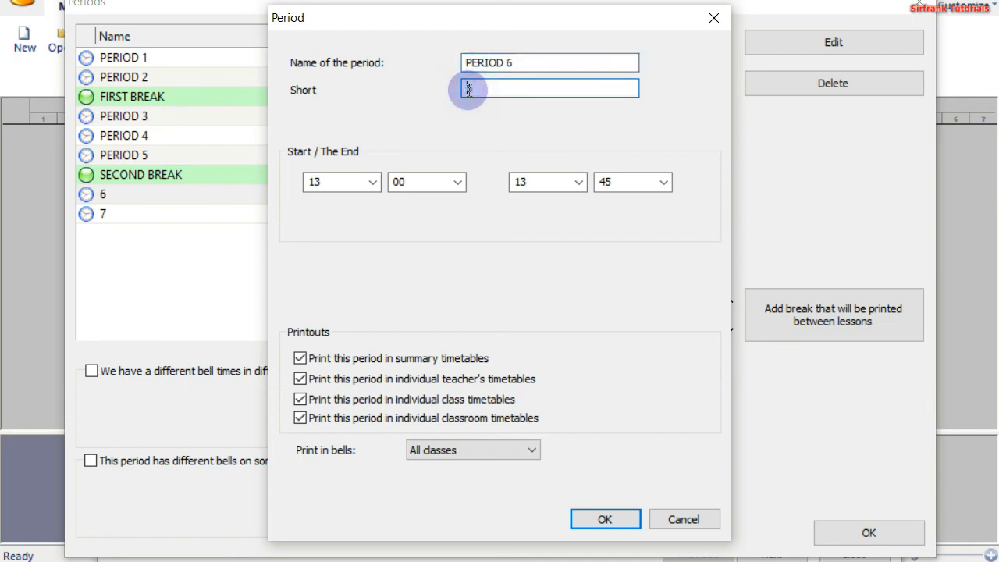
text(P6)
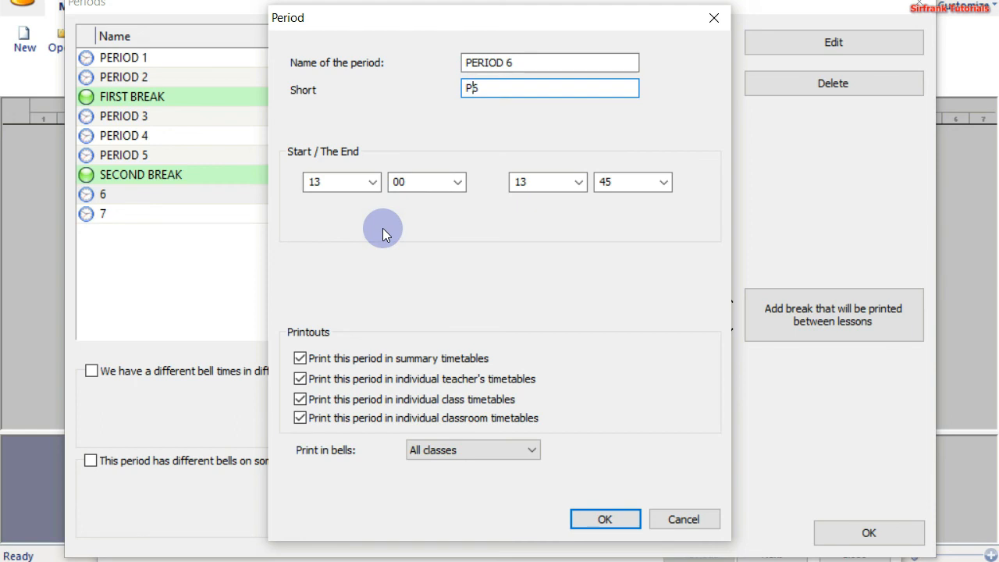
mouse_move(402, 224)
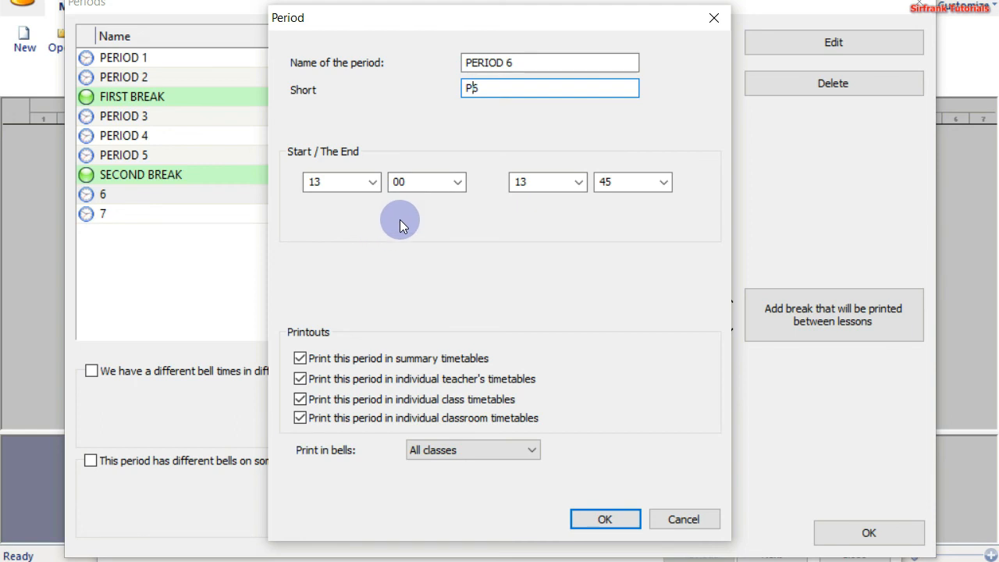
click(372, 182)
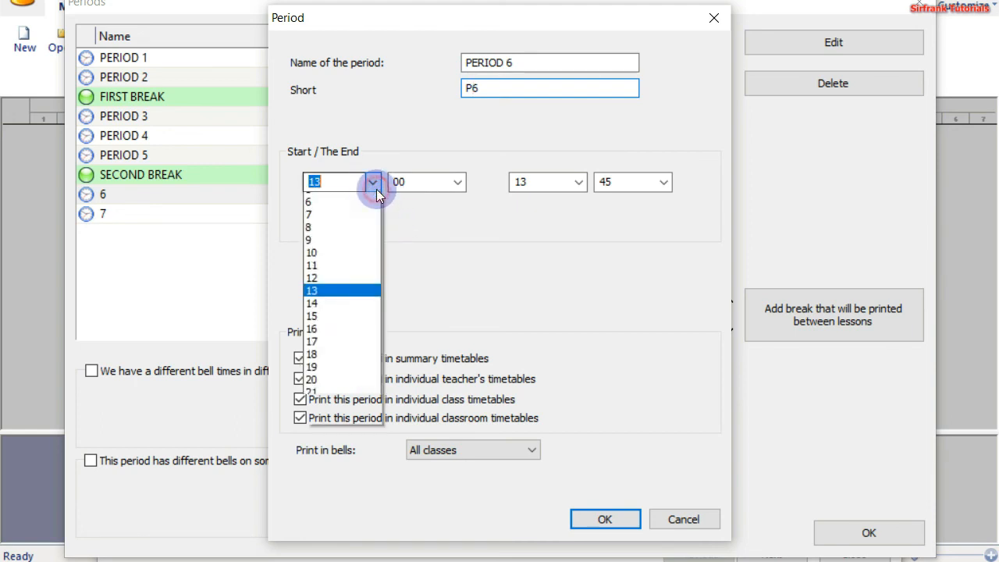
click(310, 264)
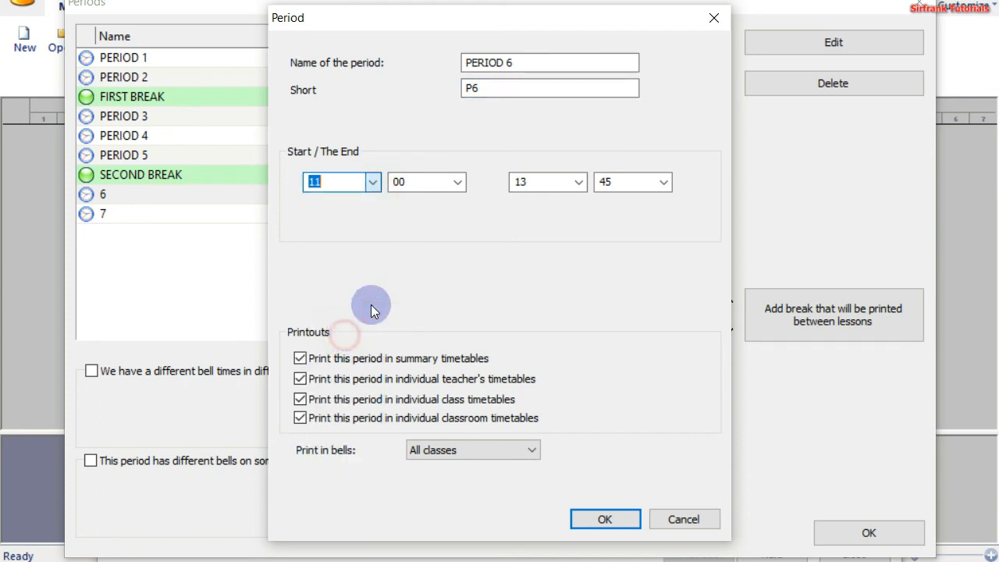
click(457, 182)
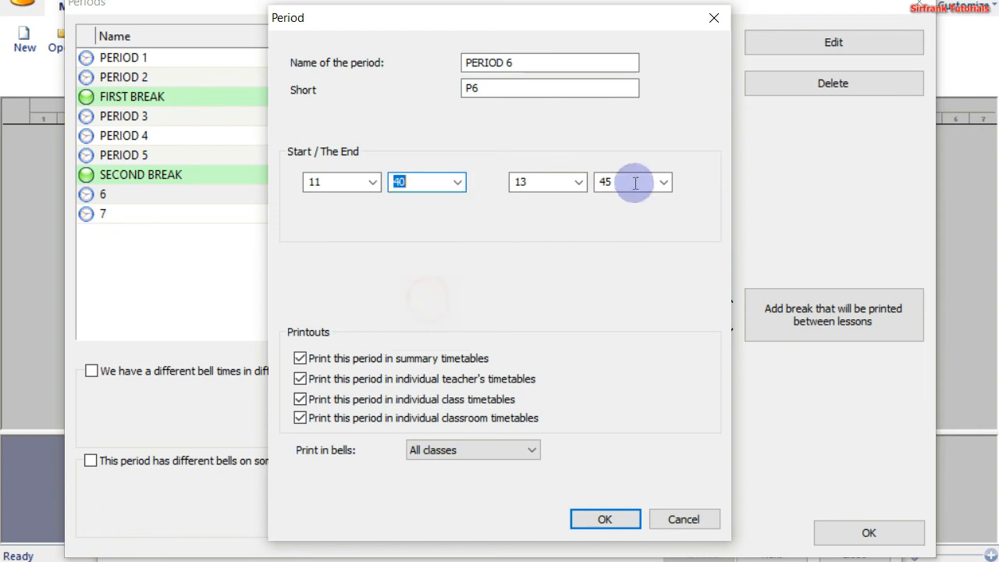
click(576, 182)
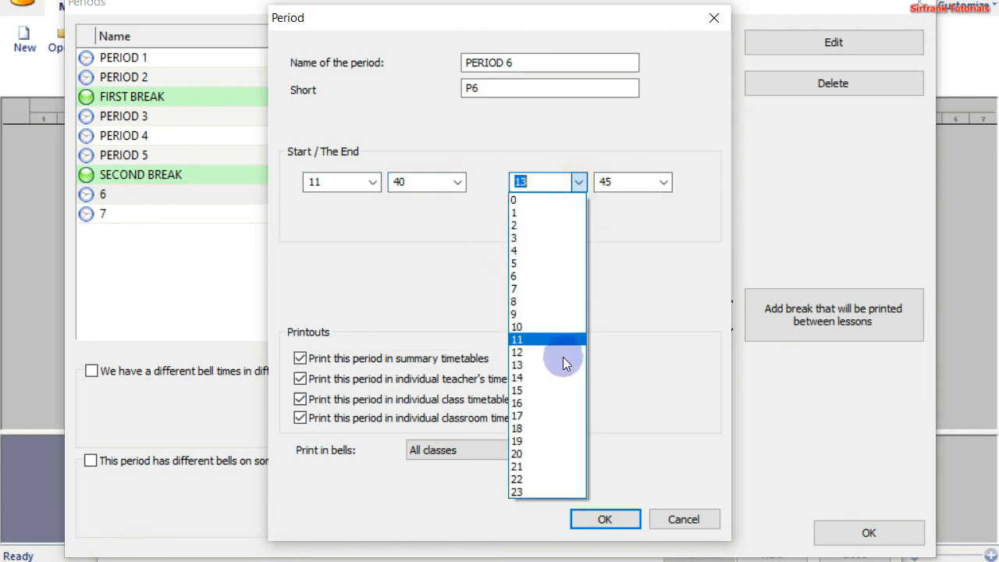
click(521, 352)
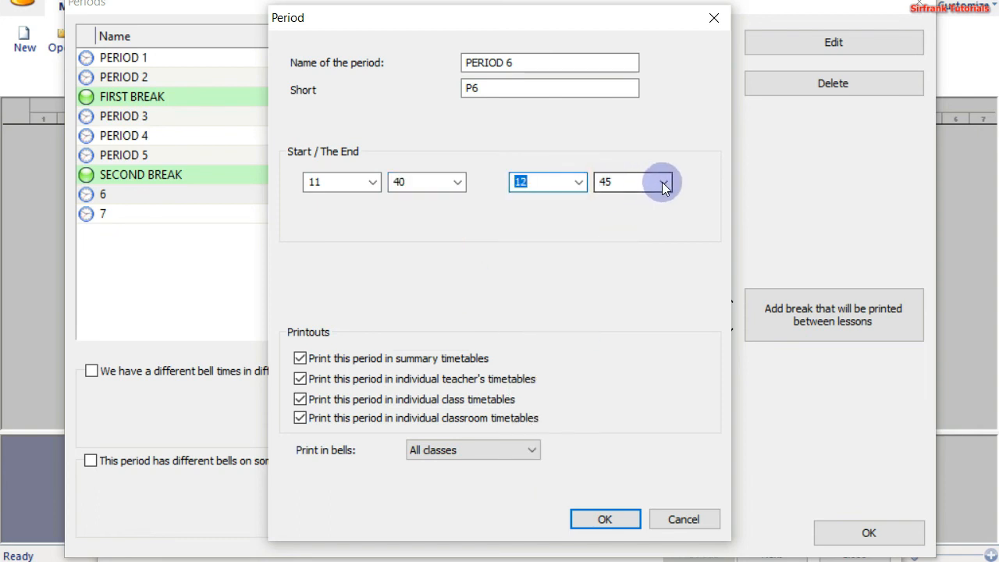
click(662, 181)
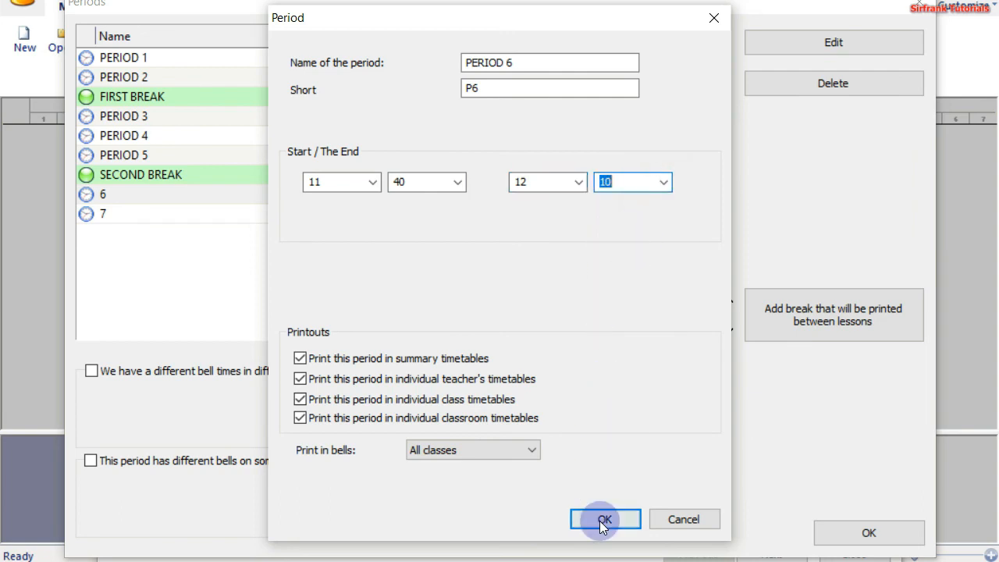
click(605, 519)
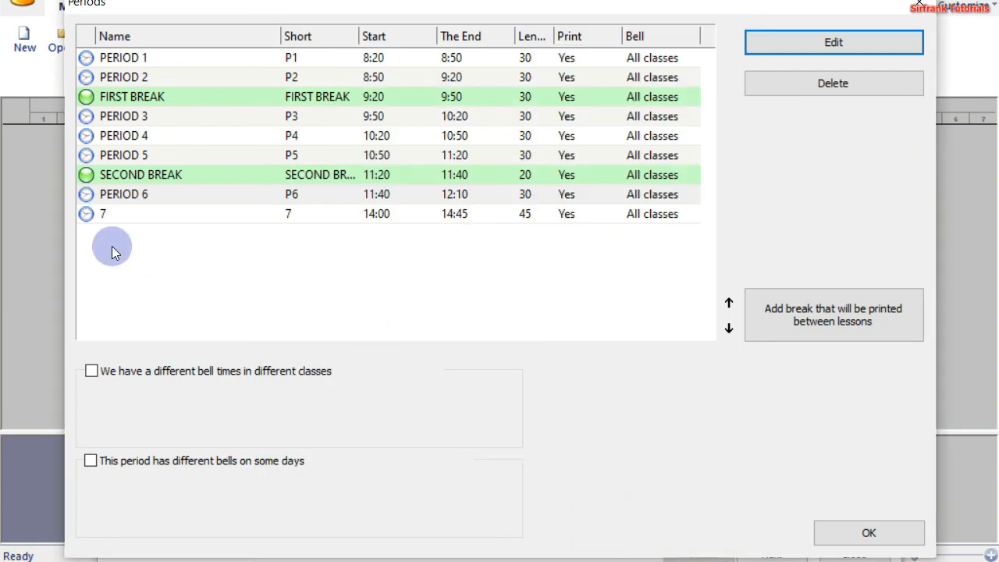
Select period 7 and rename it PERIOD 7 with short name P7.
click(154, 214)
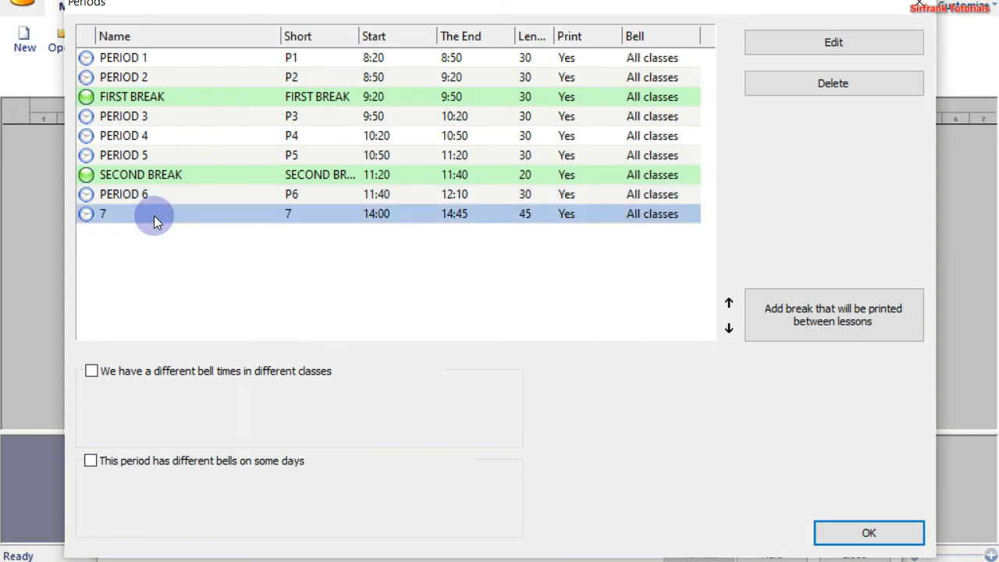
mouse_move(589, 182)
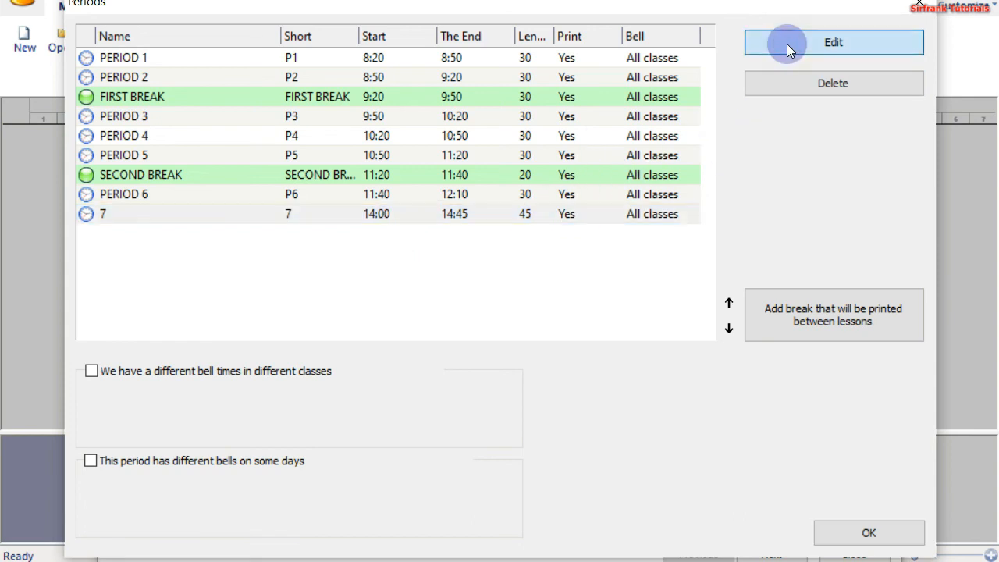
click(834, 42)
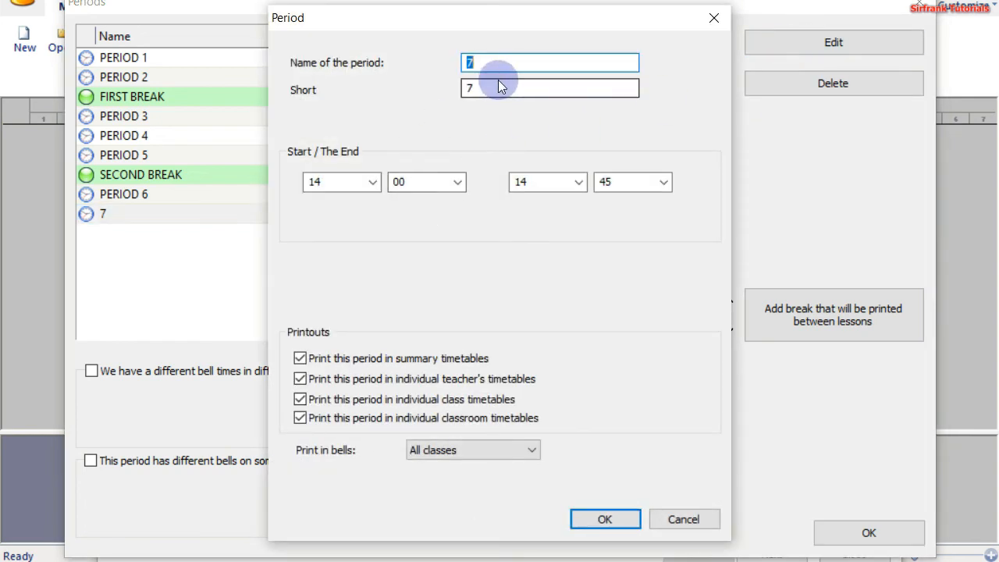
key(BackSpace)
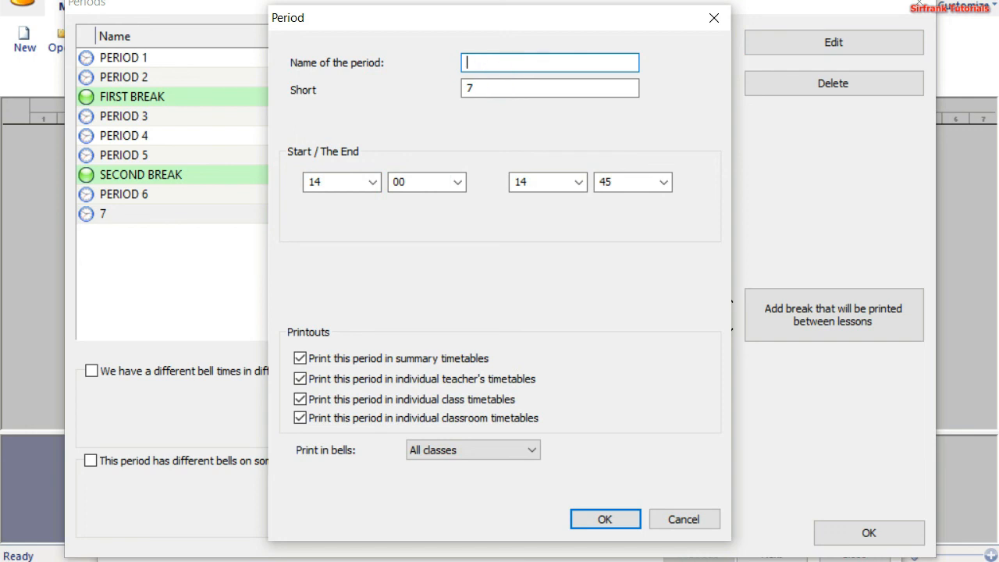
text(PERIO)
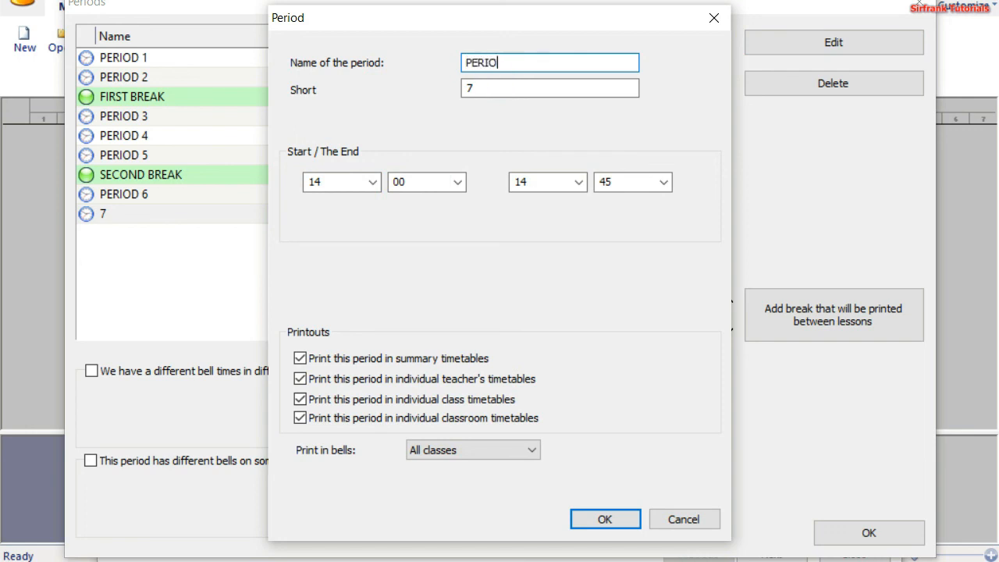
text(D 7)
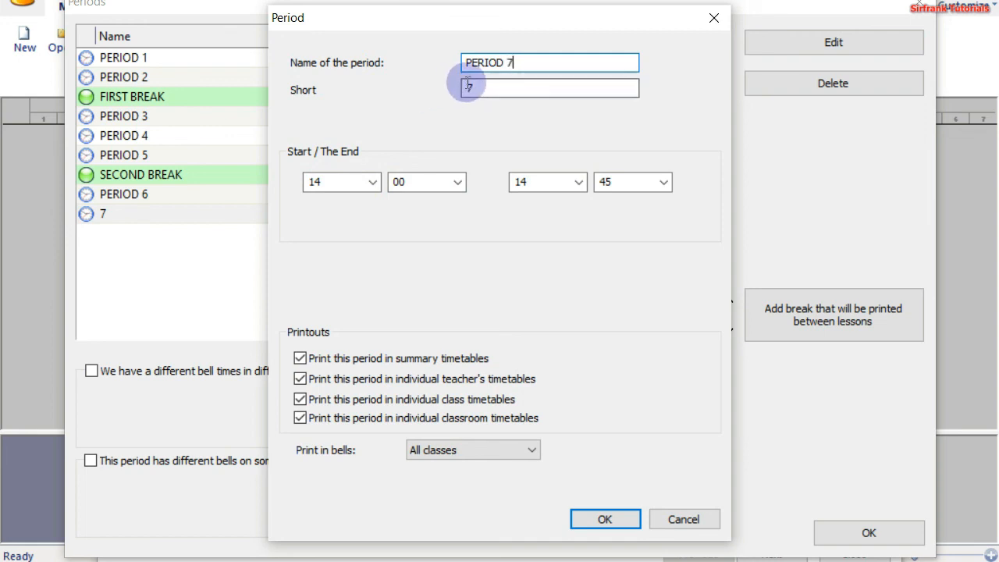
text(P7)
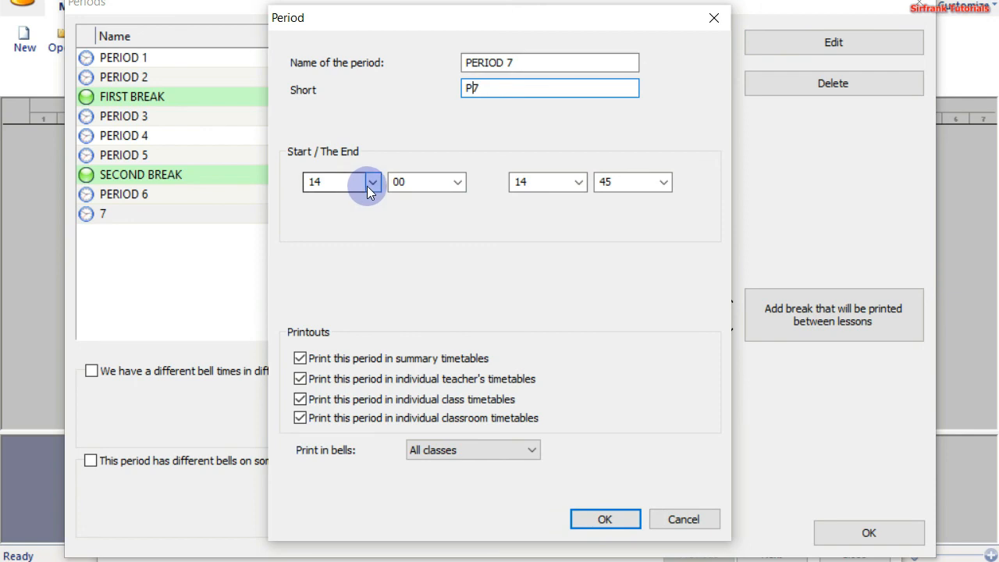
Set period 7 to run from 12:10 to 12:40 and save it.
click(370, 182)
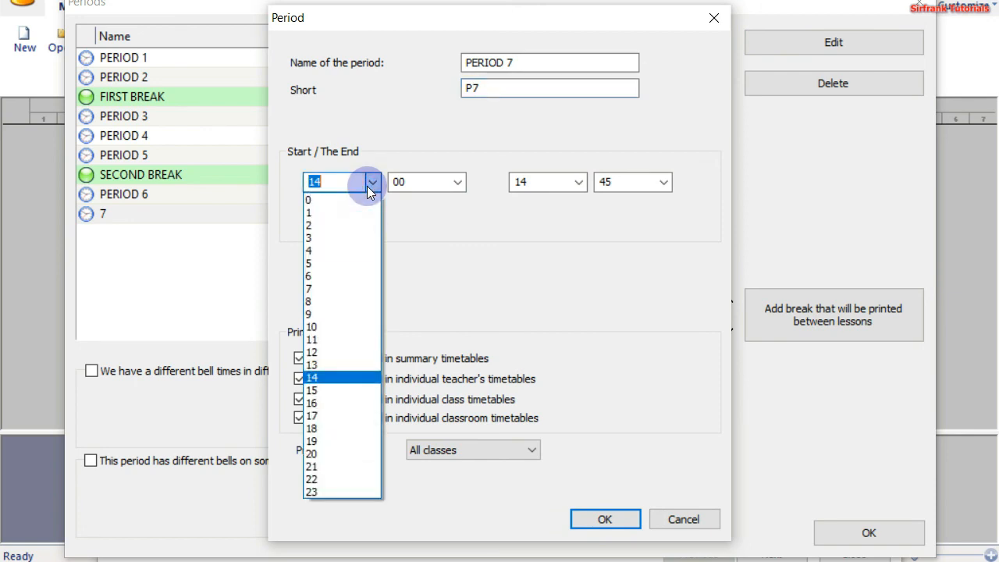
mouse_move(326, 331)
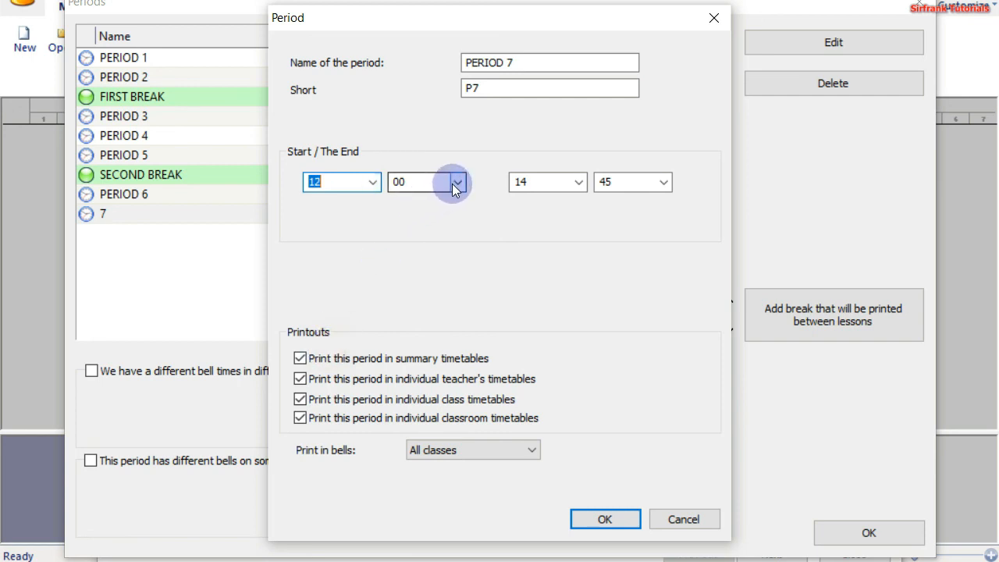
click(458, 182)
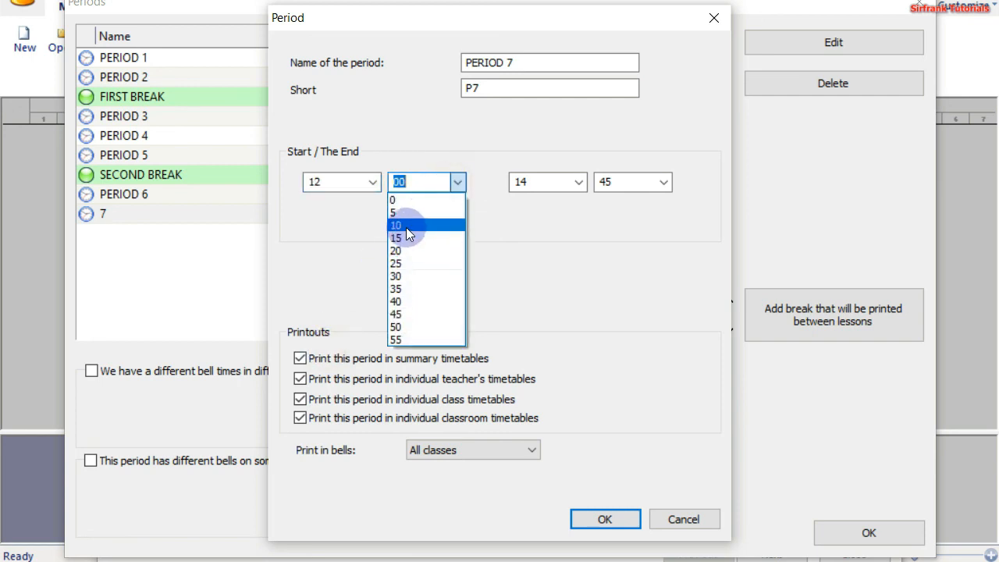
click(396, 225)
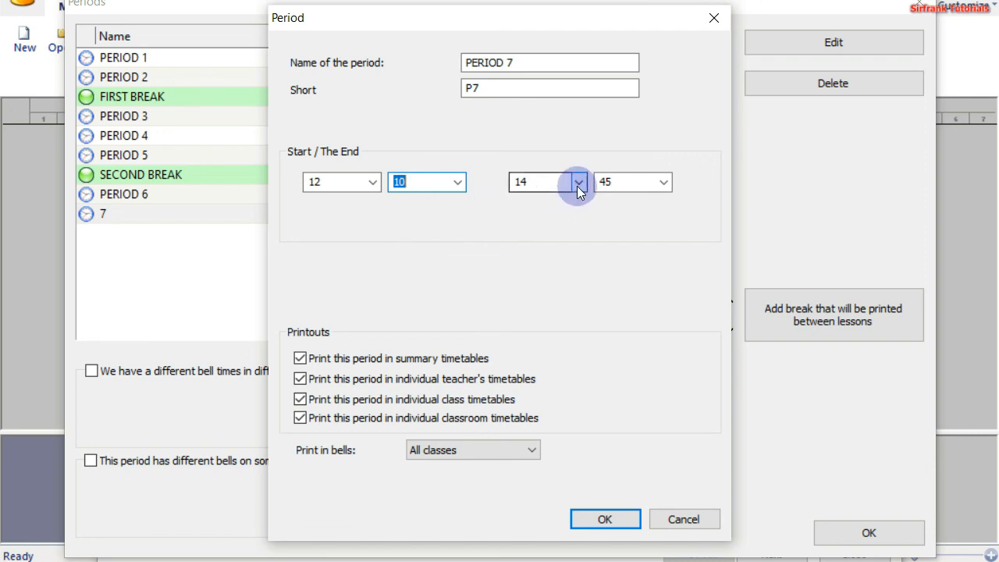
click(578, 182)
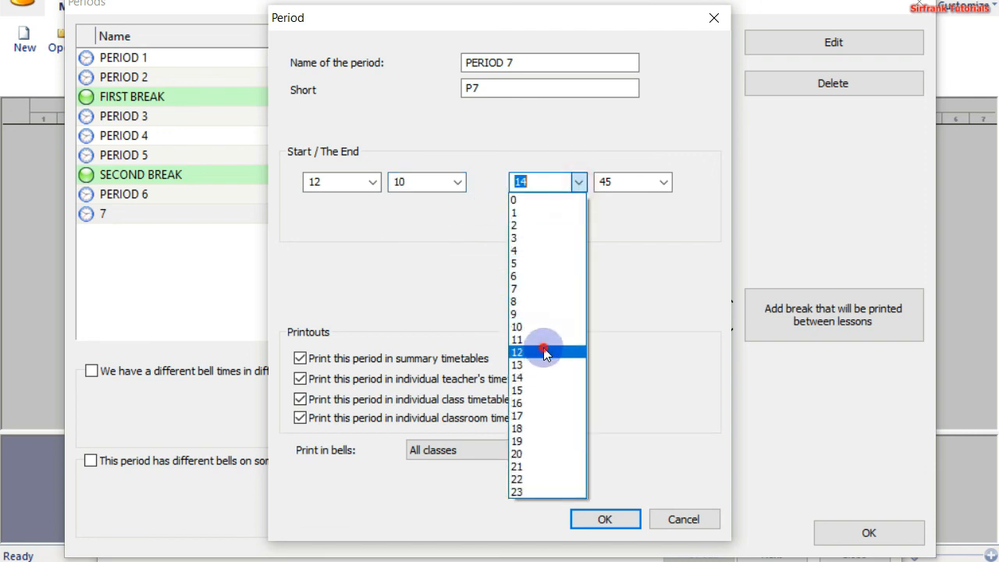
click(544, 352)
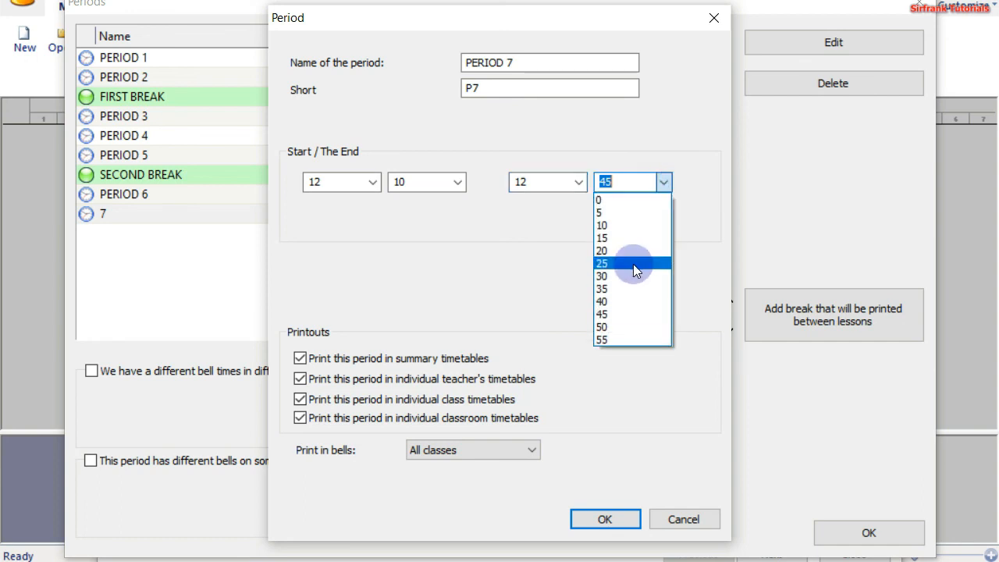
click(616, 299)
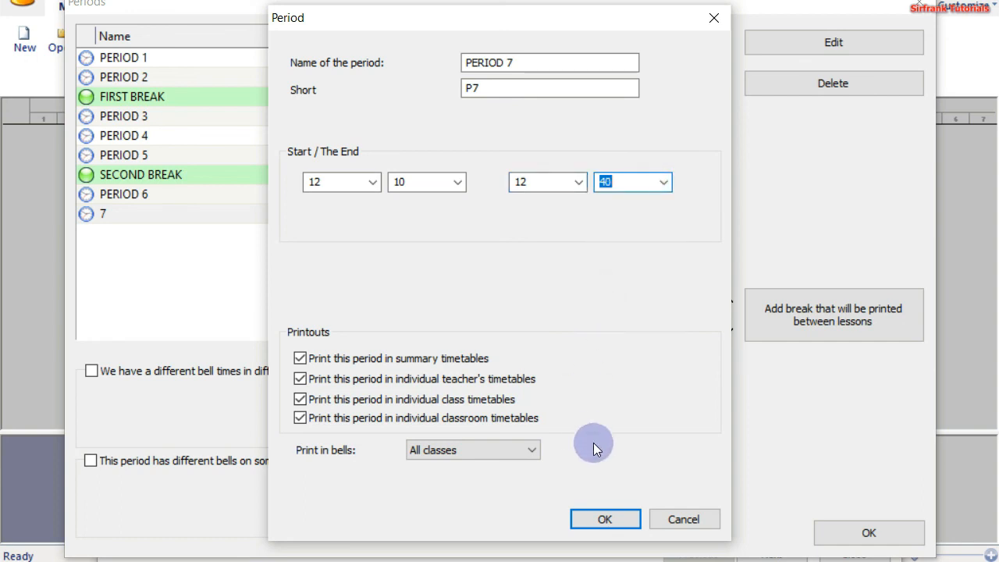
click(604, 518)
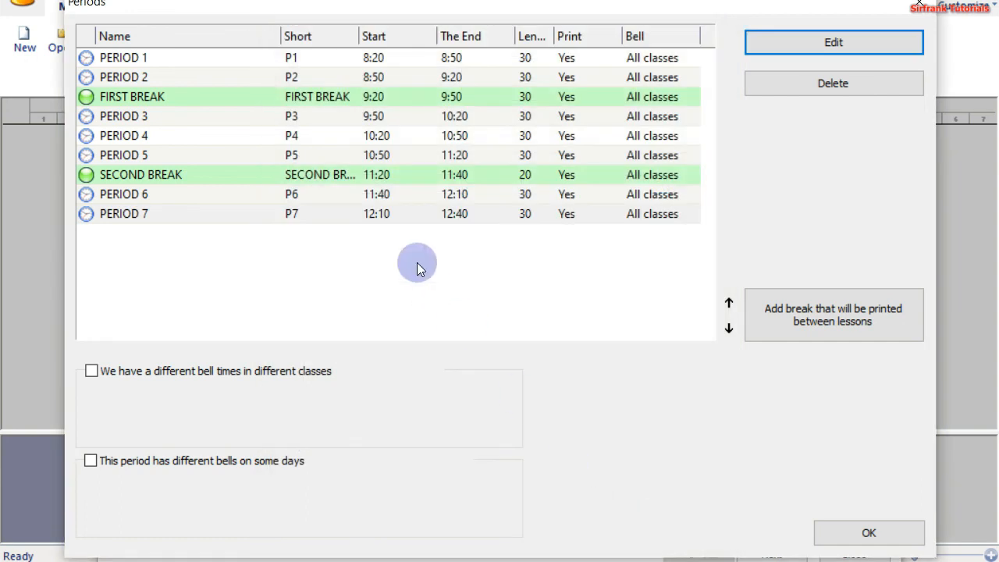
mouse_move(470, 101)
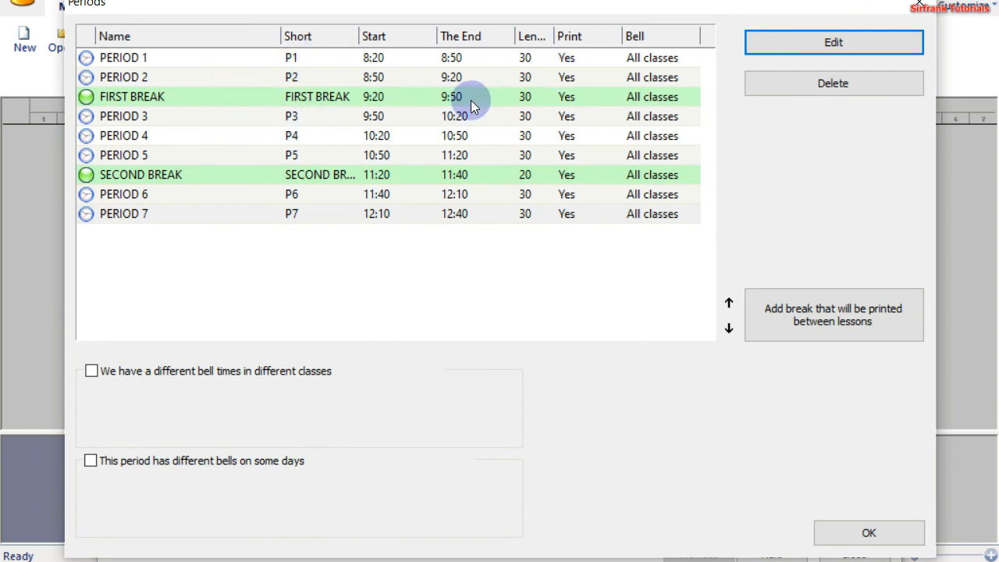
mouse_move(222, 124)
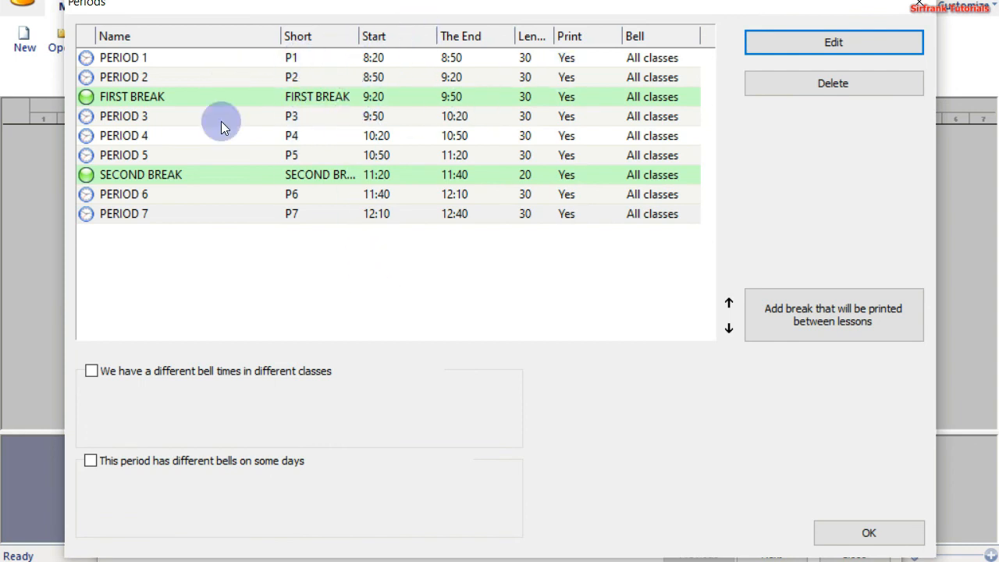
mouse_move(291, 142)
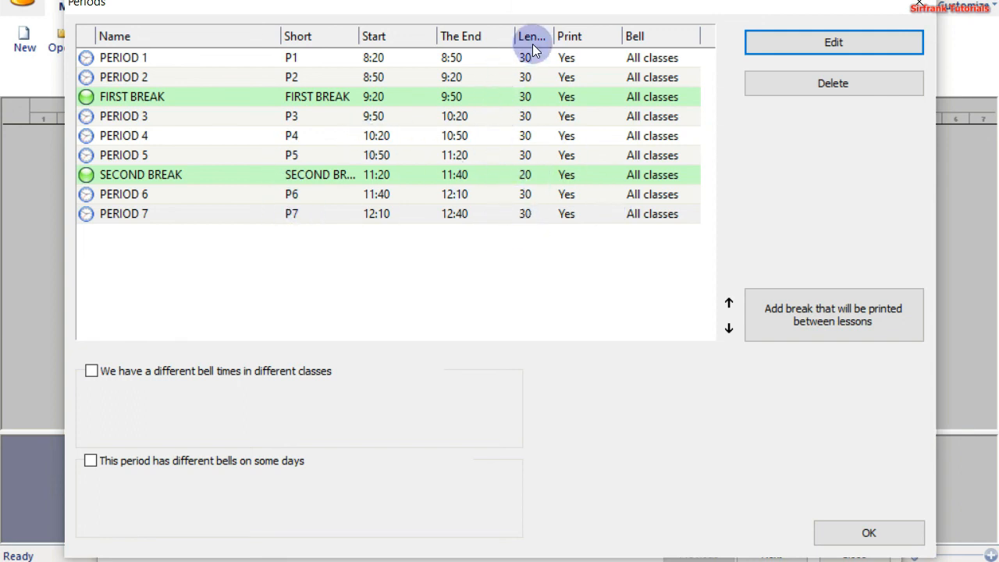
mouse_move(526, 165)
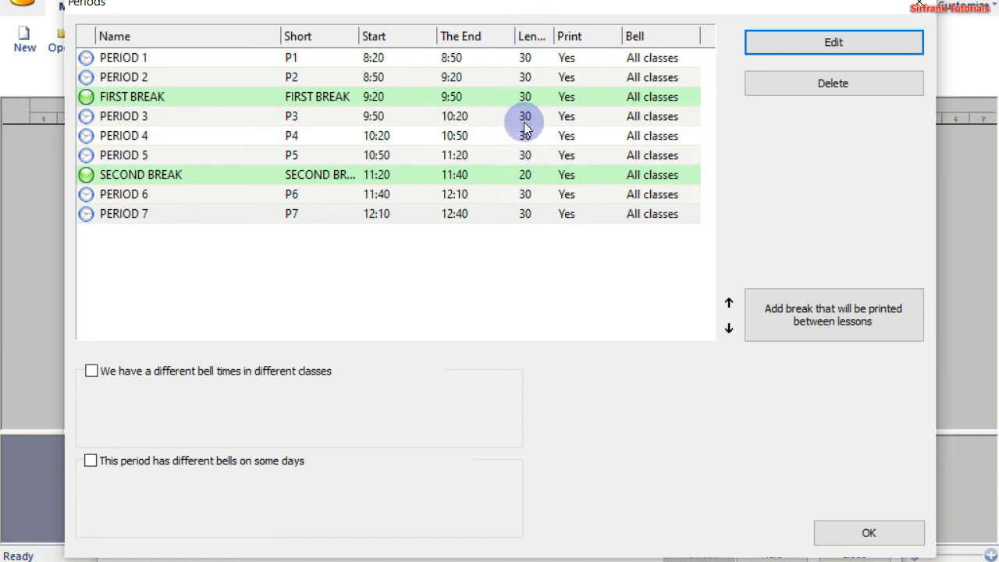
mouse_move(529, 96)
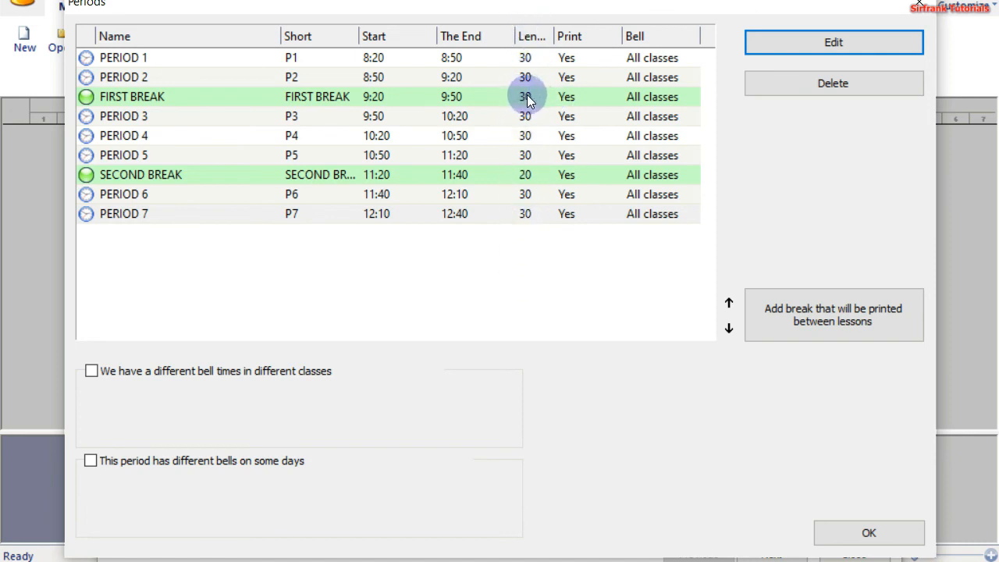
mouse_move(528, 178)
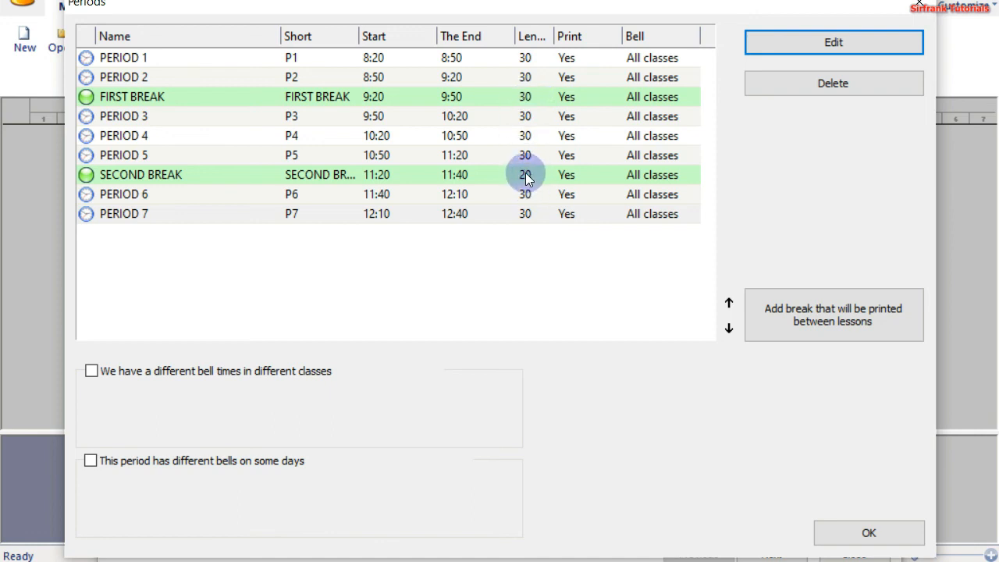
mouse_move(522, 180)
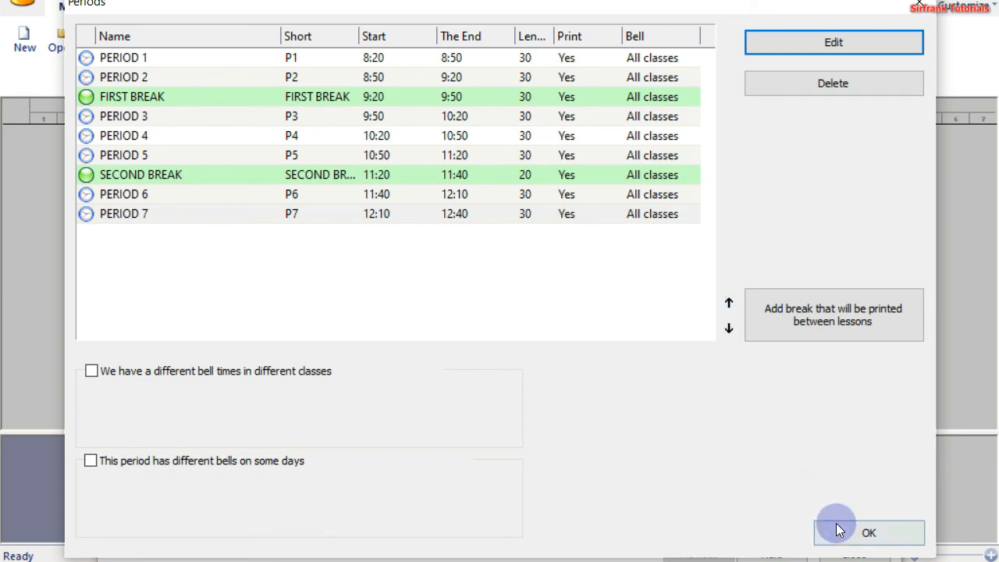
Confirm the bell times and close the school settings wizard.
click(848, 531)
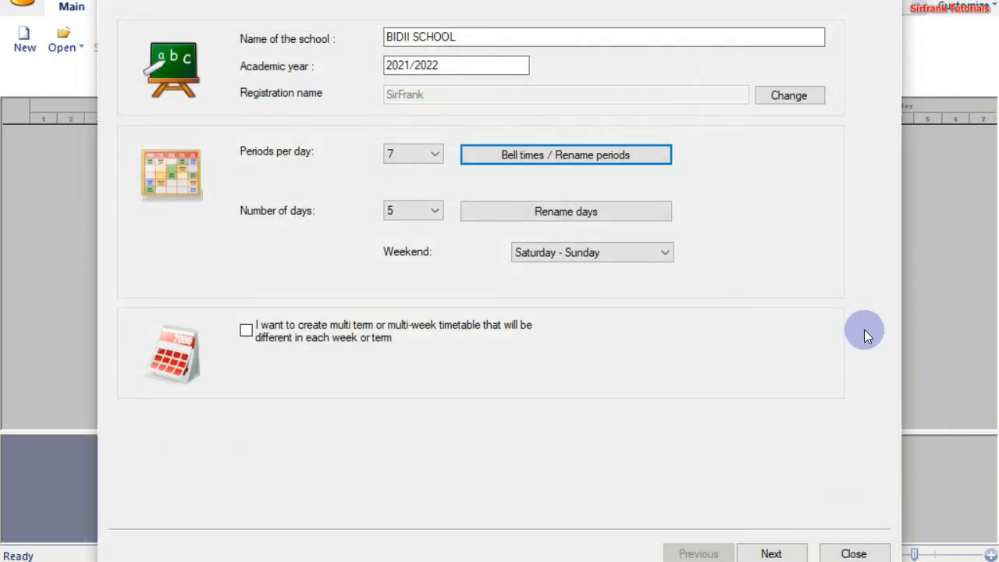
click(565, 155)
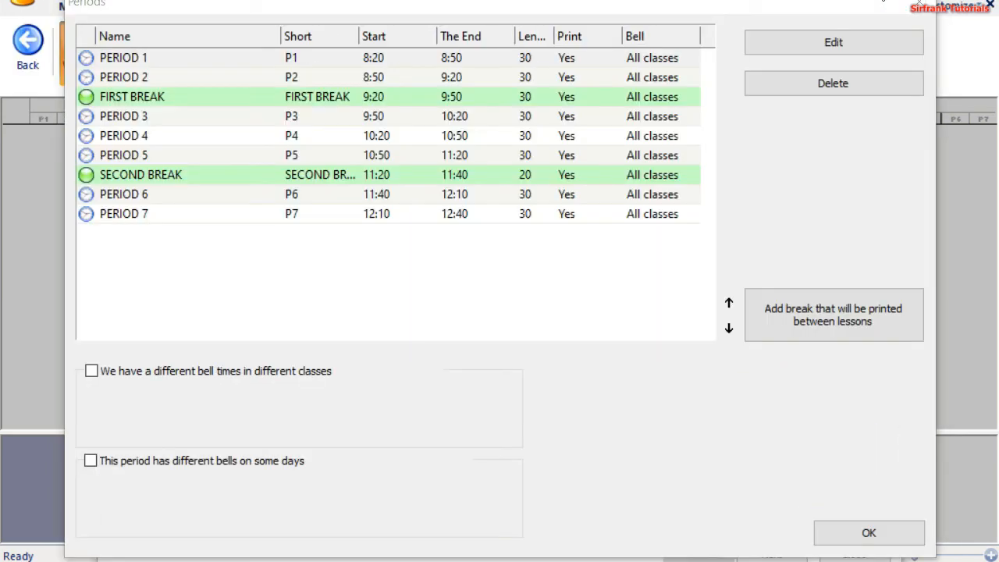
mouse_move(830, 125)
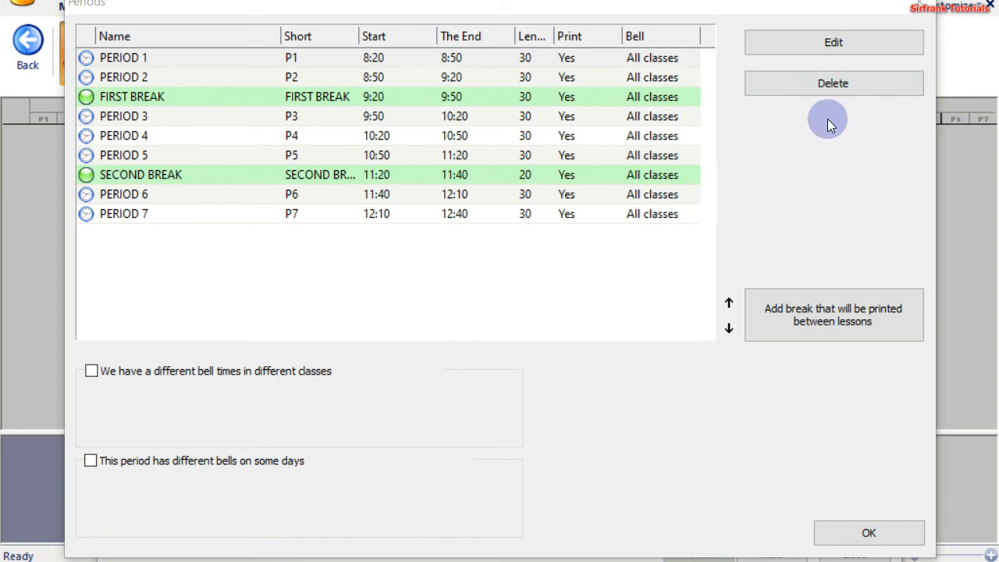
mouse_move(913, 16)
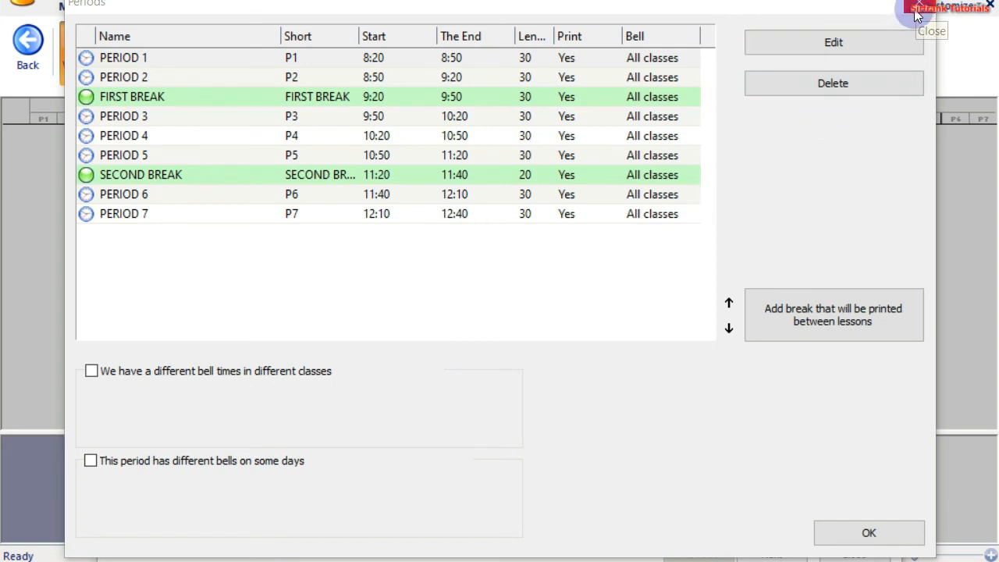
mouse_move(914, 106)
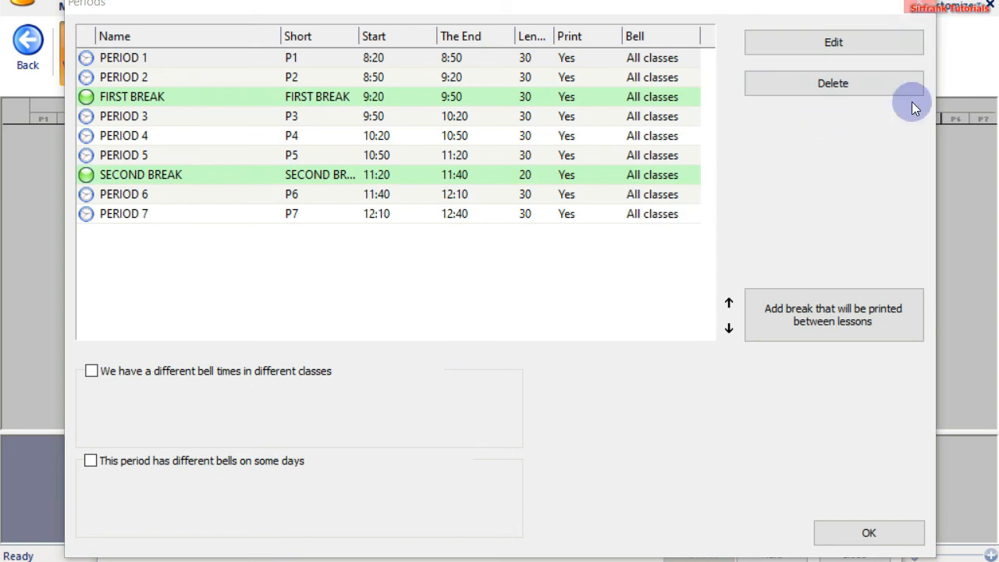
mouse_move(927, 9)
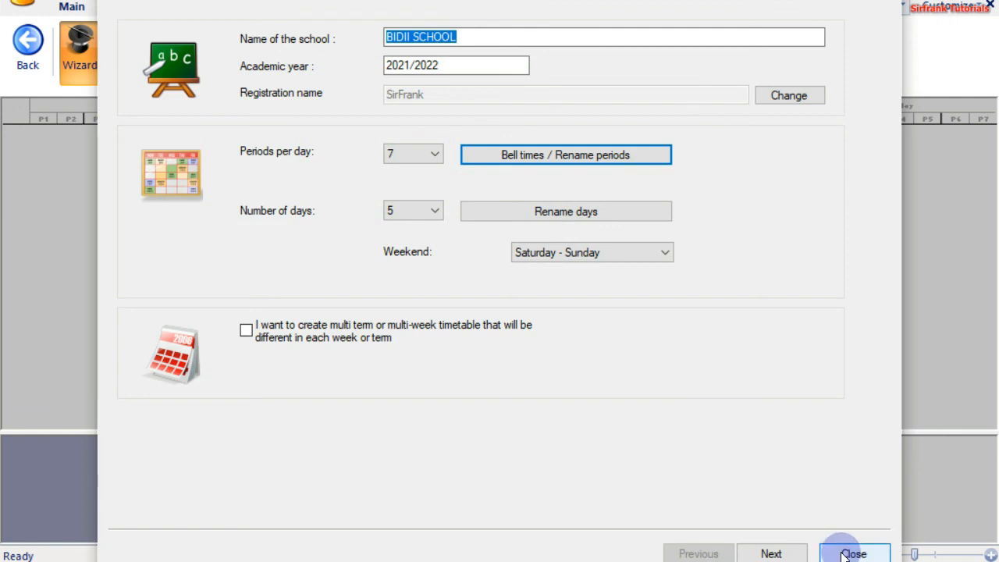
click(851, 554)
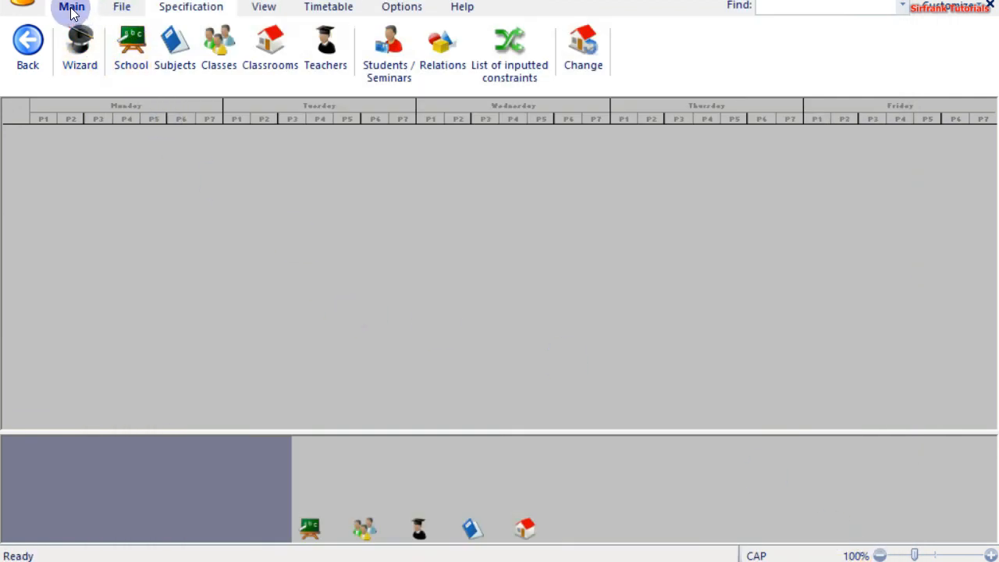
Choose Save as from the Main tab's Save dropdown.
click(71, 7)
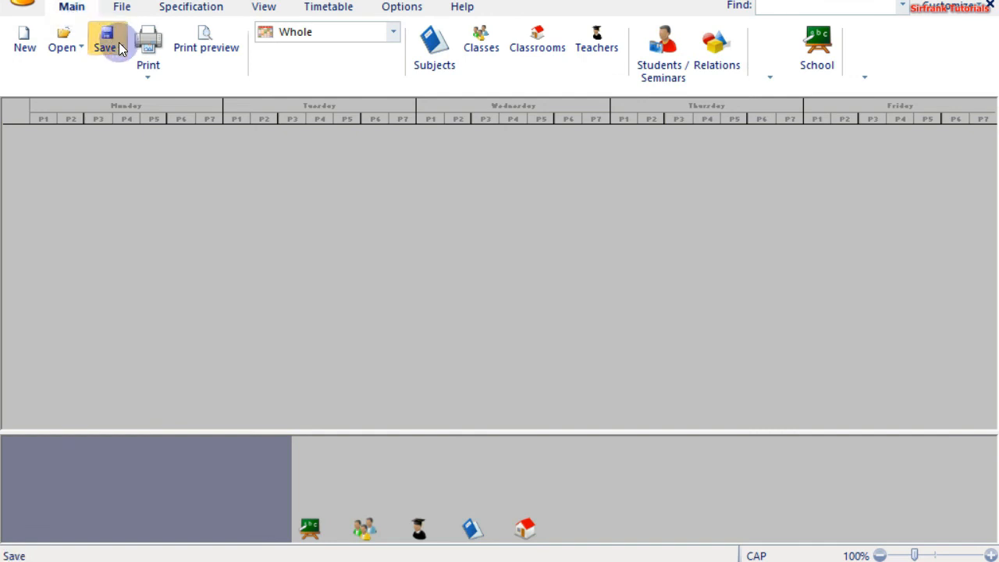
click(106, 39)
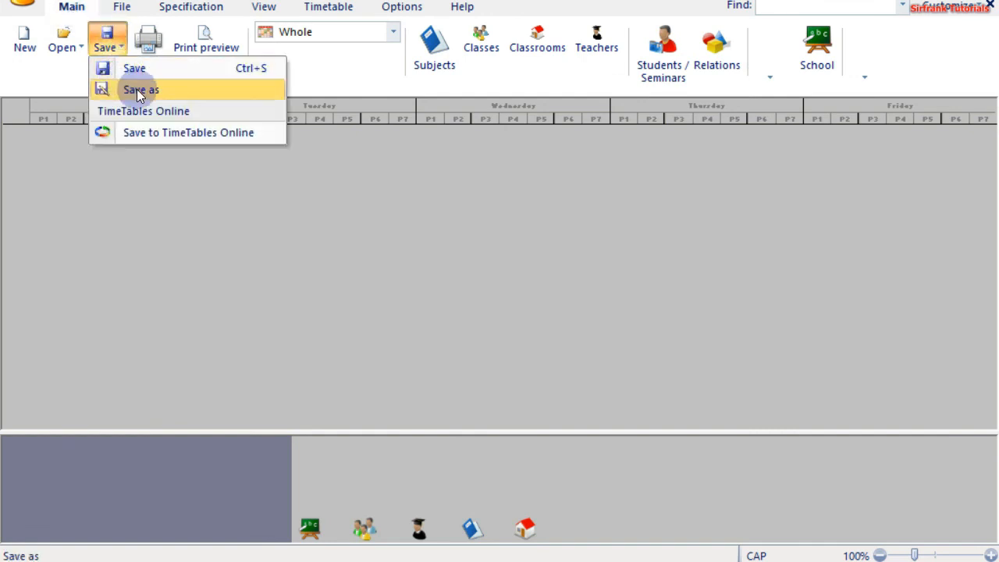
click(140, 89)
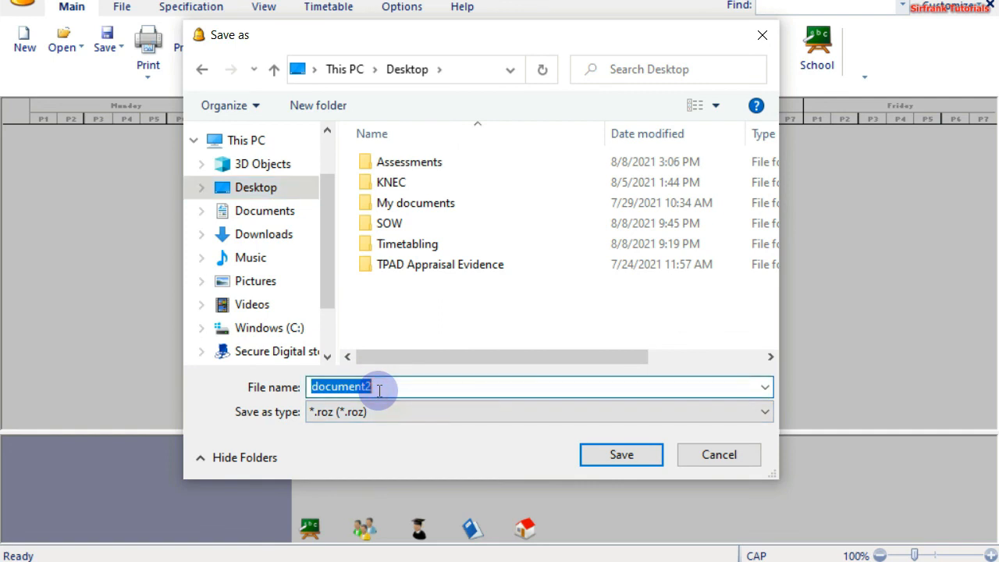
Replace the default name document2 with DEMO TIMETABLE and save to the Desktop.
key(Delete)
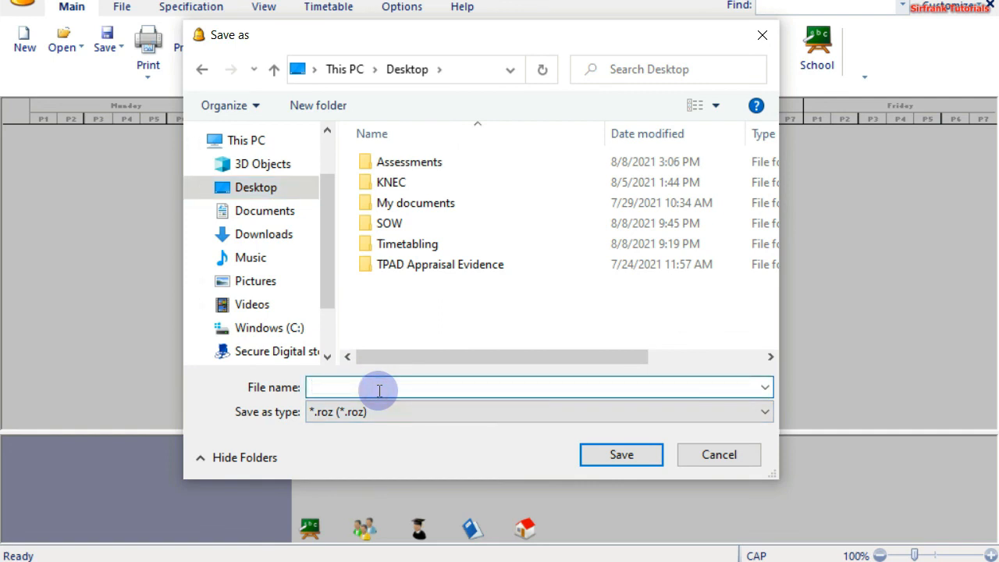
click(377, 389)
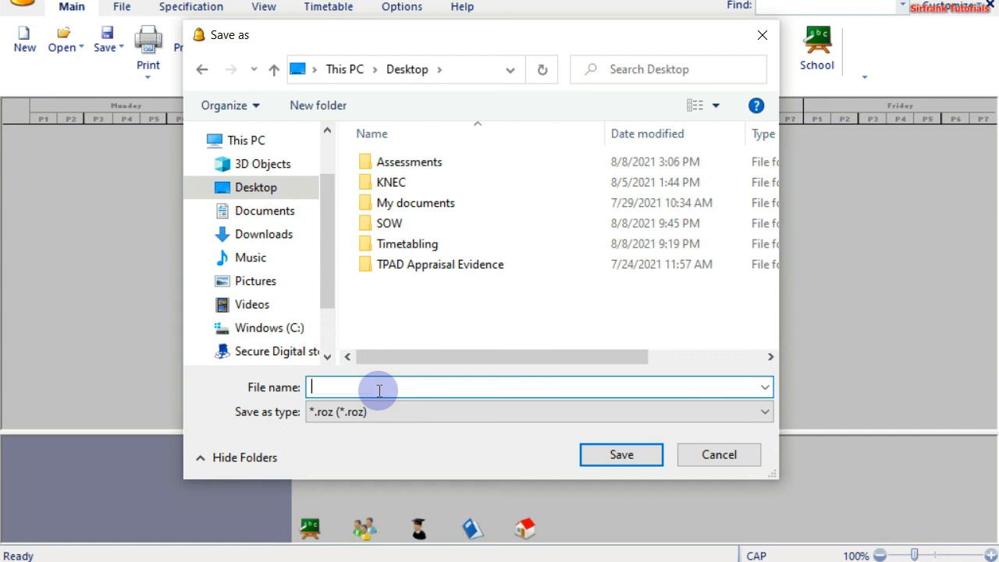
text(D)
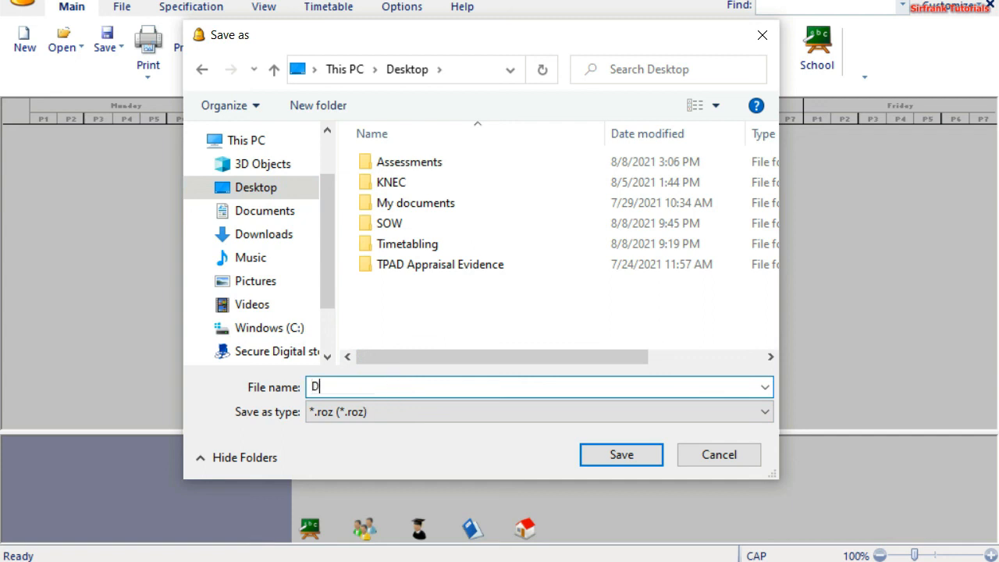
text(EMO)
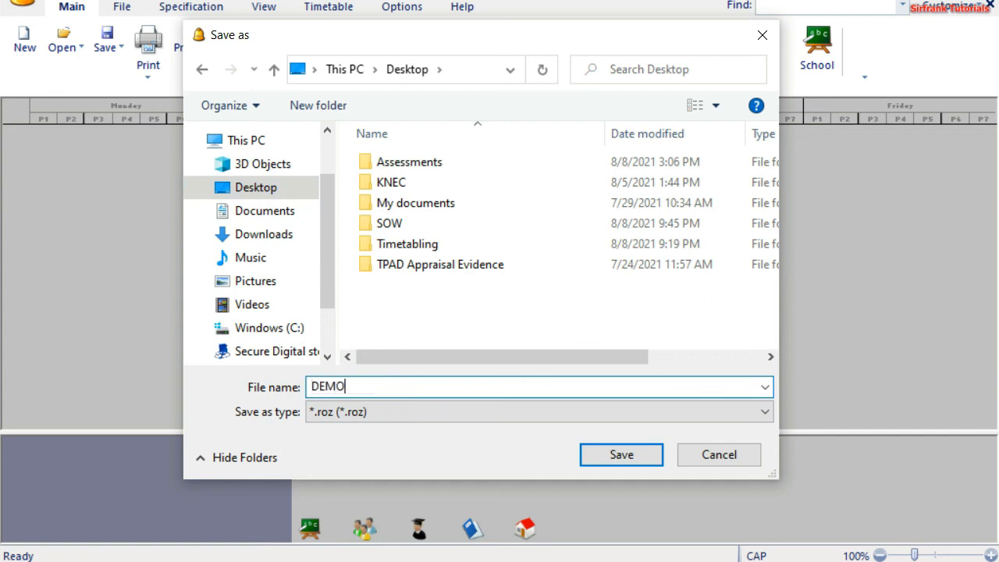
text(TIM)
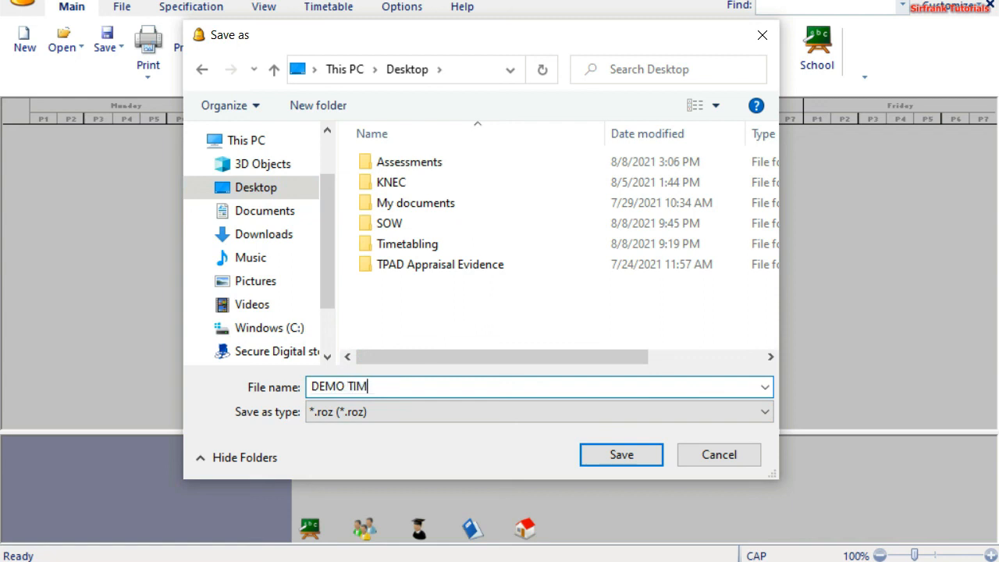
text(ETABLE)
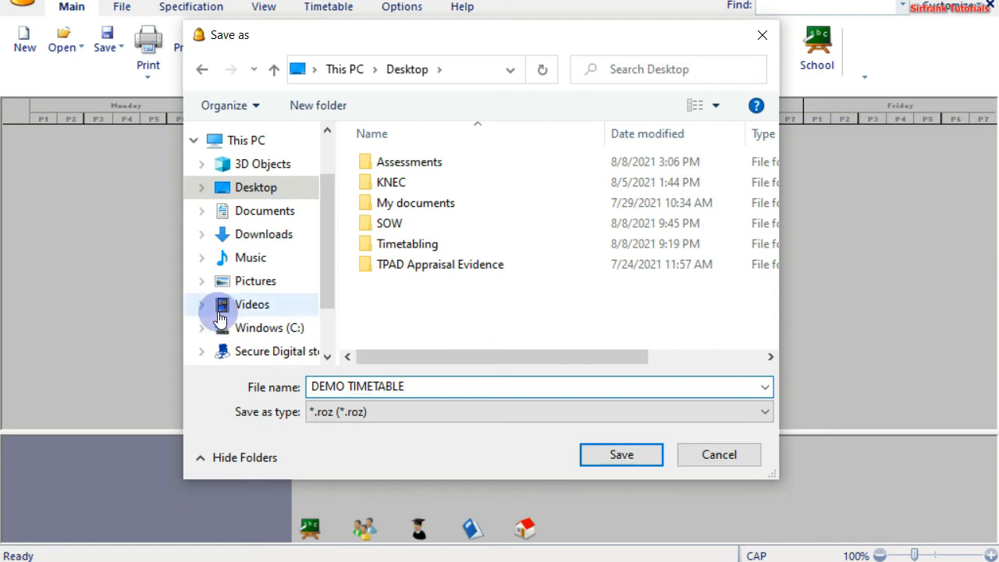
click(620, 455)
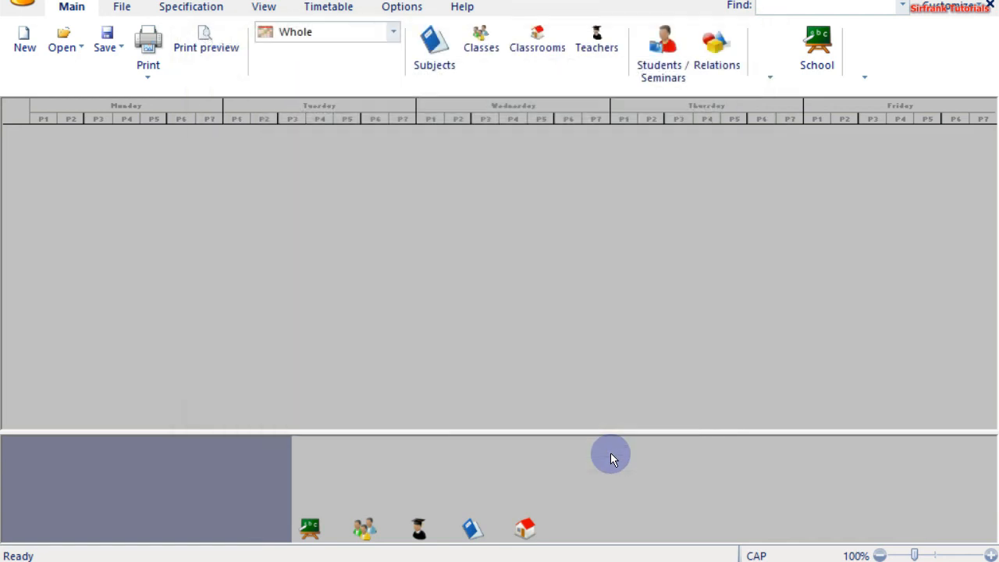
mouse_move(441, 336)
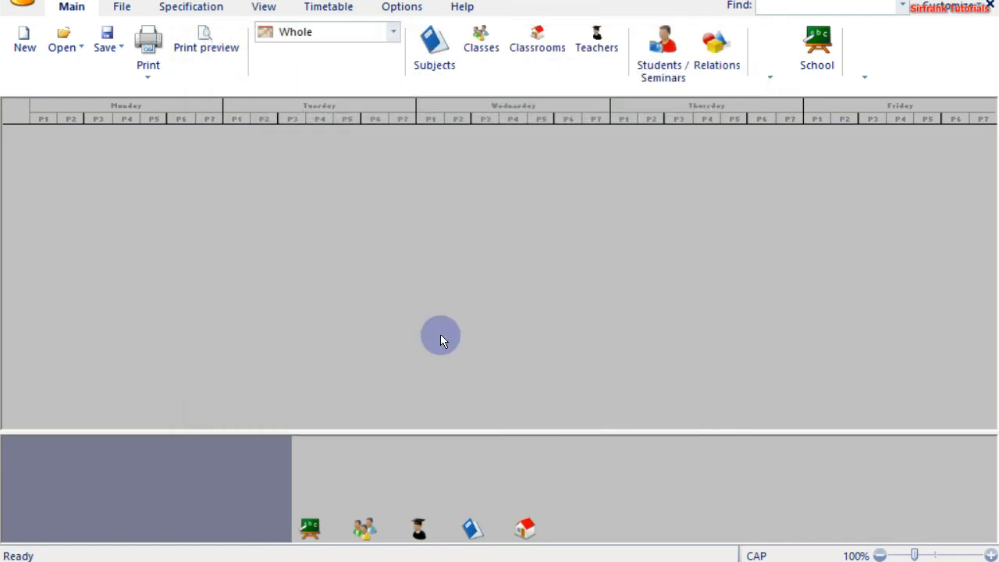
mouse_move(548, 290)
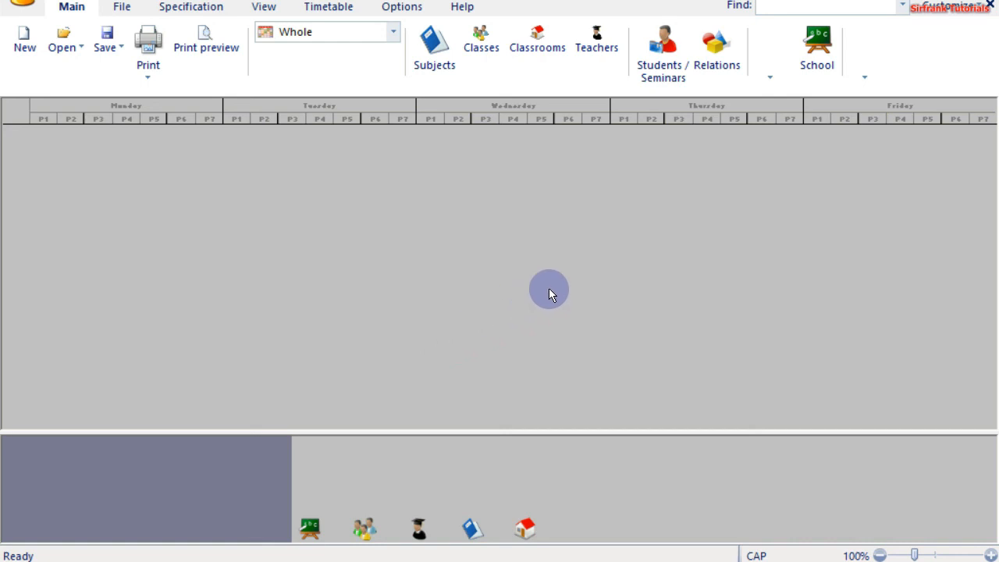
mouse_move(578, 274)
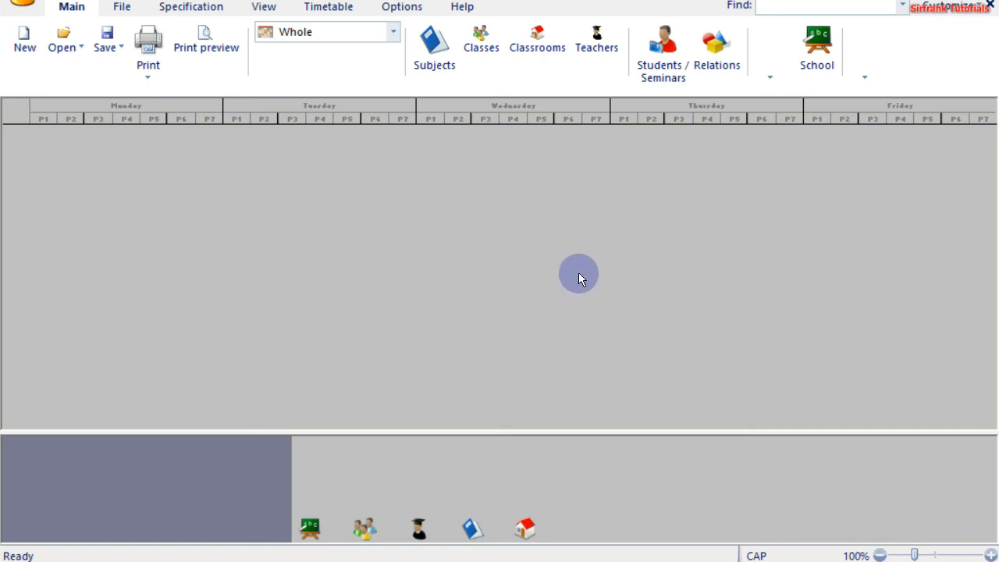